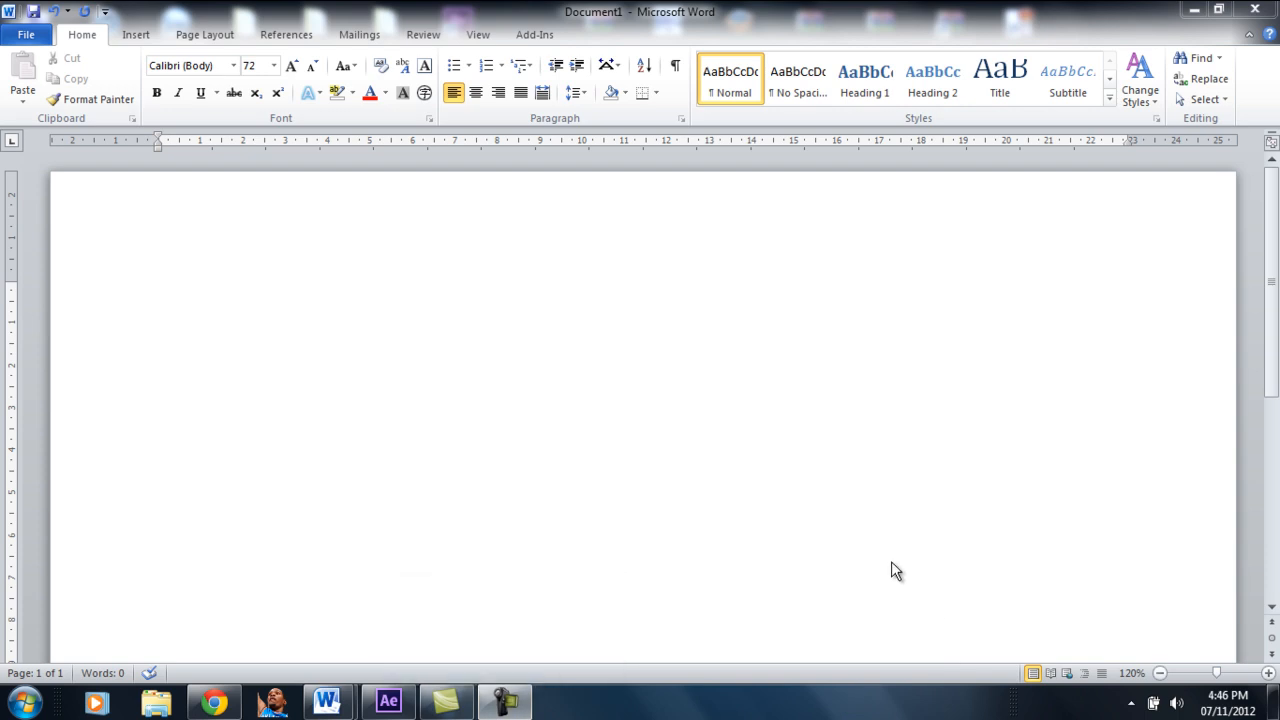
pyautogui.moveTo(433, 356)
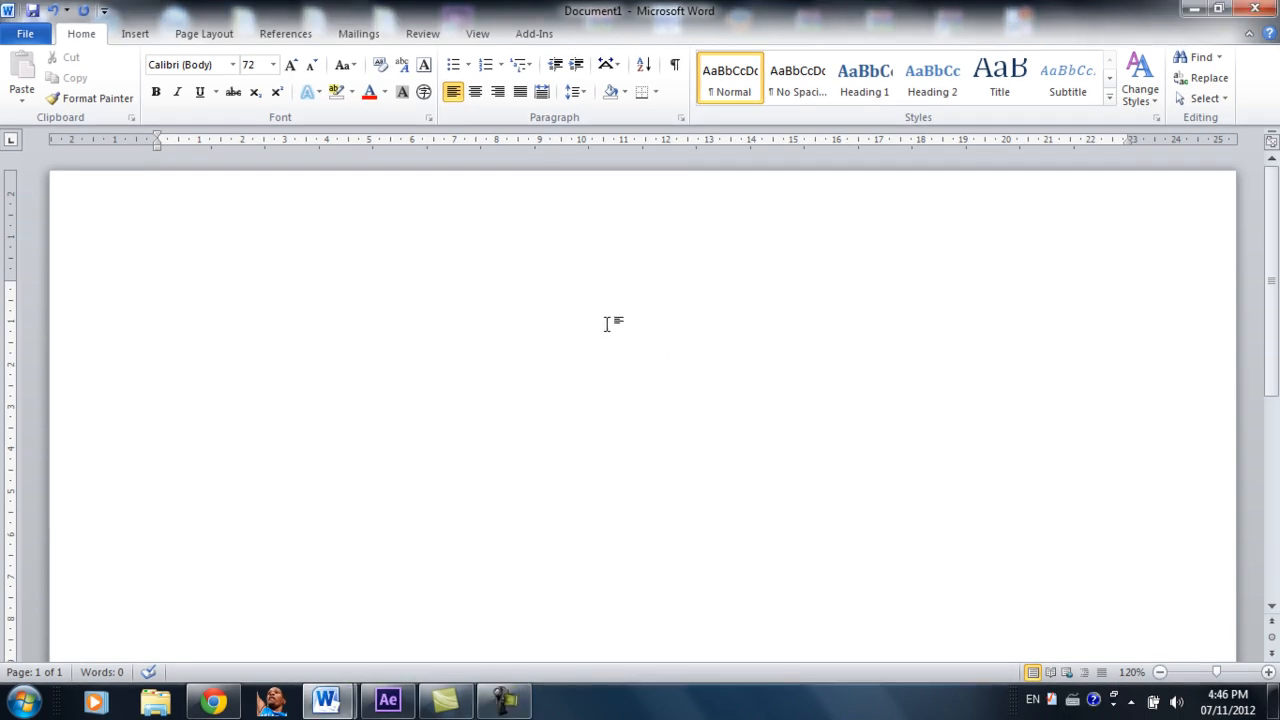
pyautogui.moveTo(256, 251)
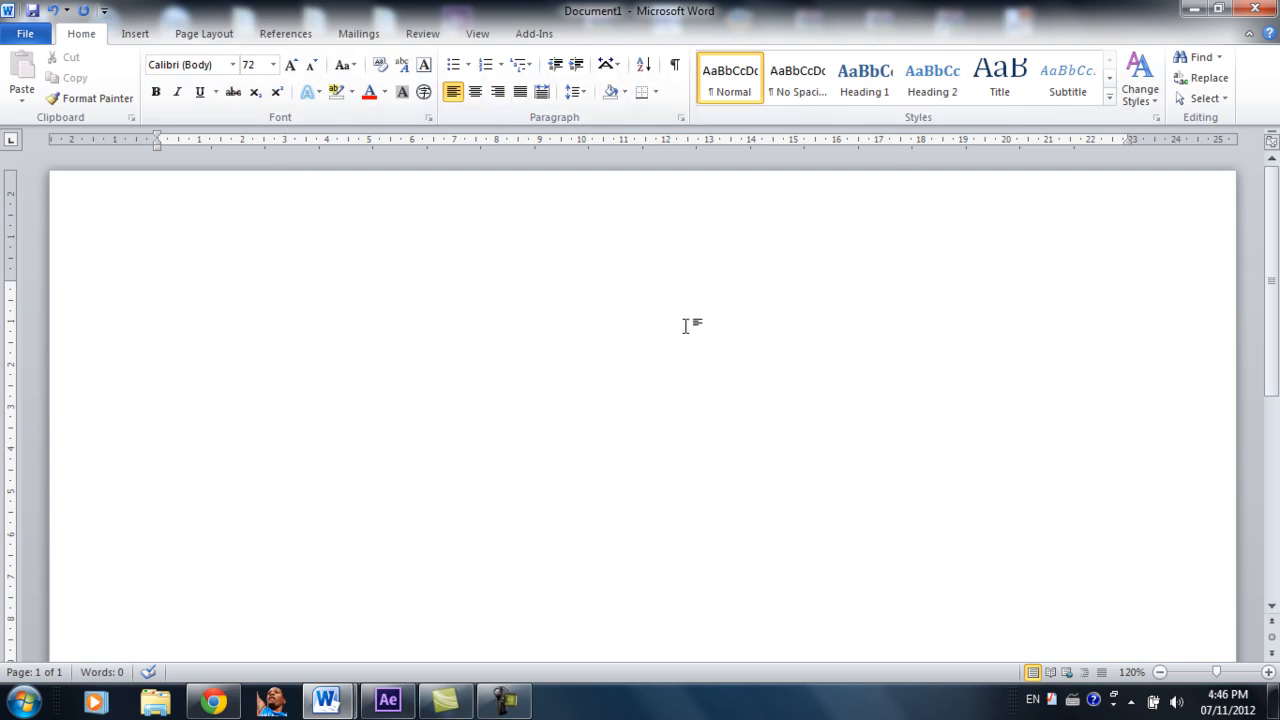
pyautogui.moveTo(385, 125)
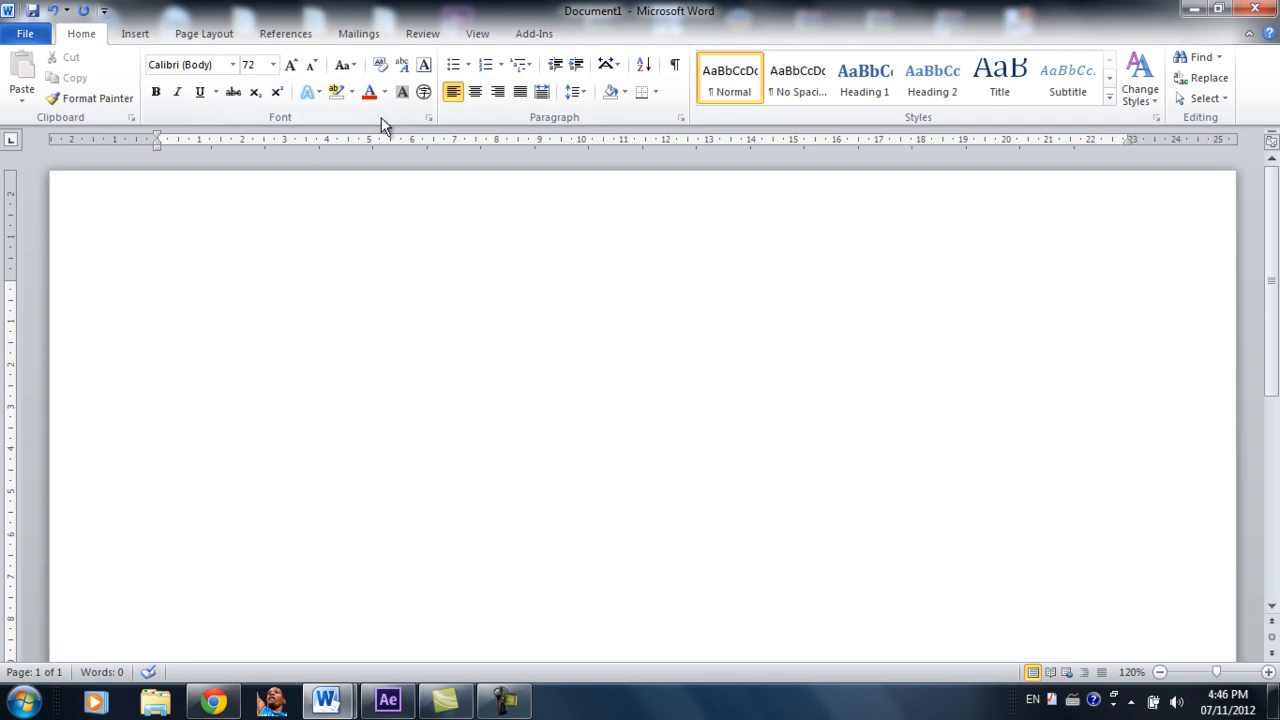
# Step: Type 'My name is Bob' in large 72 pt text on the blank page
pyautogui.click(157, 340)
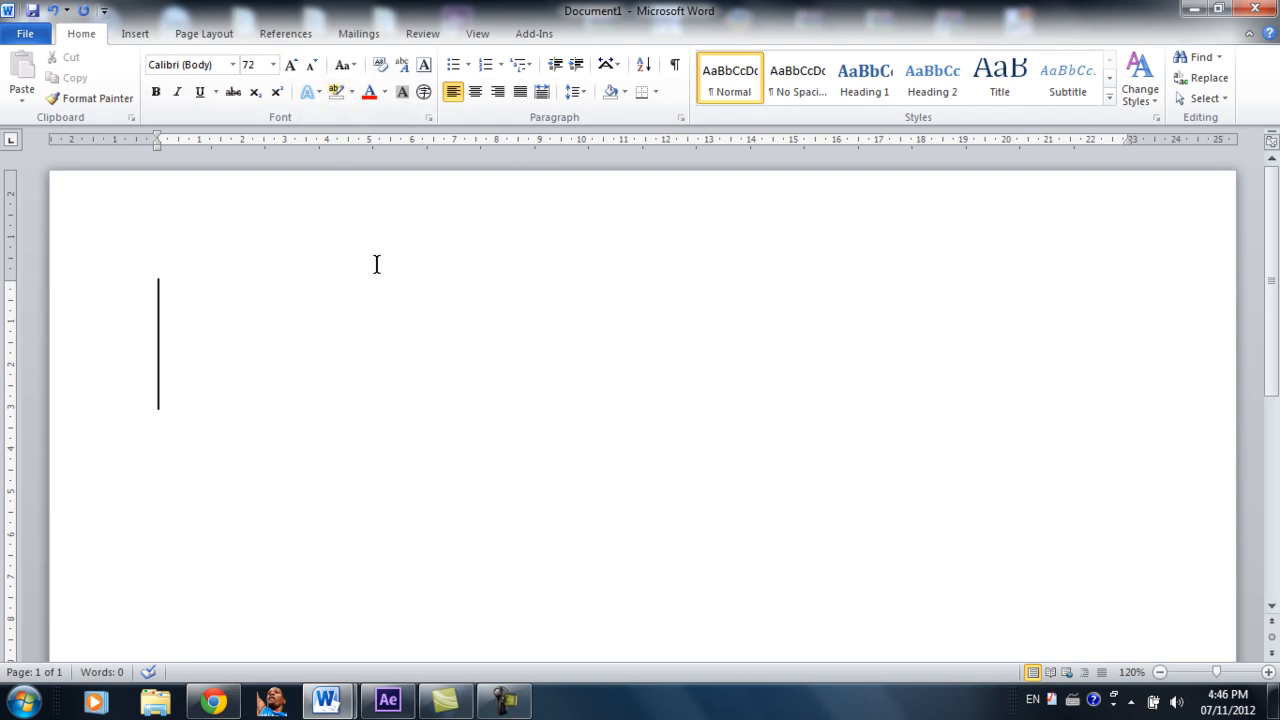
pyautogui.press('capslock')
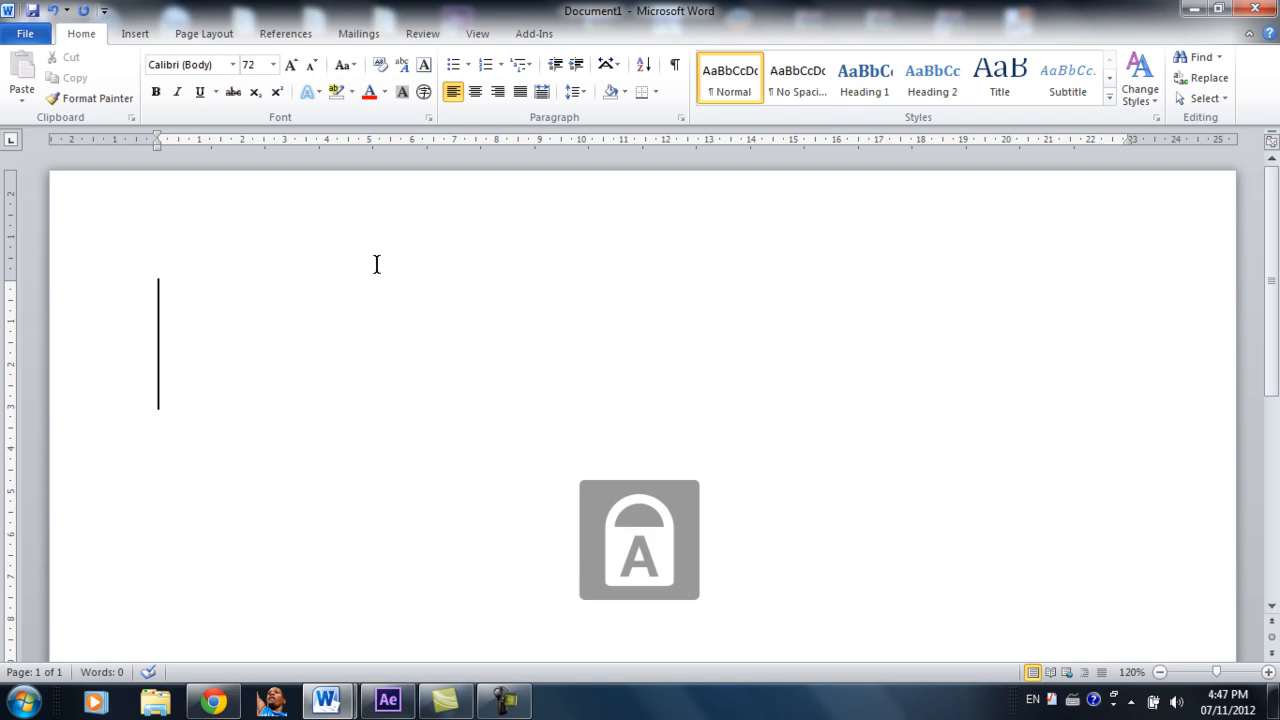
pyautogui.write('My name i')
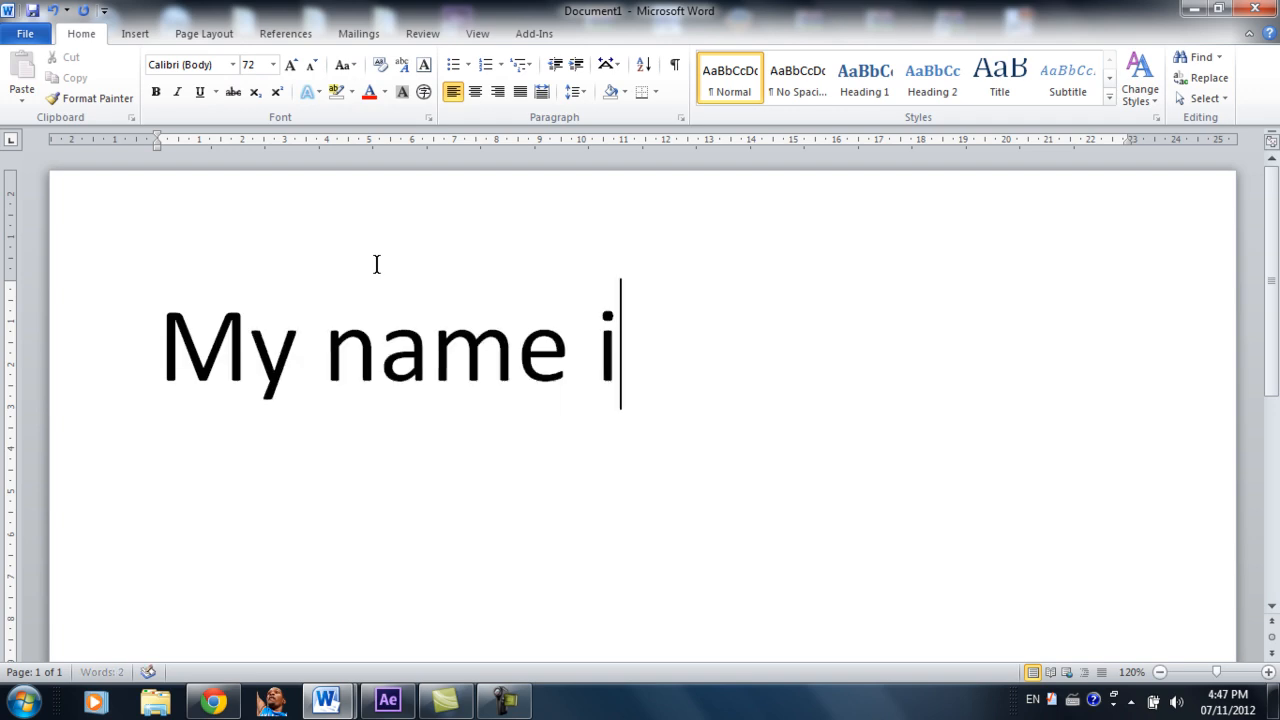
pyautogui.write('s B')
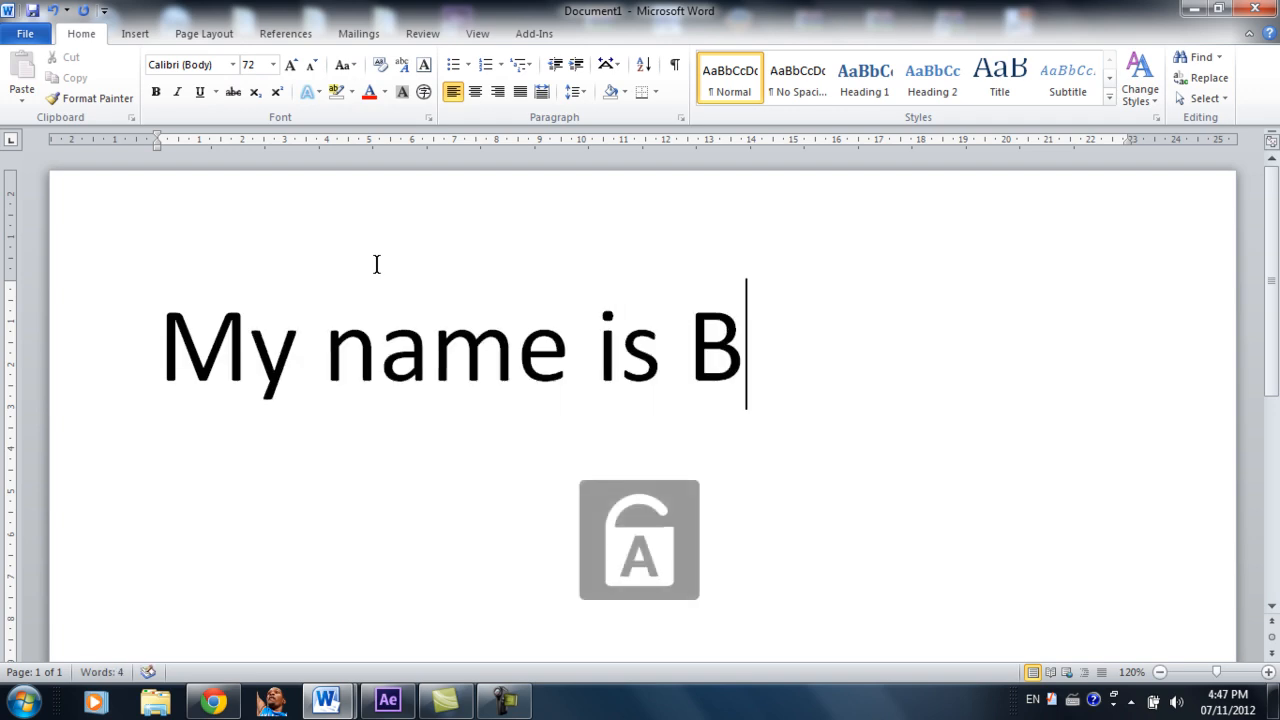
pyautogui.write('ob')
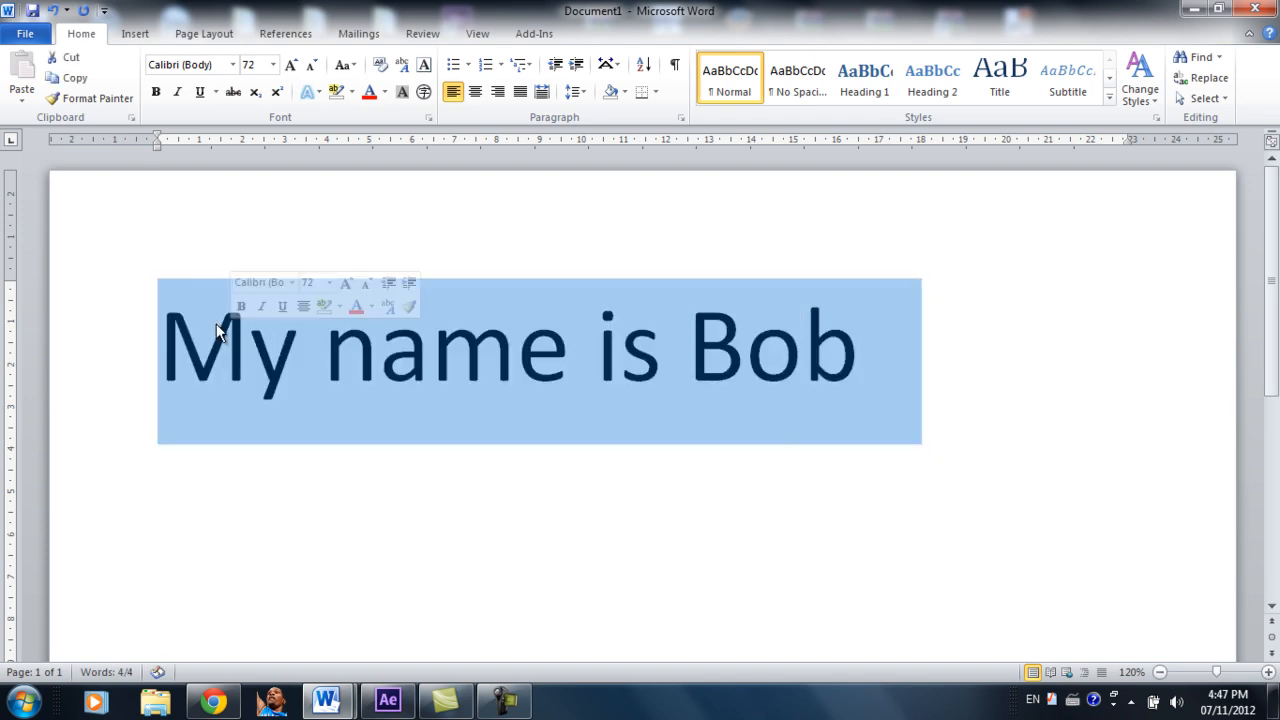
# Step: Give 'My name is Bob' a wavy underline, turning bold and italic on and back off
pyautogui.click(156, 91)
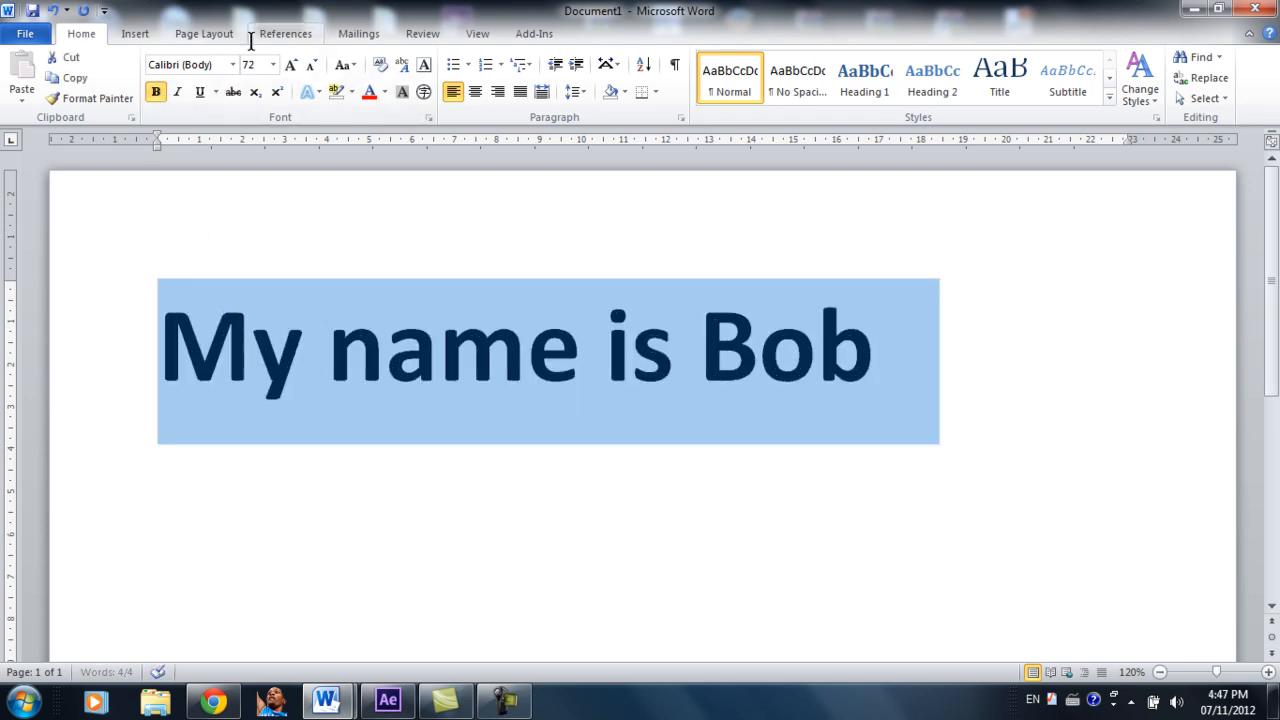
pyautogui.click(177, 91)
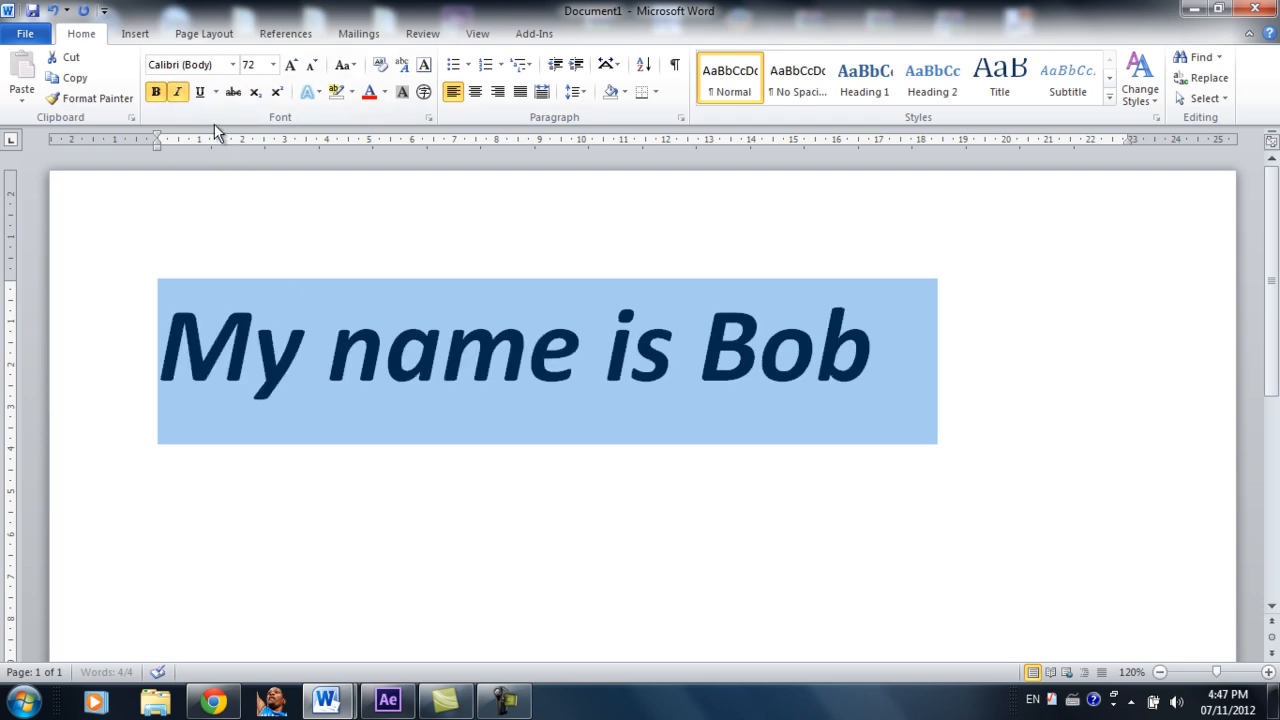
pyautogui.click(200, 92)
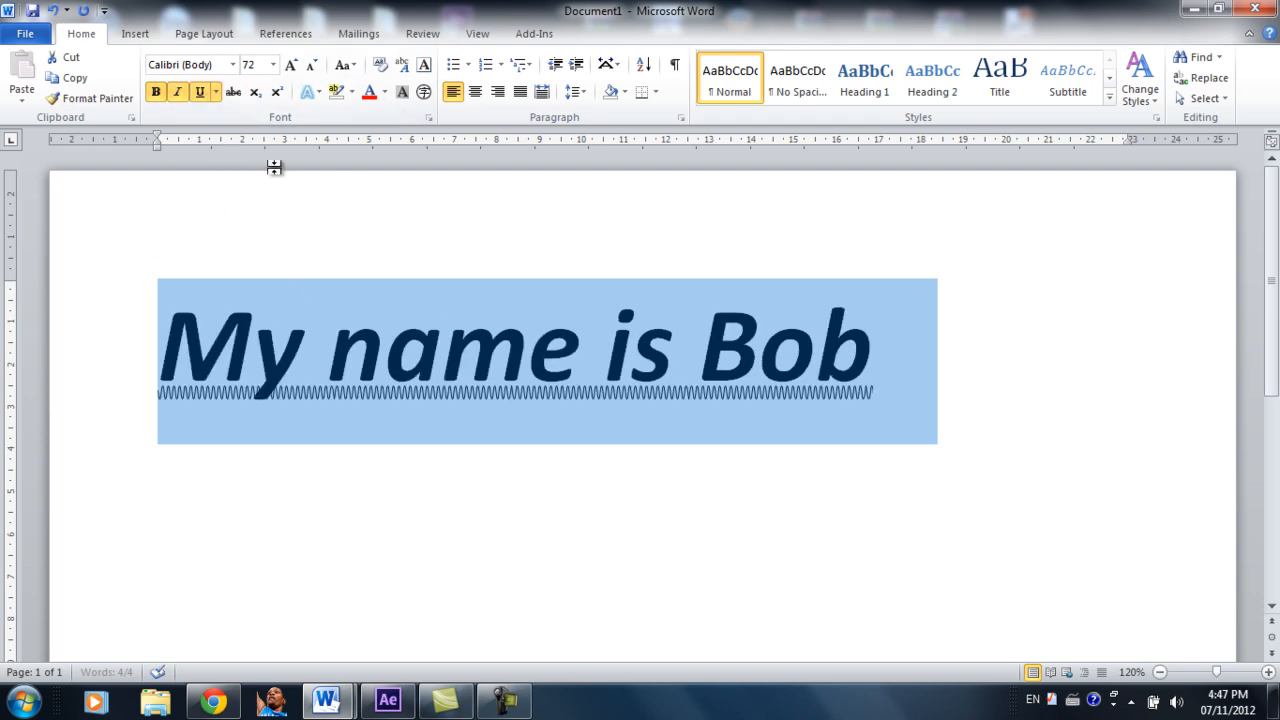
pyautogui.click(177, 92)
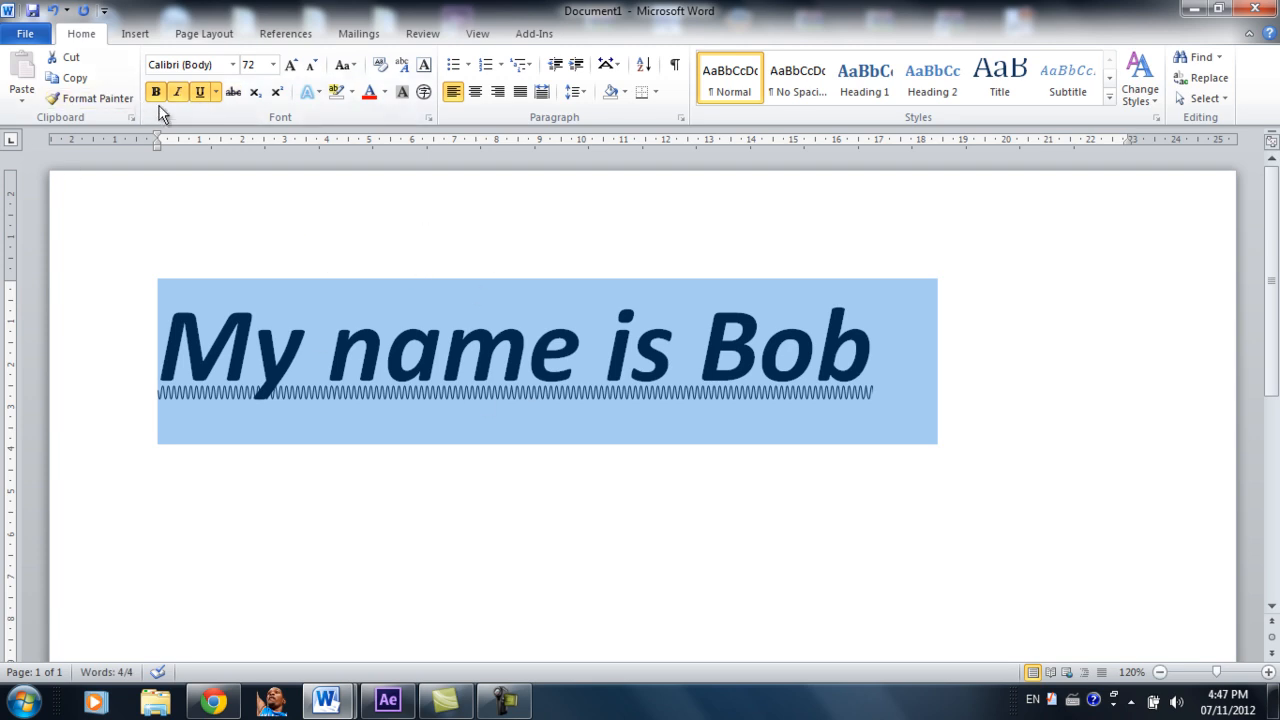
pyautogui.click(156, 91)
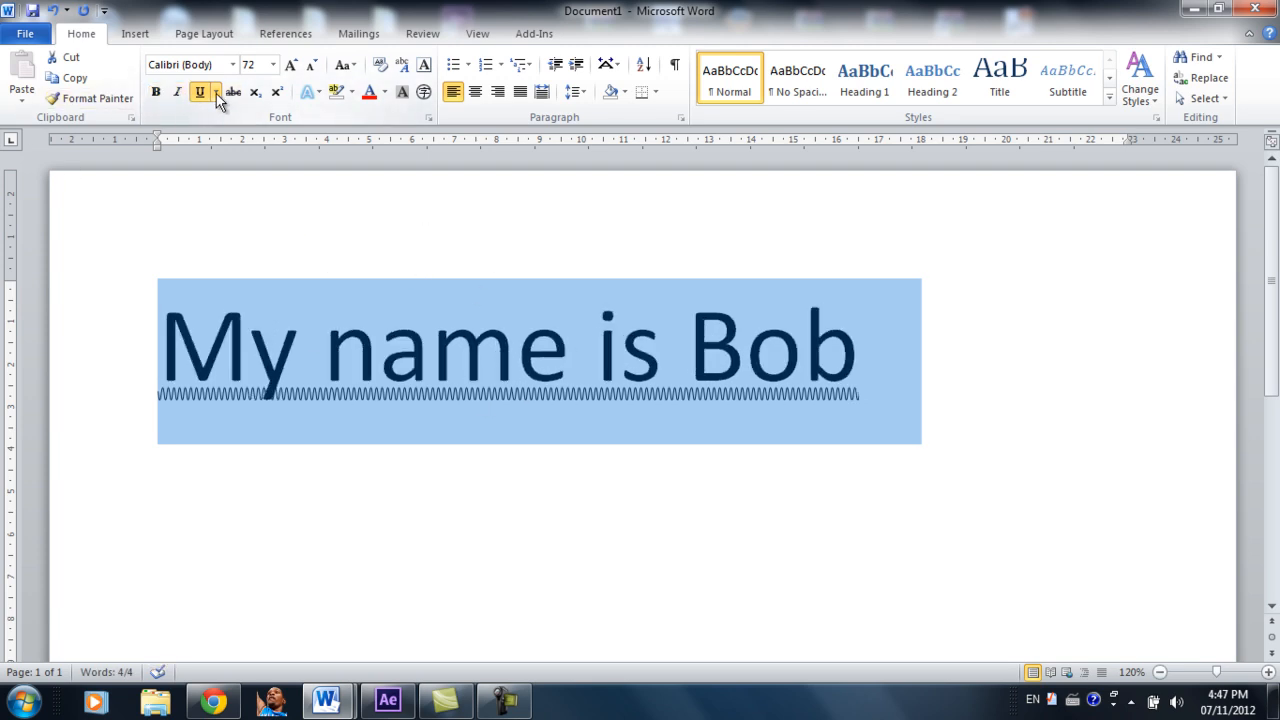
# Step: Switch the sentence's underline to the heavy dash-dot-dot style through More Underlines
pyautogui.click(215, 92)
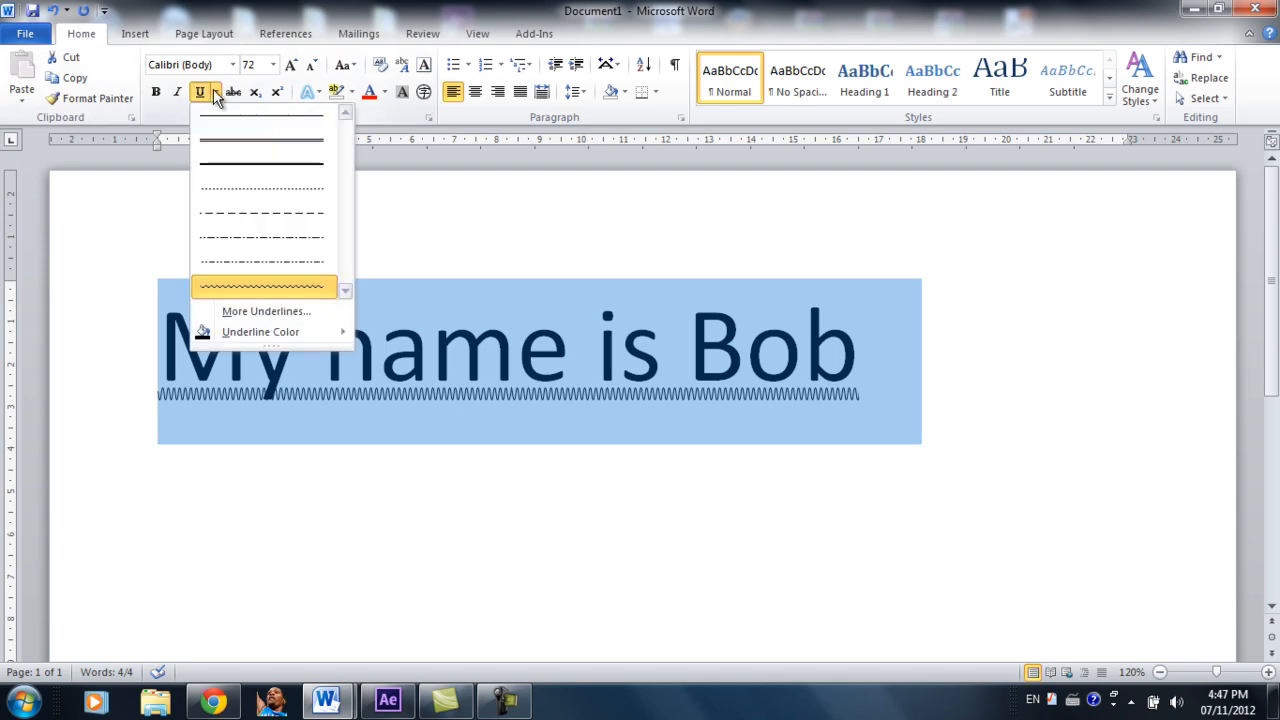
pyautogui.moveTo(265, 311)
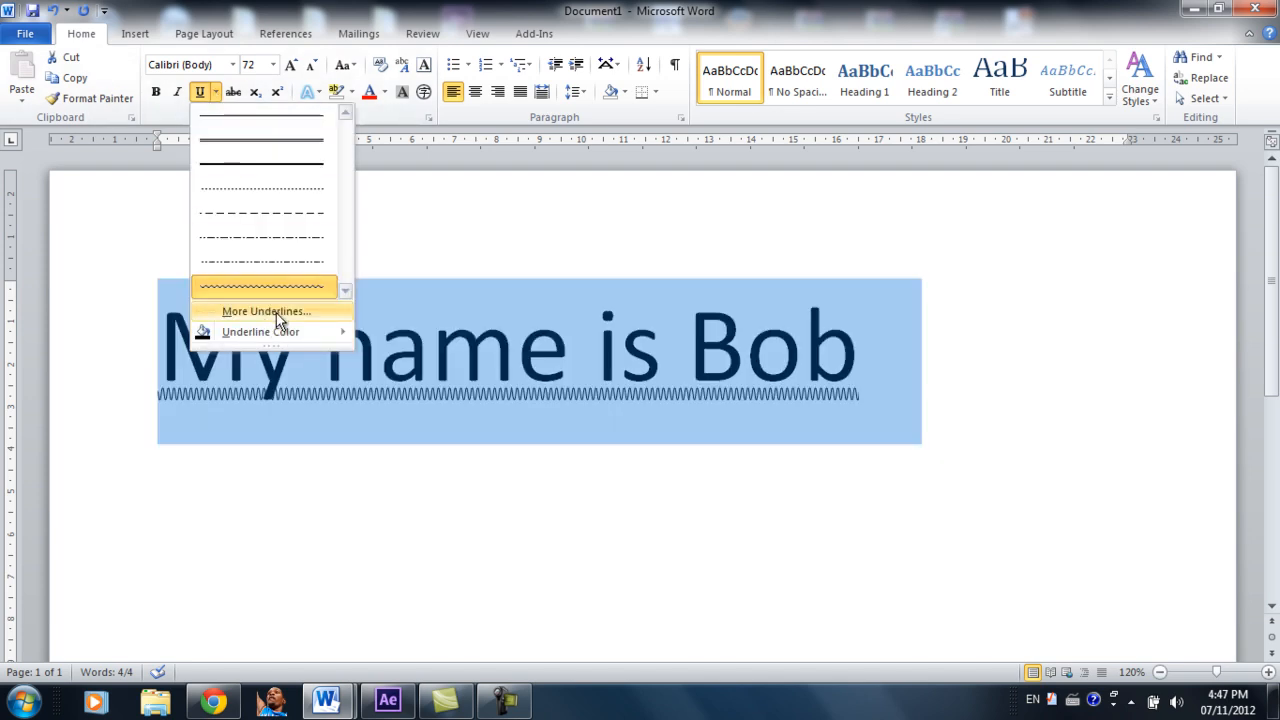
pyautogui.click(264, 311)
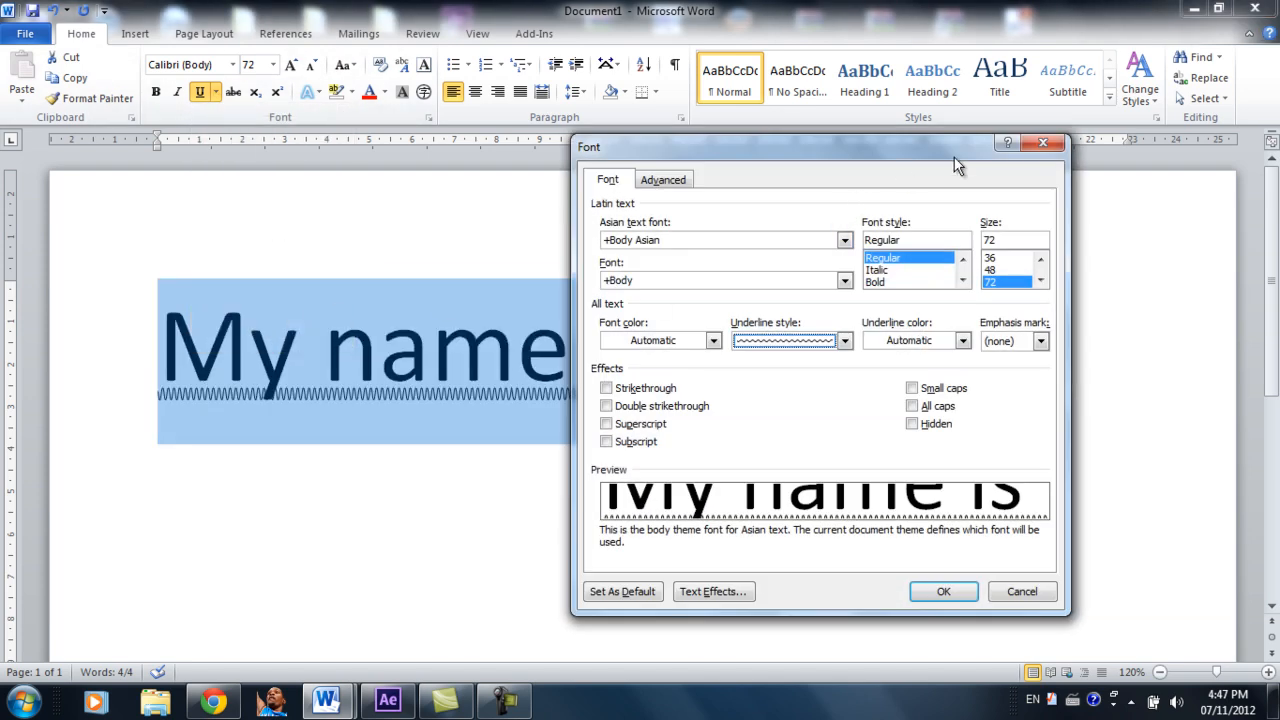
pyautogui.click(844, 340)
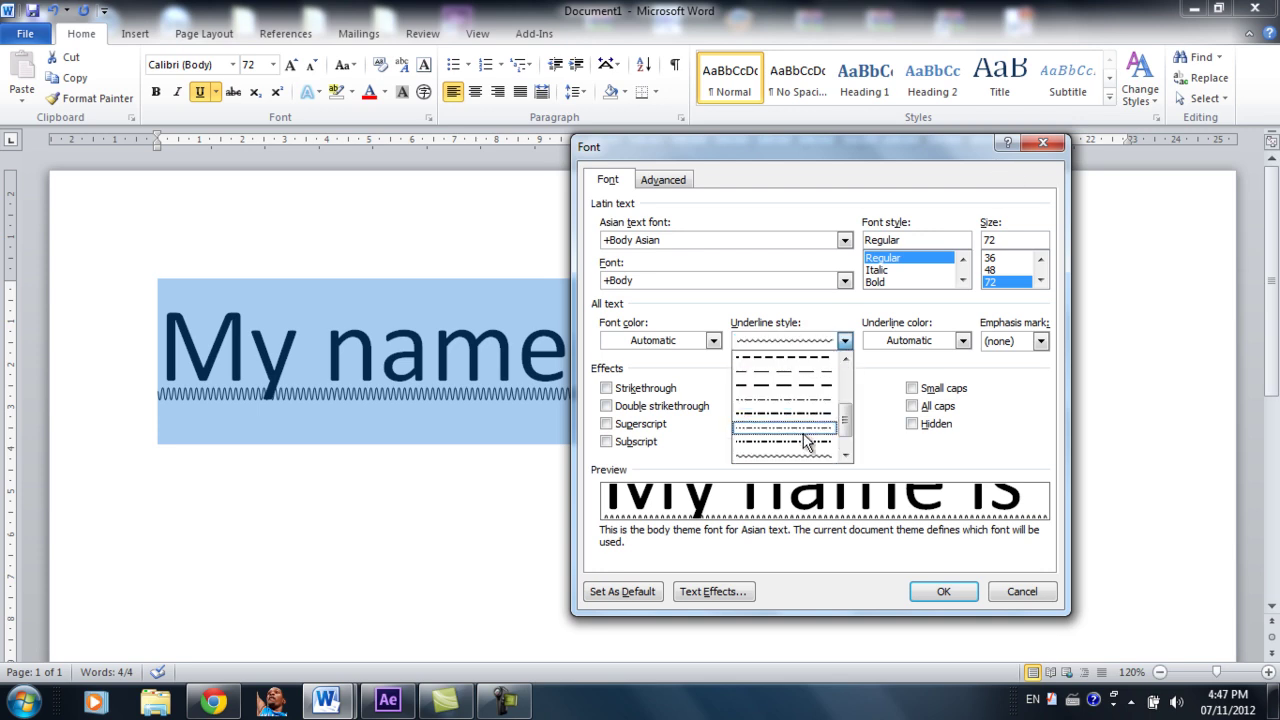
pyautogui.click(783, 432)
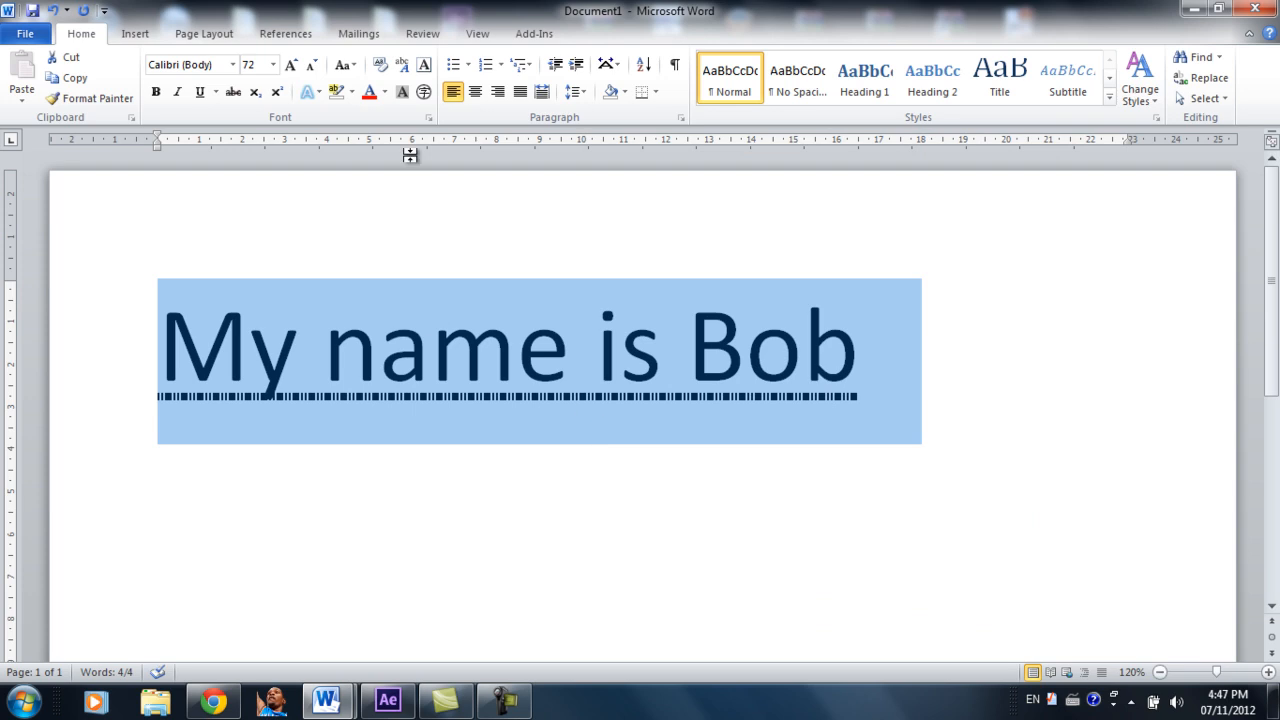
pyautogui.click(216, 92)
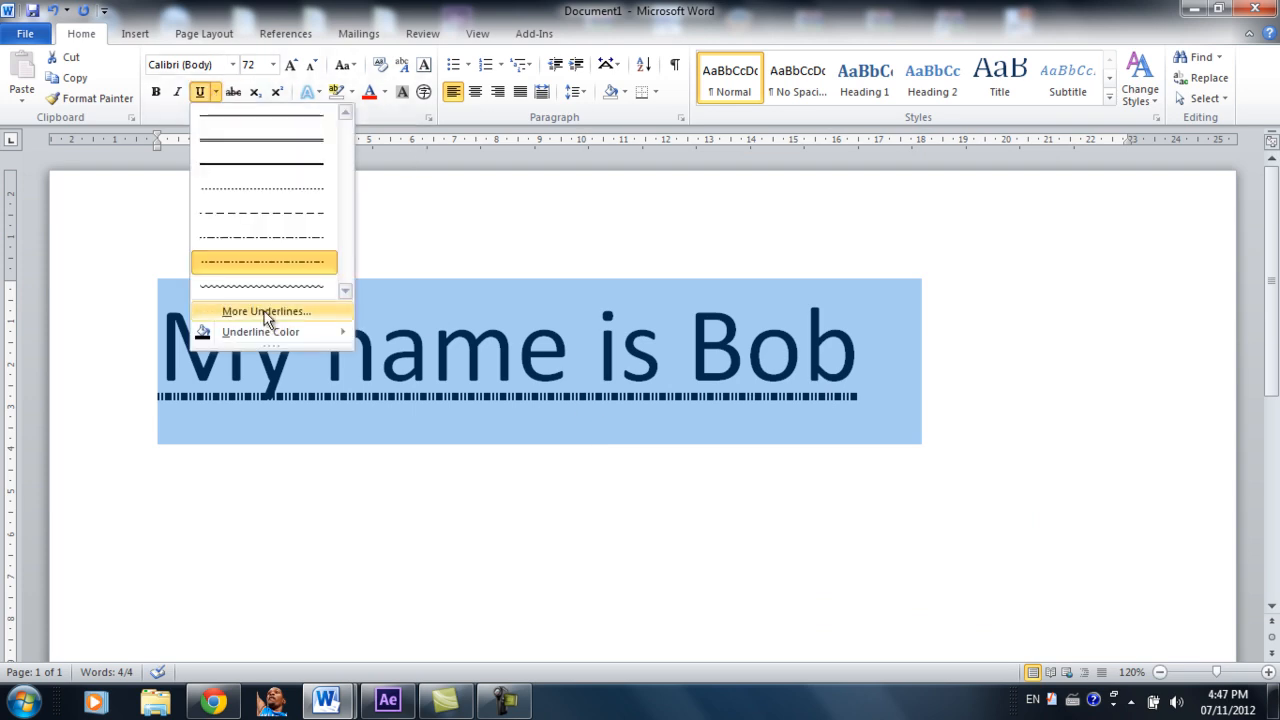
pyautogui.click(260, 331)
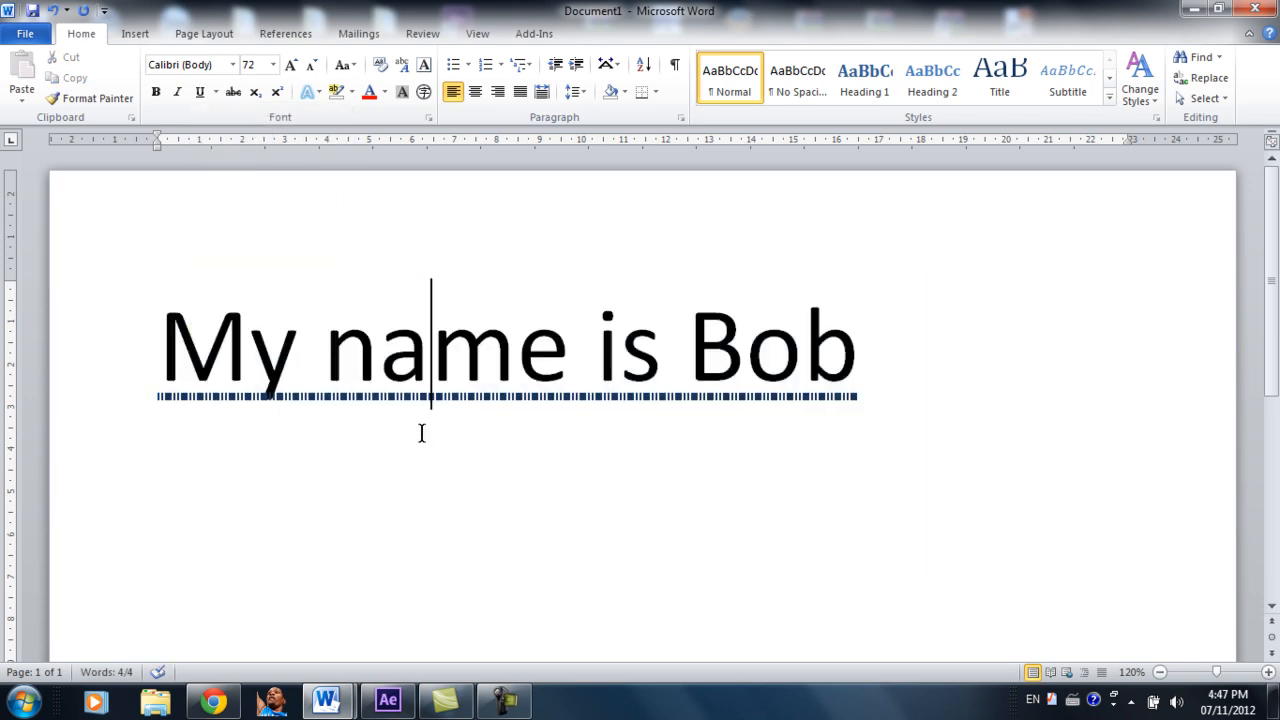
pyautogui.moveTo(982, 382)
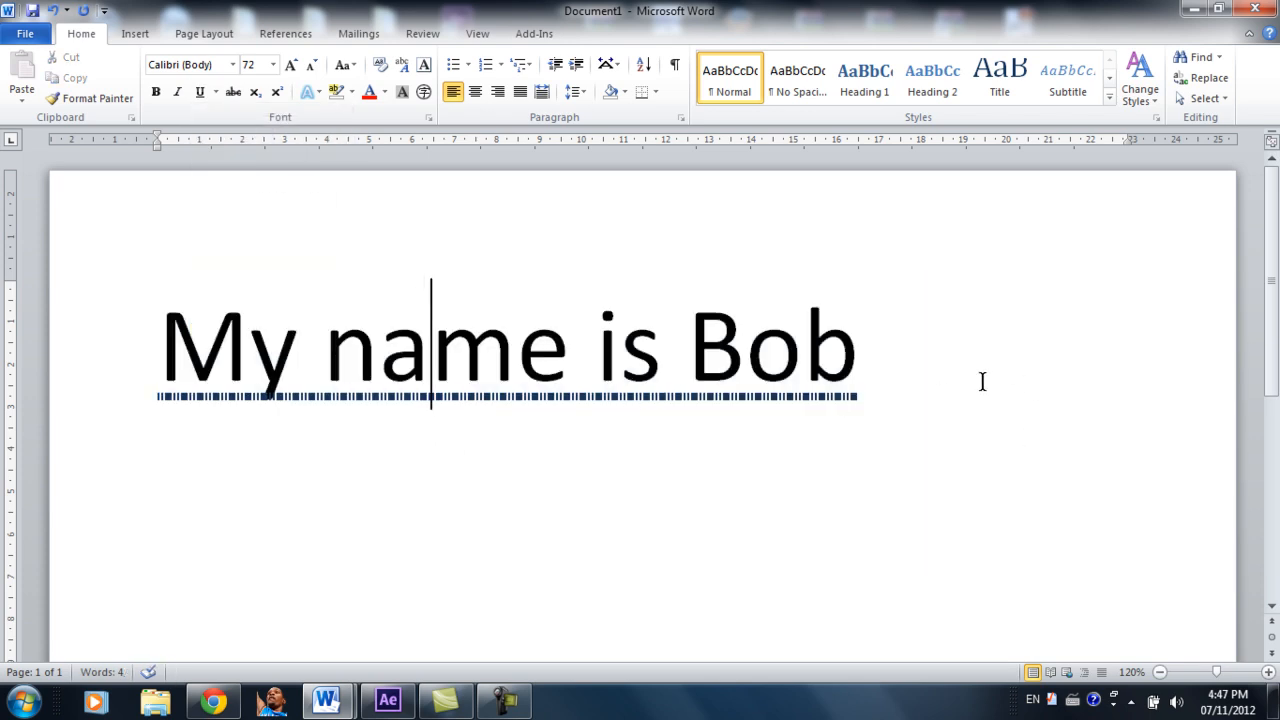
# Step: Select the sentence, keep Calibri 72 pt, then grow it to 90 and shrink to 80
pyautogui.tripleClick(500, 345)
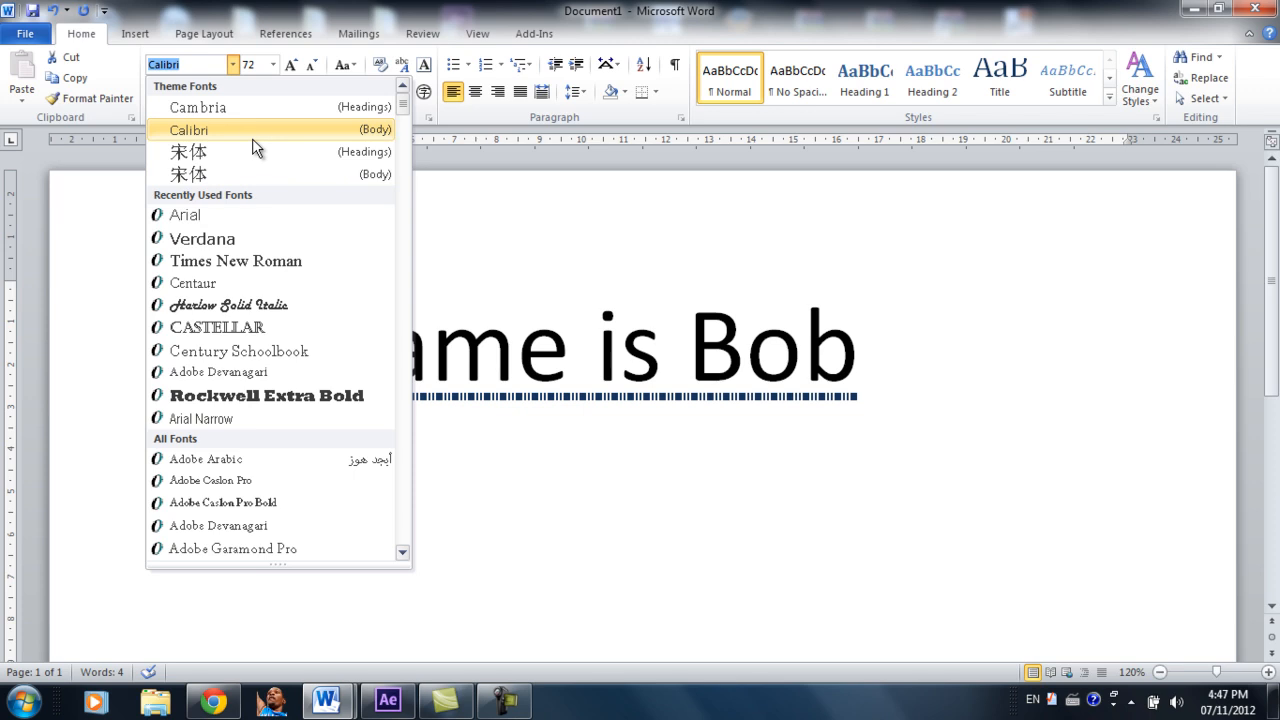
pyautogui.moveTo(250, 138)
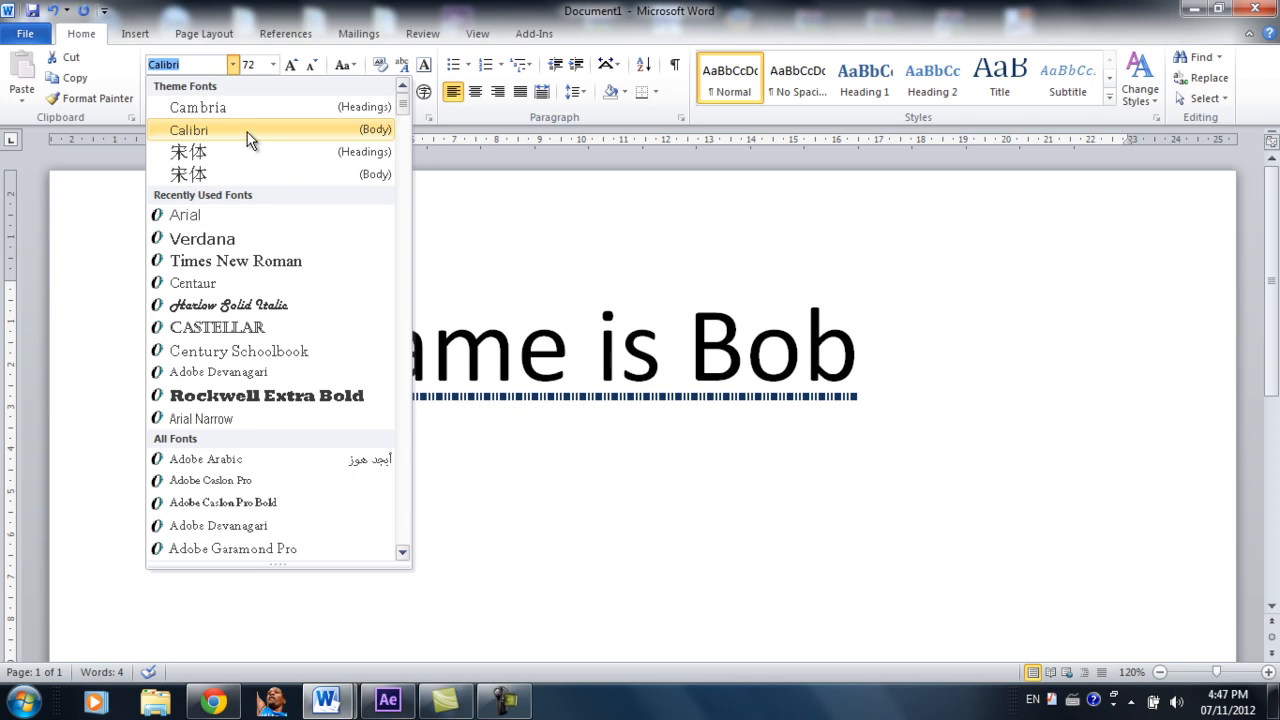
pyautogui.moveTo(240, 145)
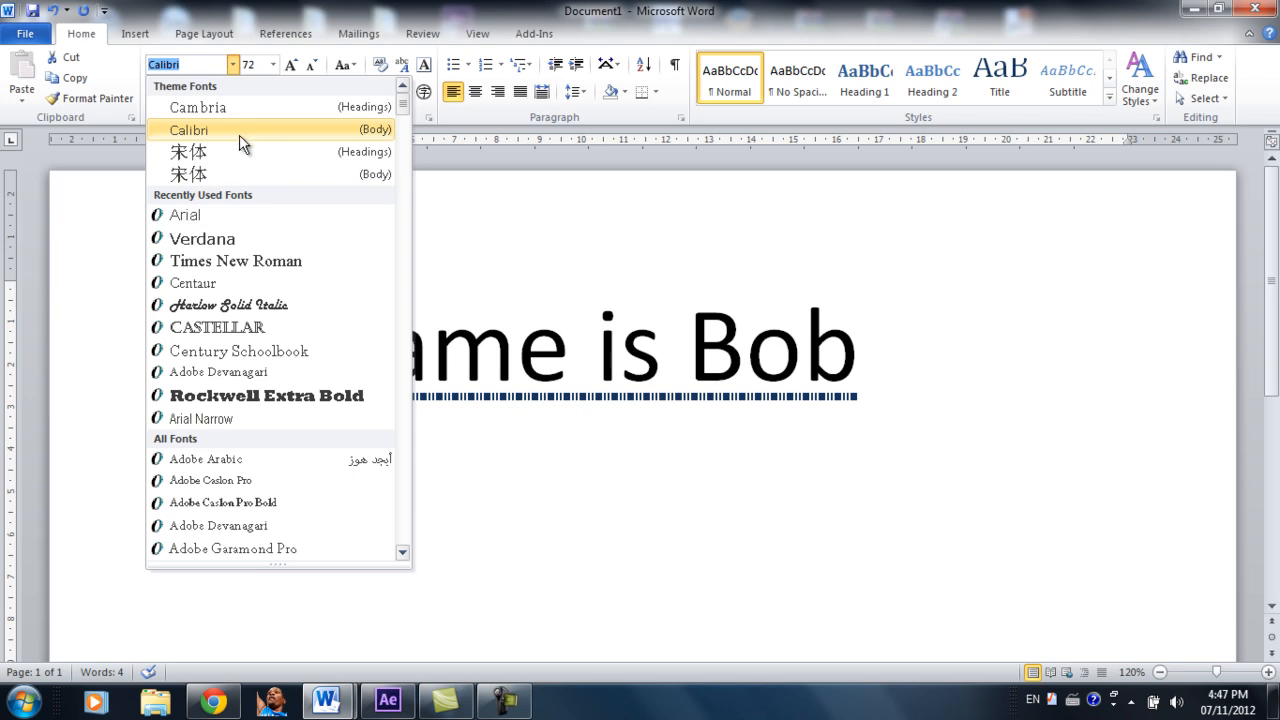
pyautogui.click(189, 129)
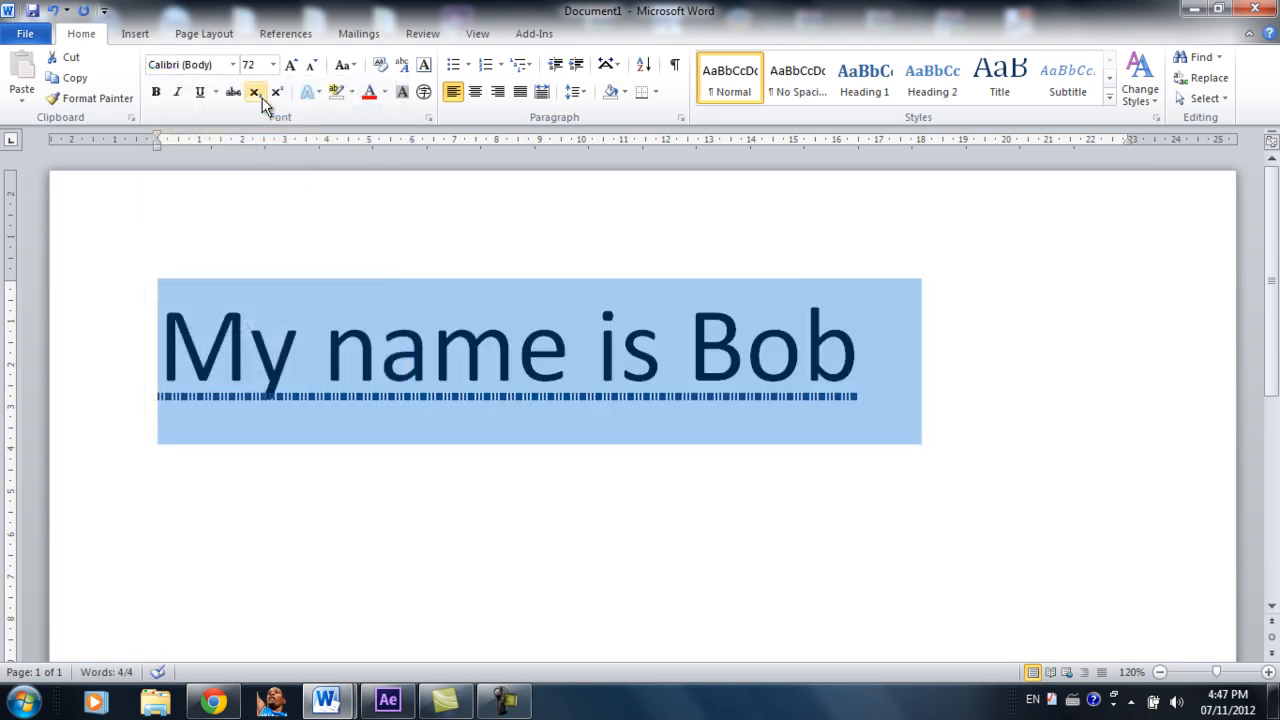
pyautogui.click(270, 65)
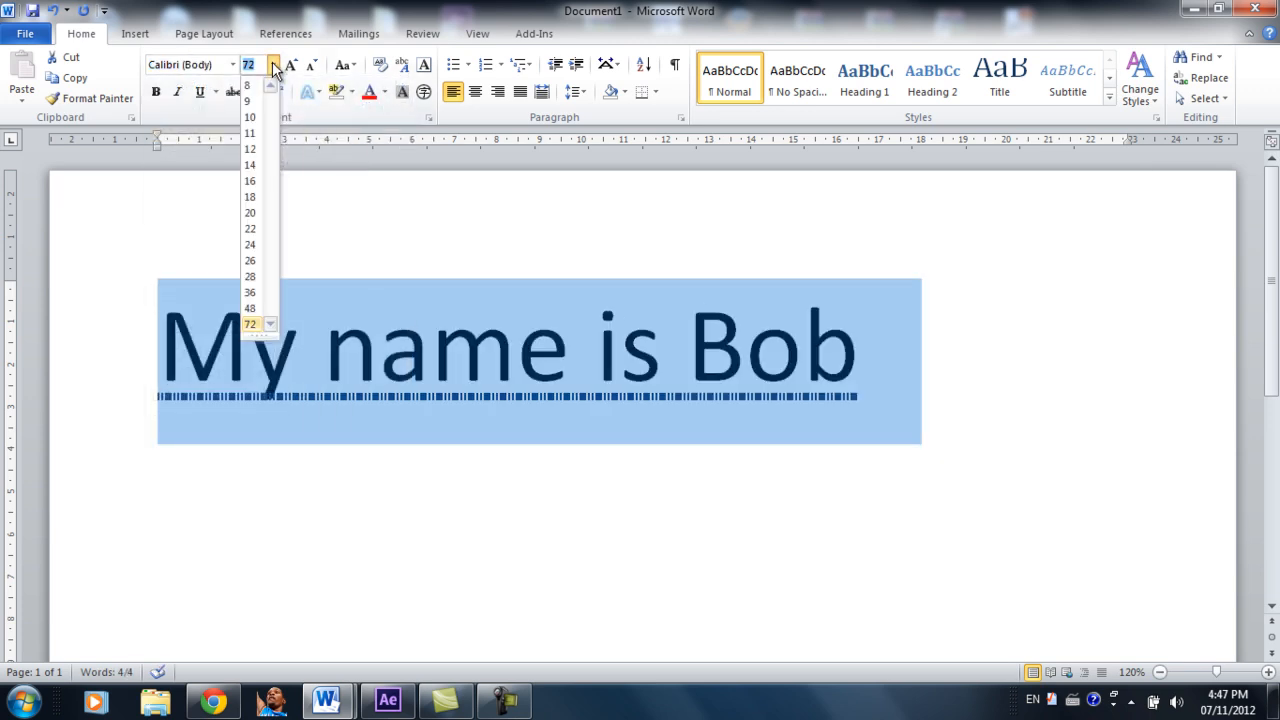
pyautogui.moveTo(249, 212)
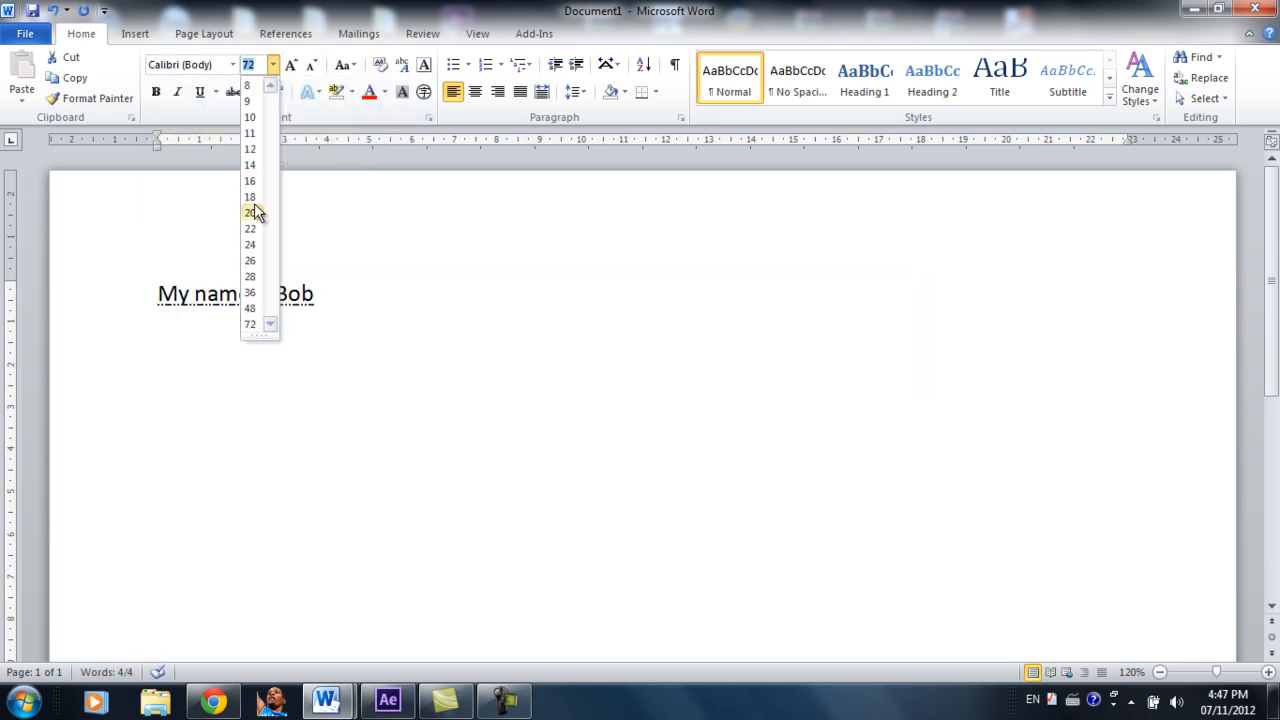
pyautogui.click(249, 212)
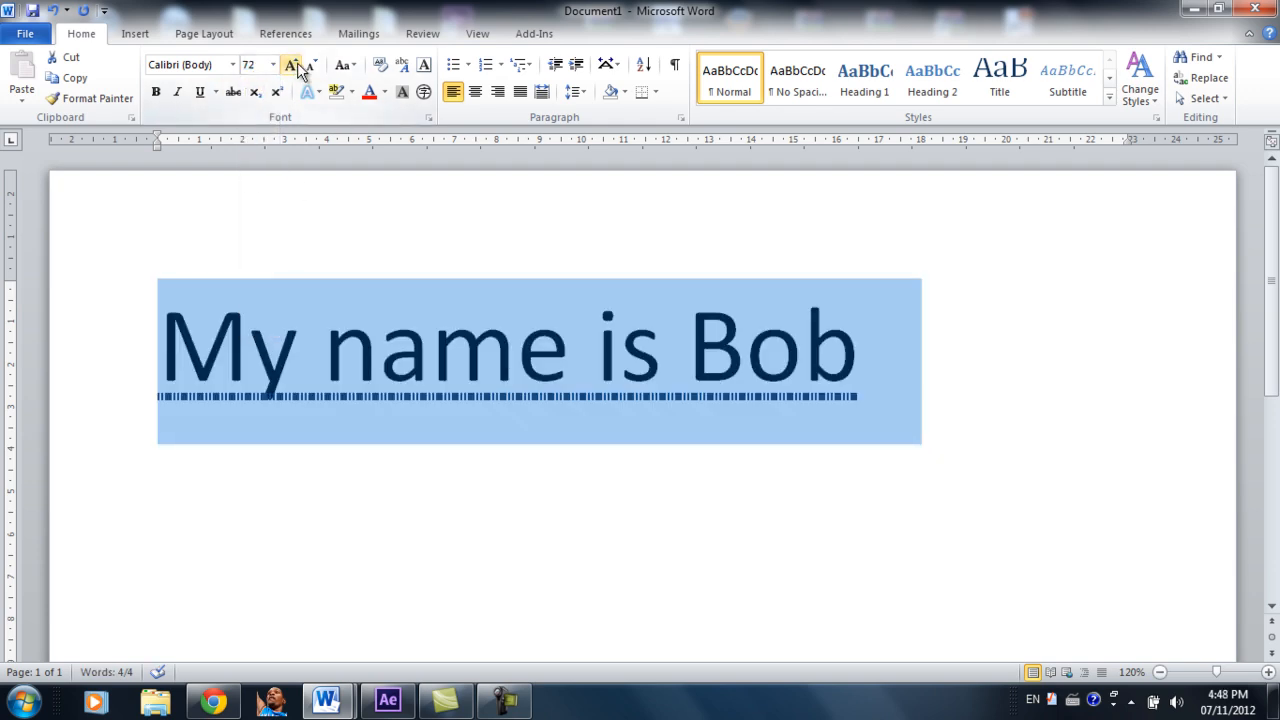
pyautogui.click(292, 64)
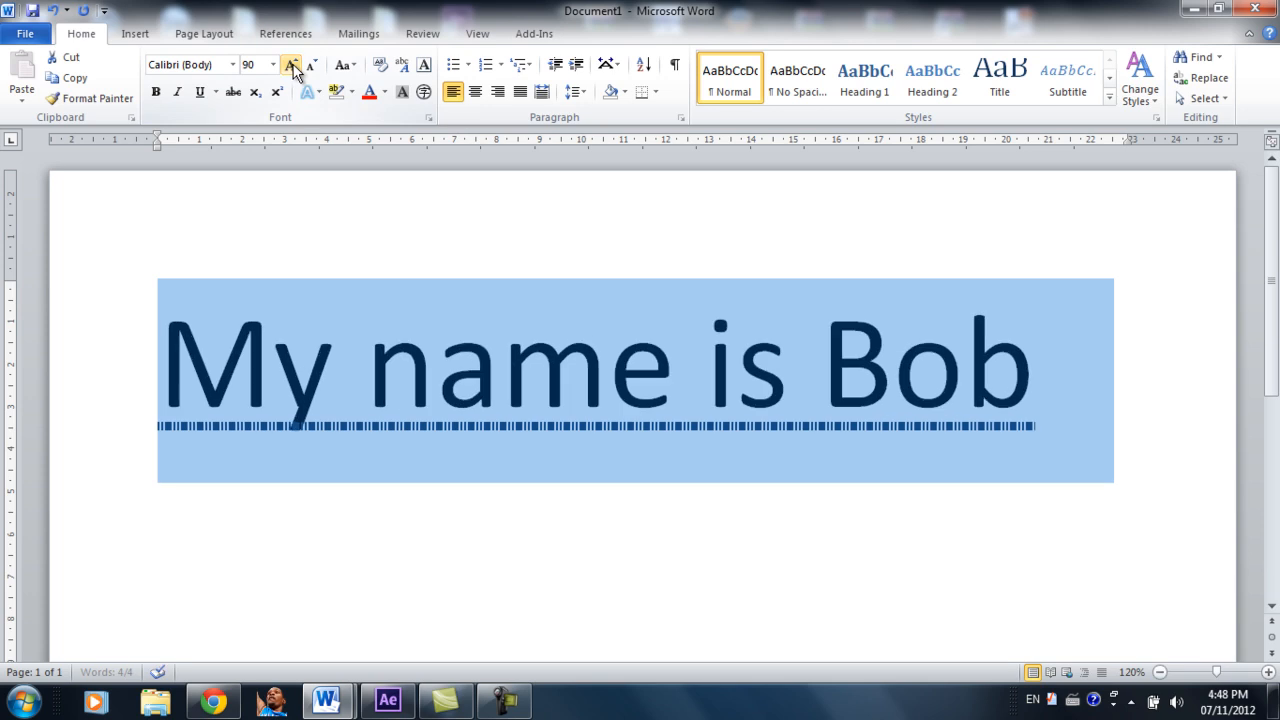
pyautogui.click(312, 65)
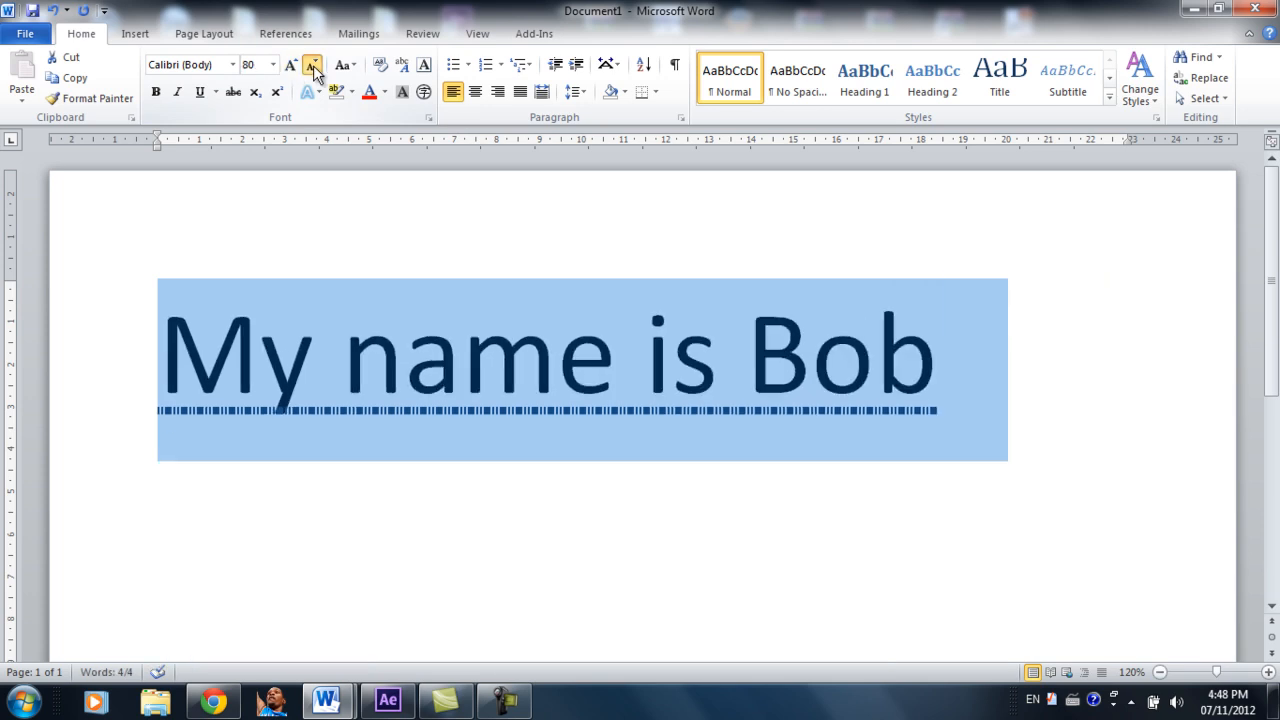
pyautogui.click(312, 64)
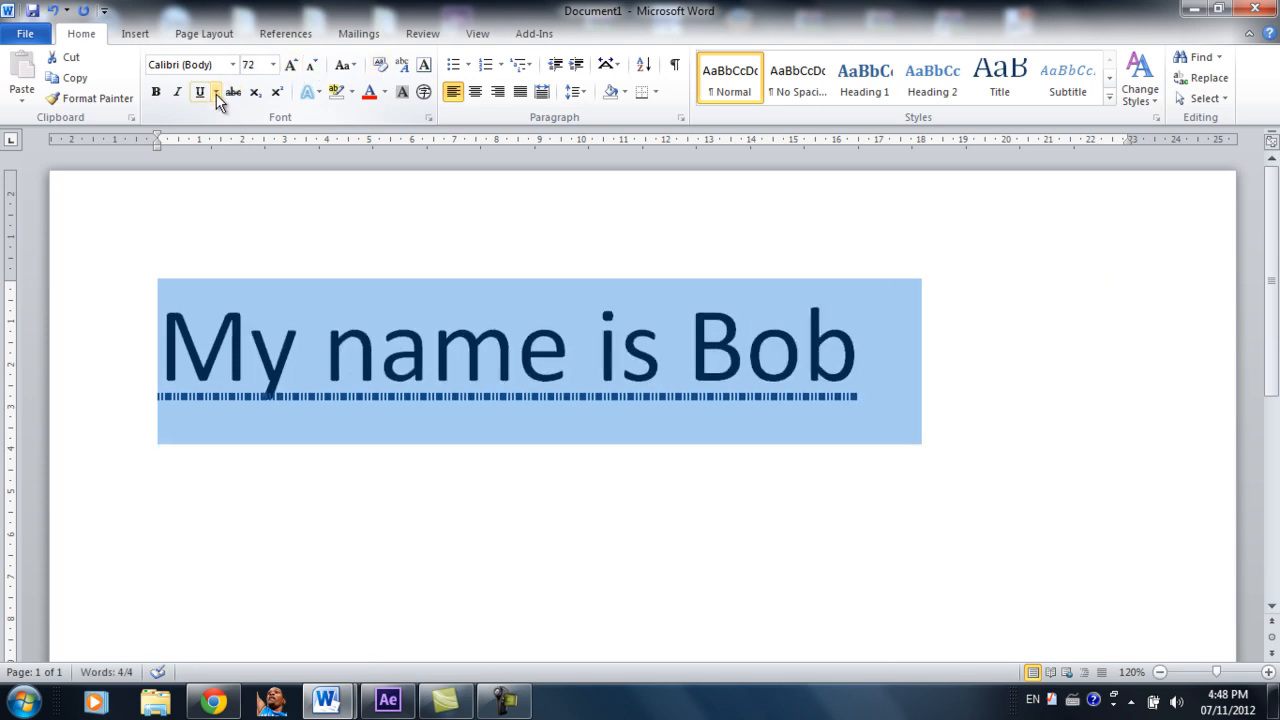
pyautogui.moveTo(233, 92)
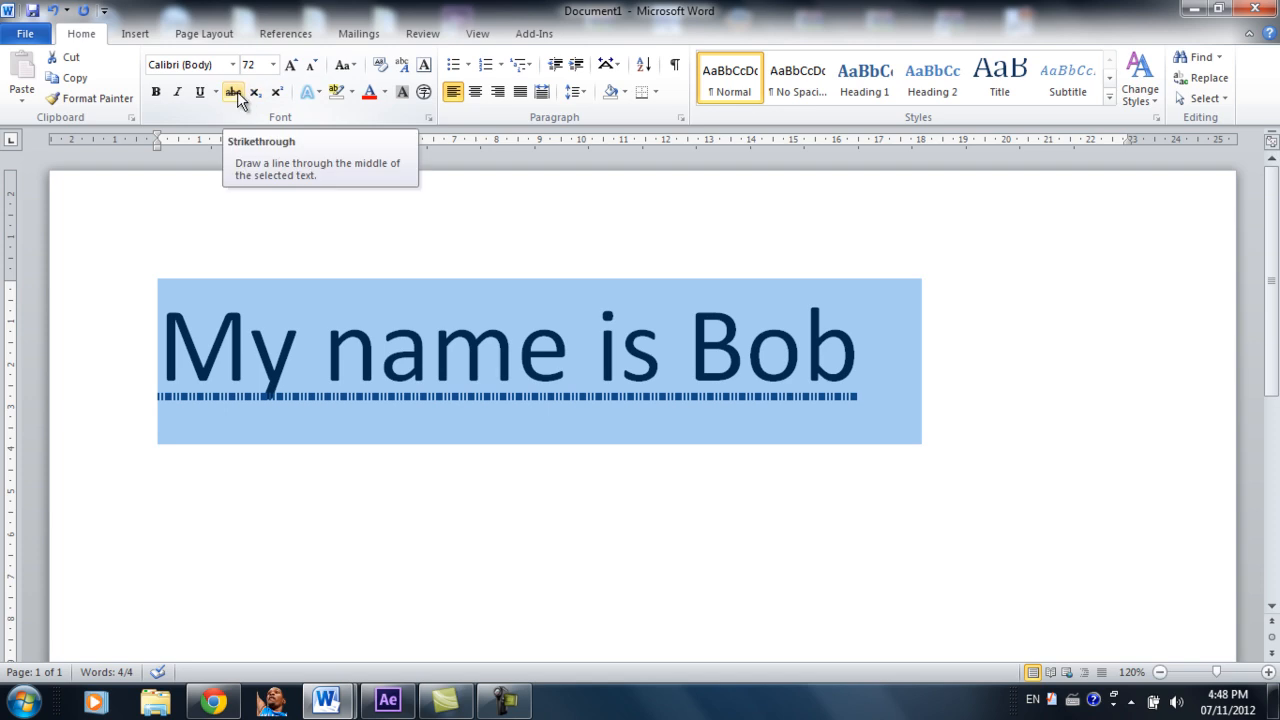
# Step: Add then remove strikethrough, and apply yellow highlighting to the sentence
pyautogui.click(233, 91)
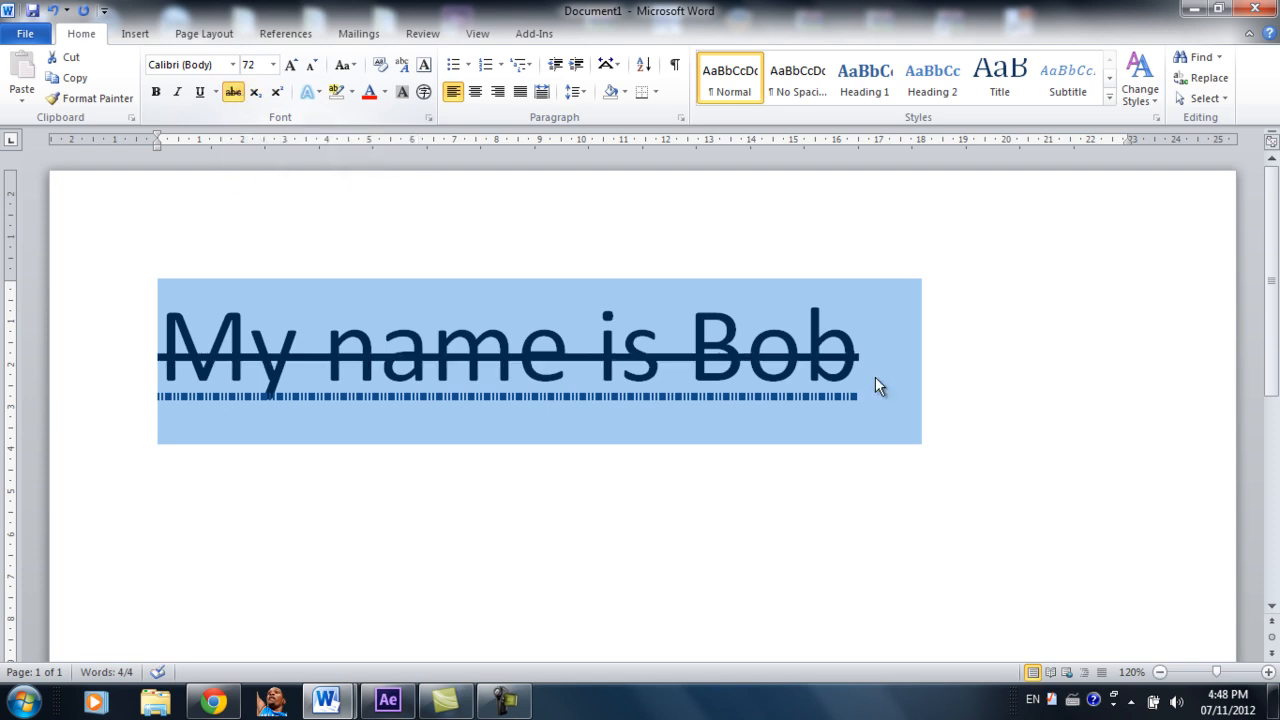
pyautogui.moveTo(225, 357)
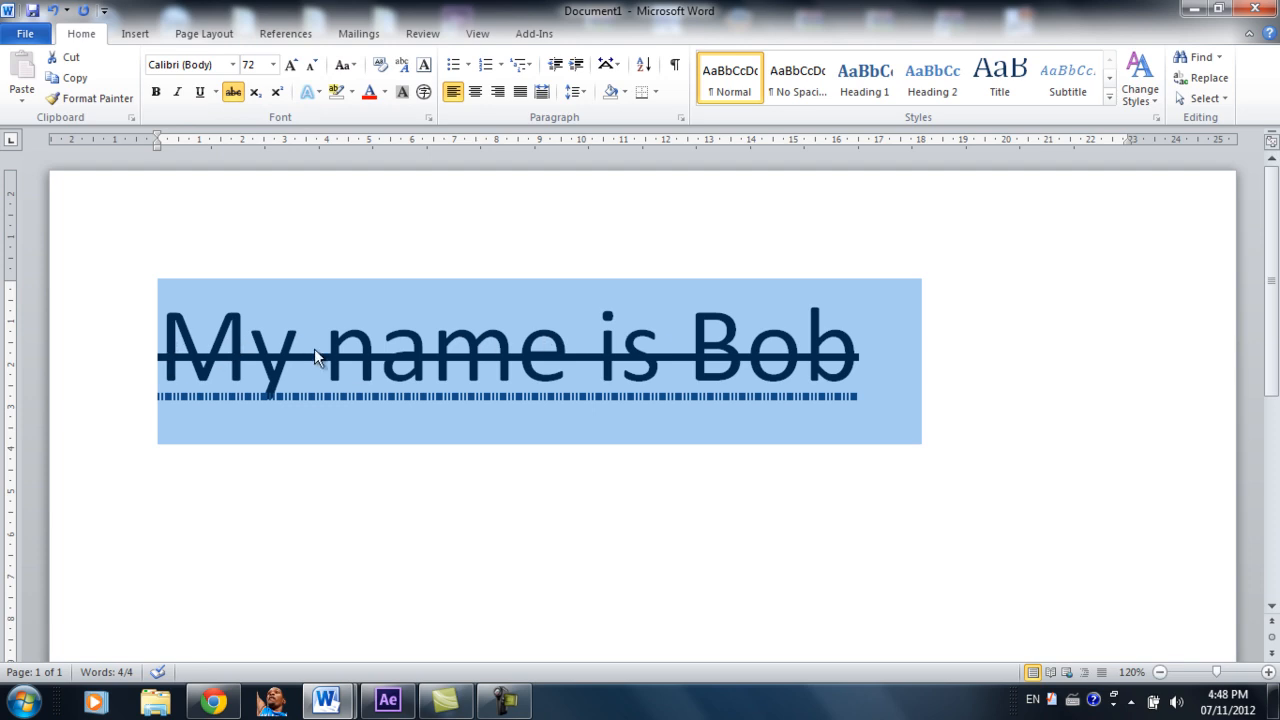
pyautogui.moveTo(288, 375)
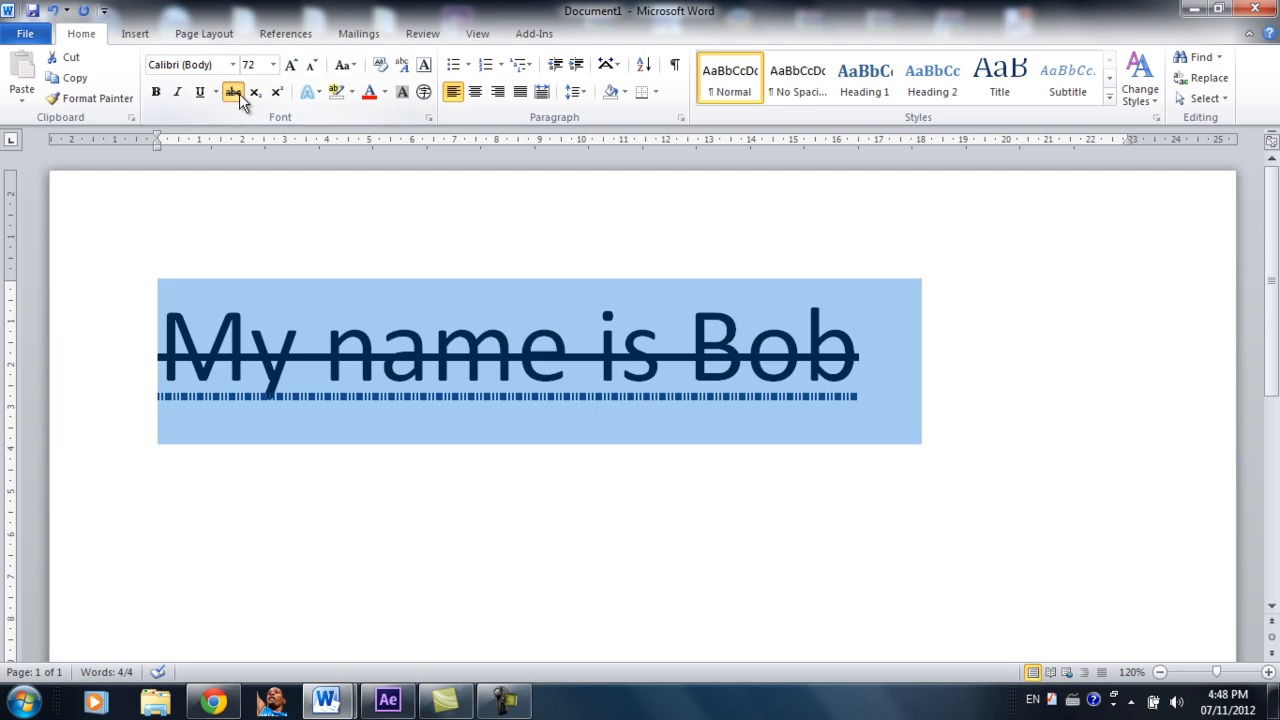
pyautogui.click(233, 92)
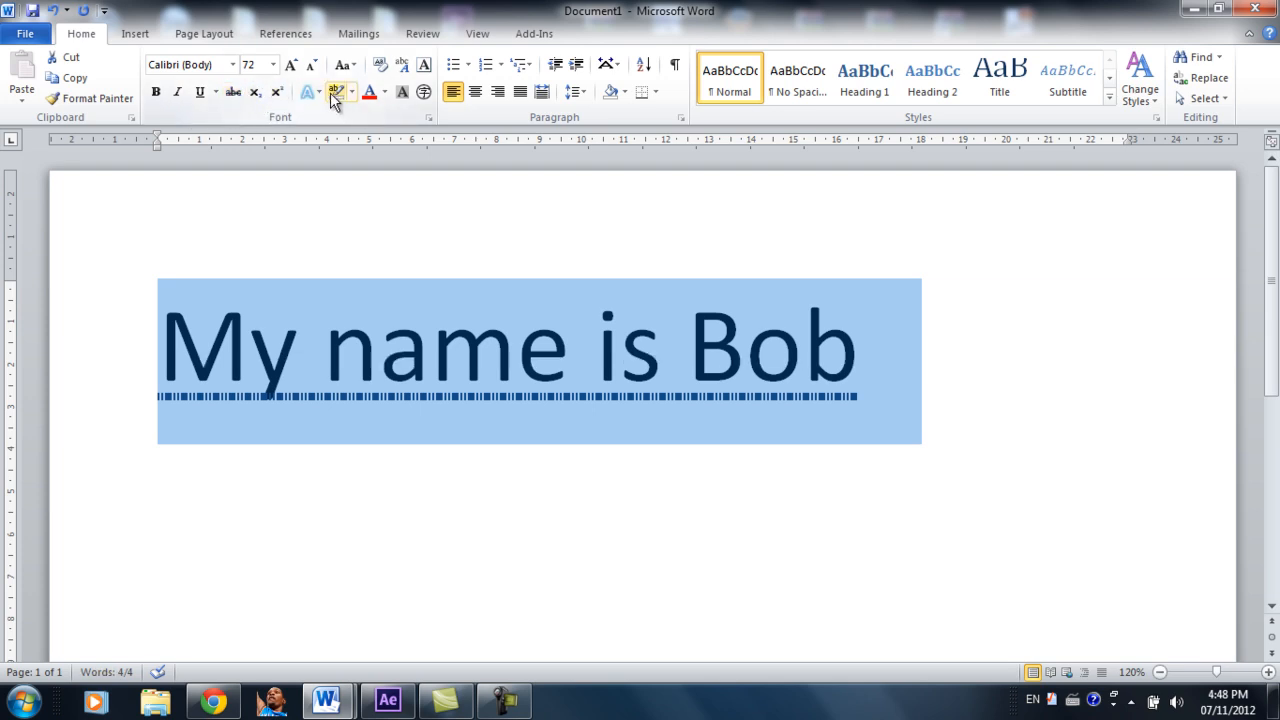
pyautogui.moveTo(335, 92)
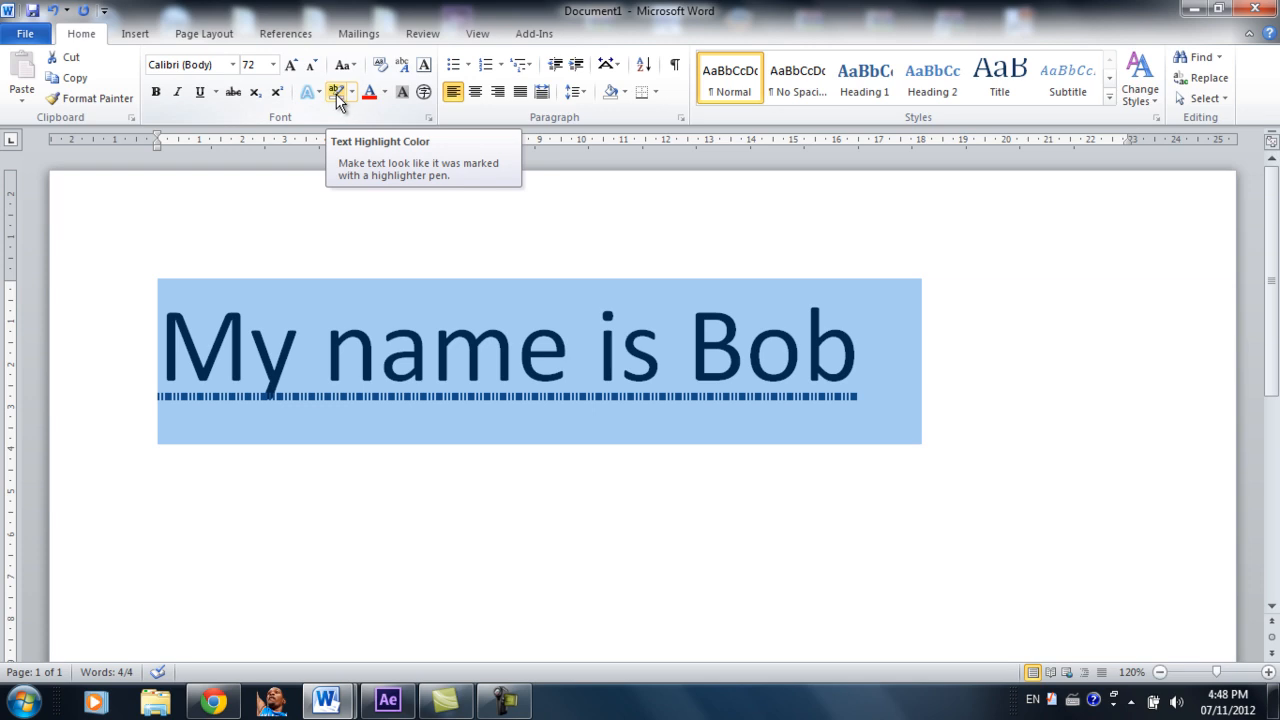
pyautogui.moveTo(333, 100)
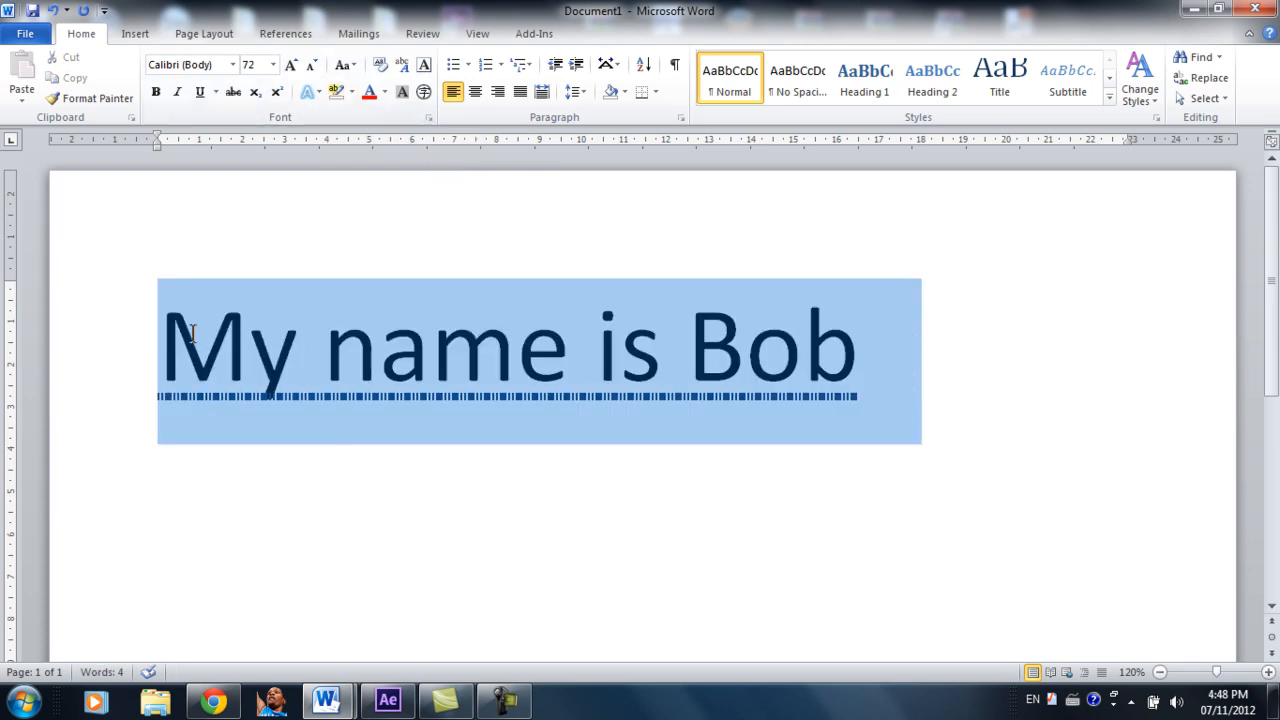
pyautogui.click(351, 91)
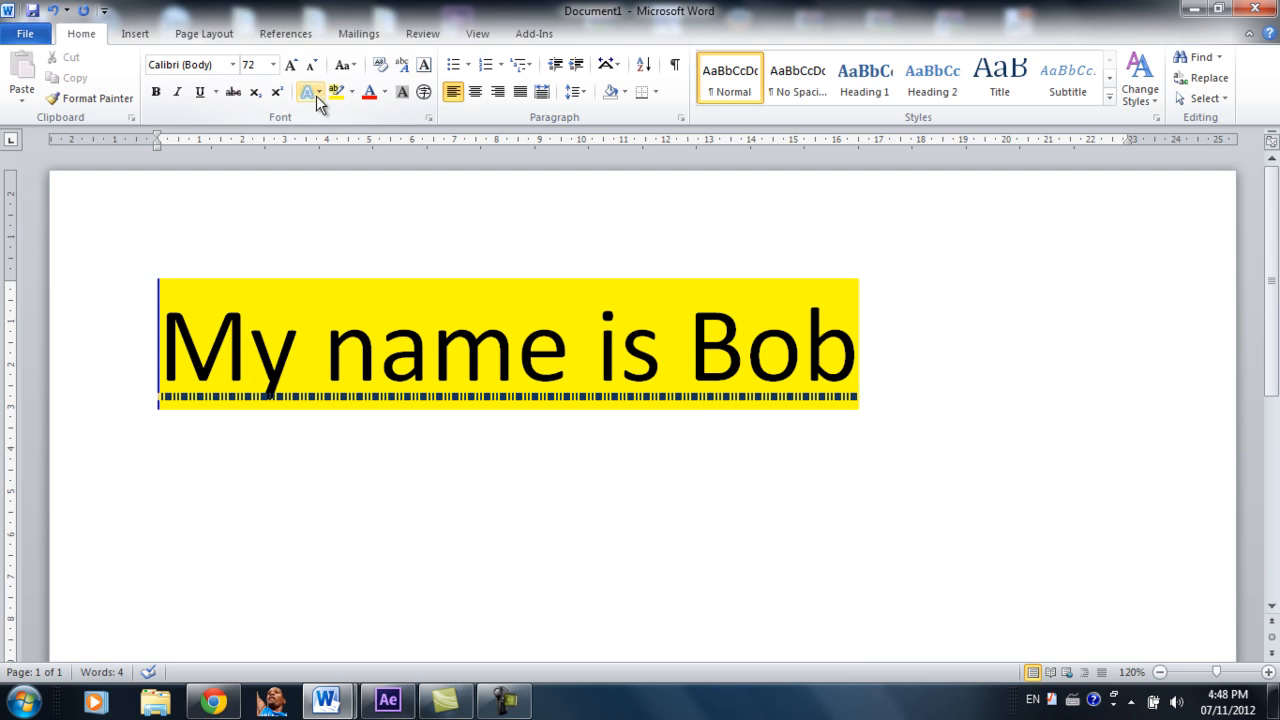
pyautogui.click(308, 91)
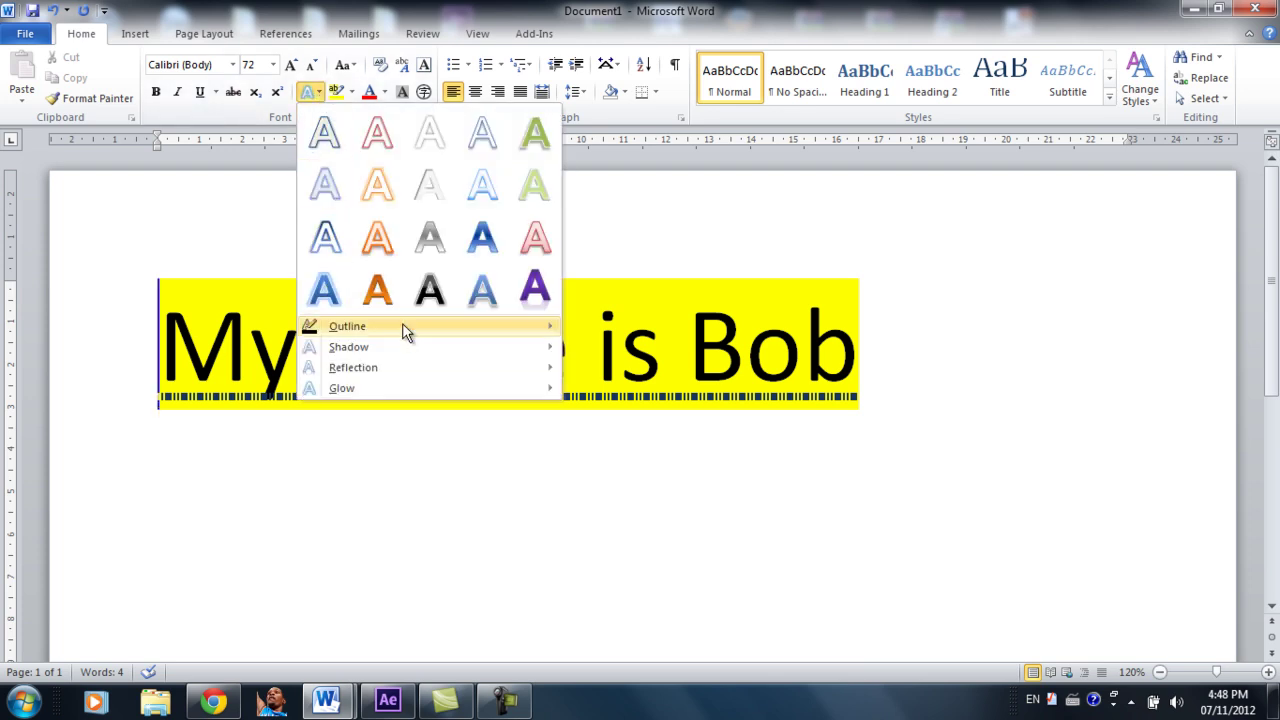
pyautogui.moveTo(488, 328)
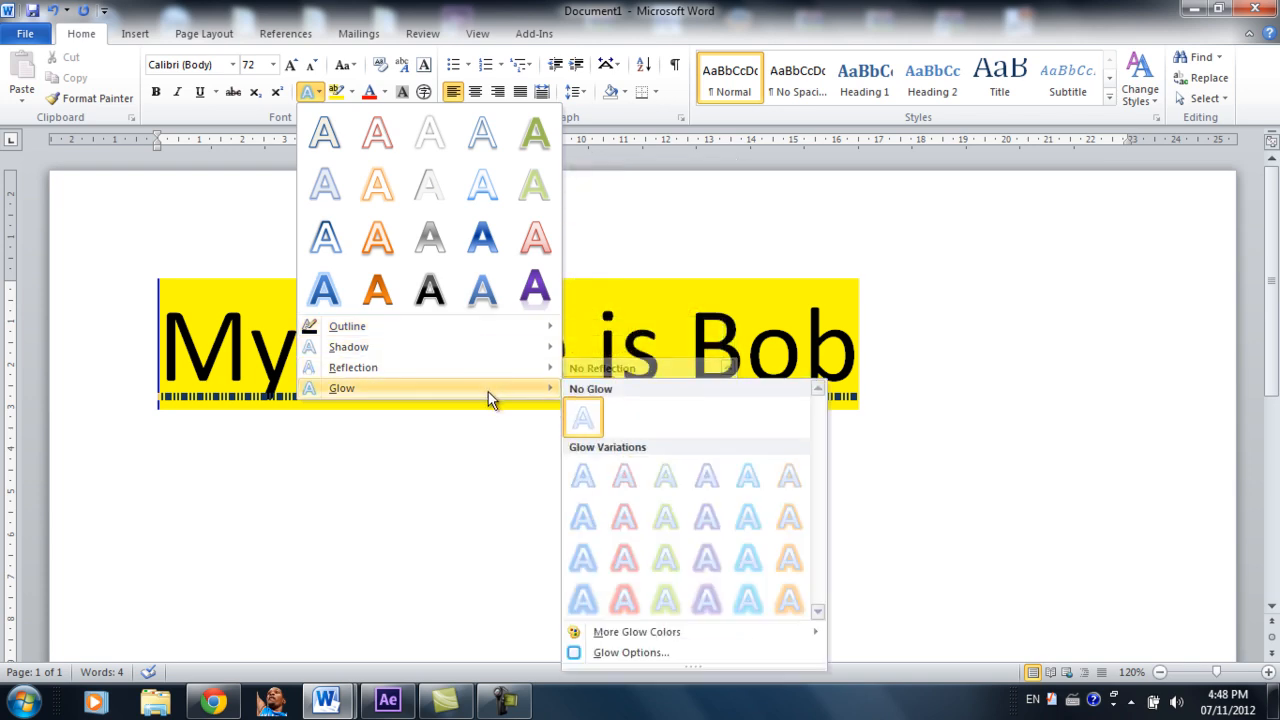
pyautogui.moveTo(490, 390)
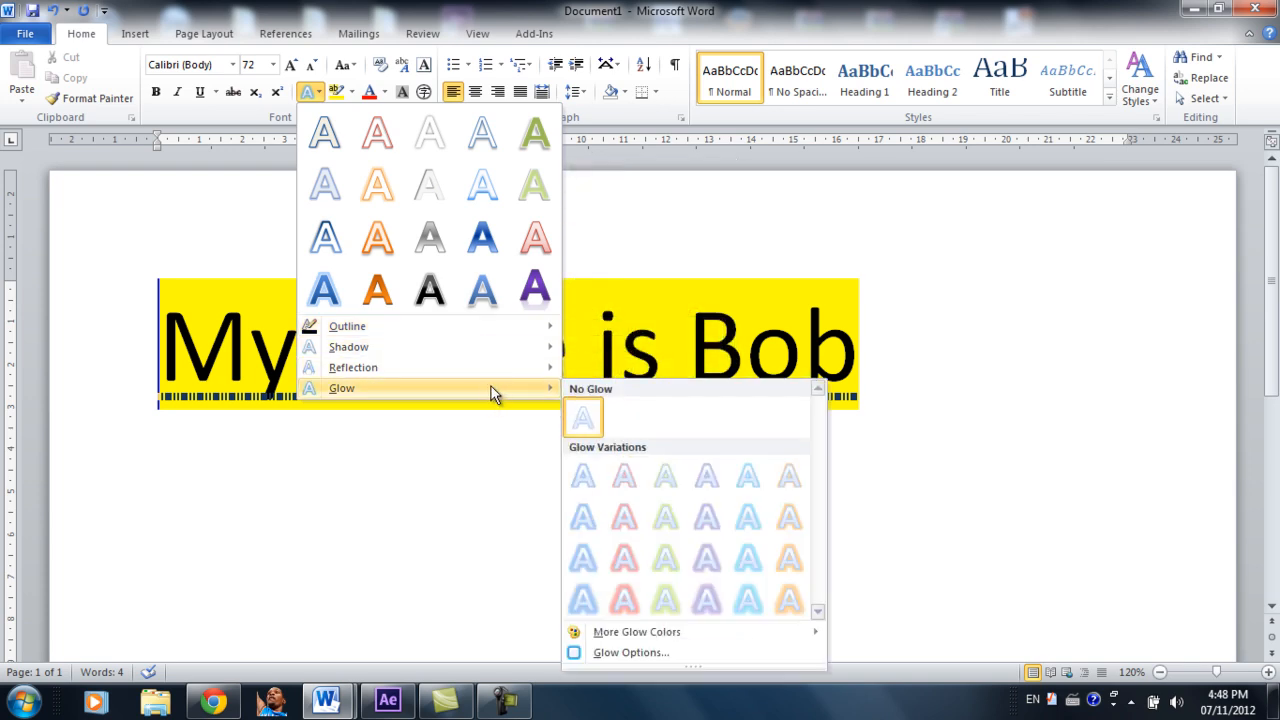
pyautogui.moveTo(590, 455)
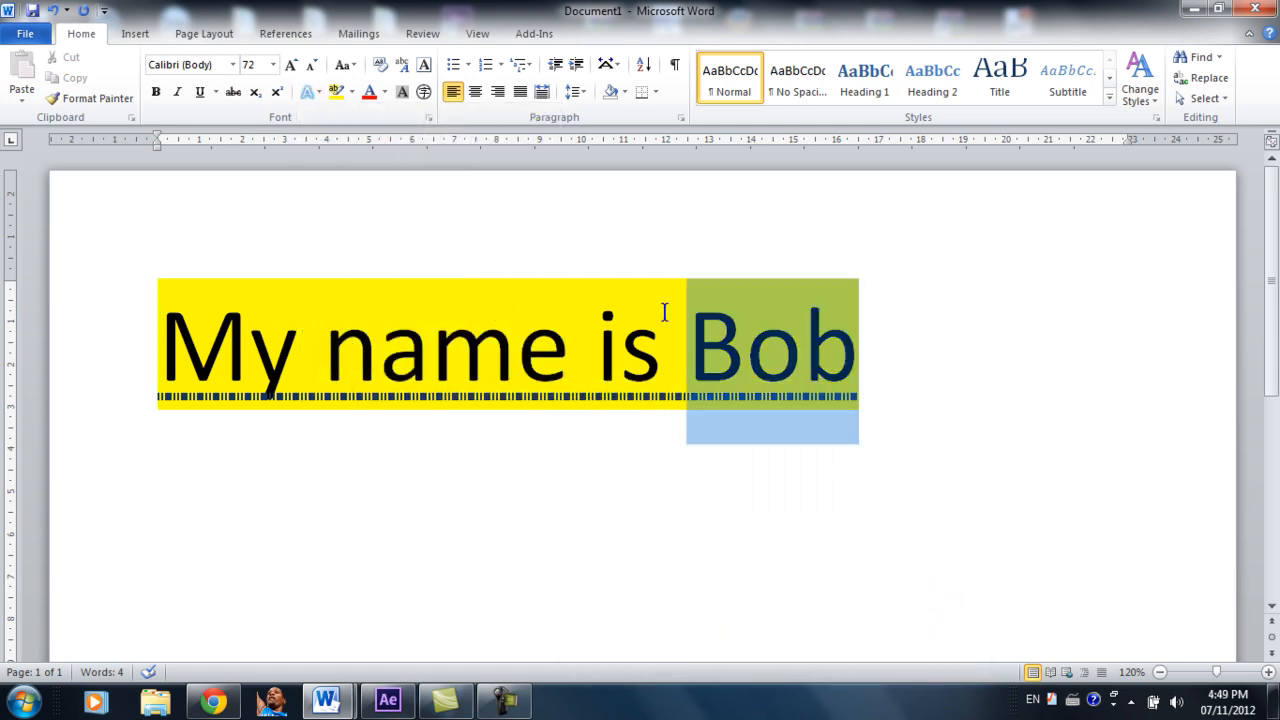
# Step: Remove the yellow highlight and apply a reddish glow text effect
pyautogui.click(351, 91)
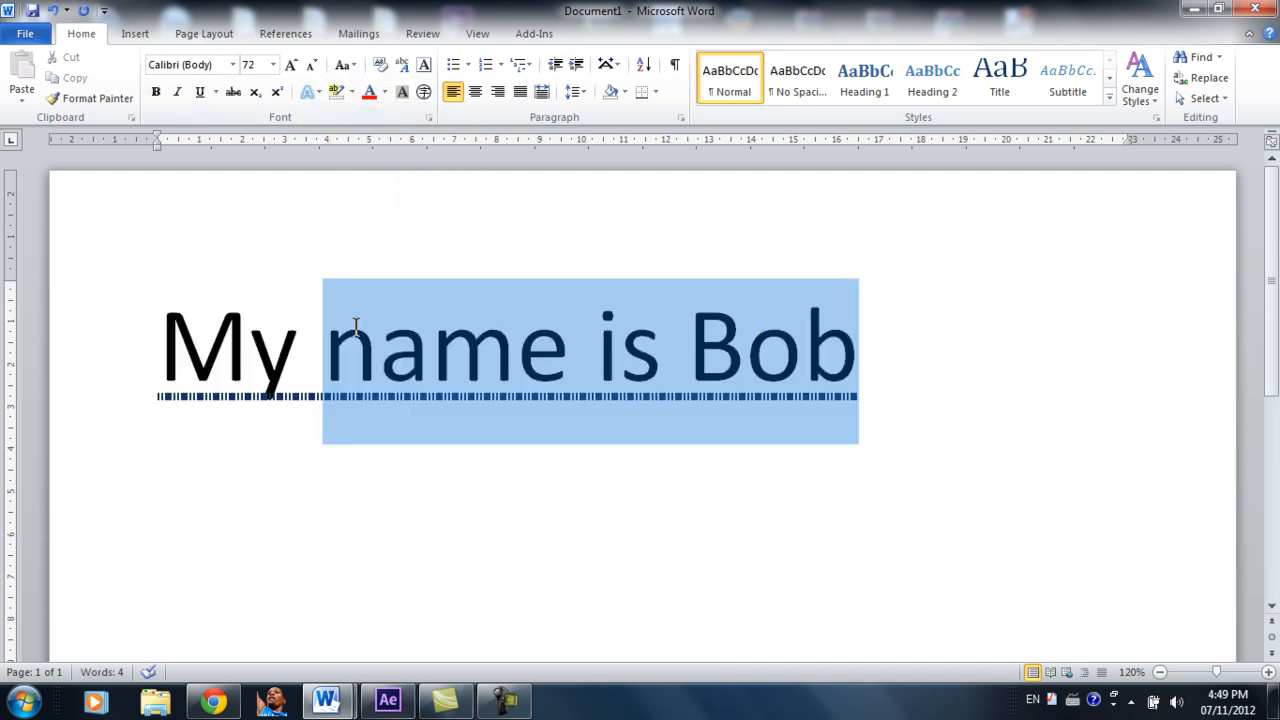
pyautogui.click(308, 92)
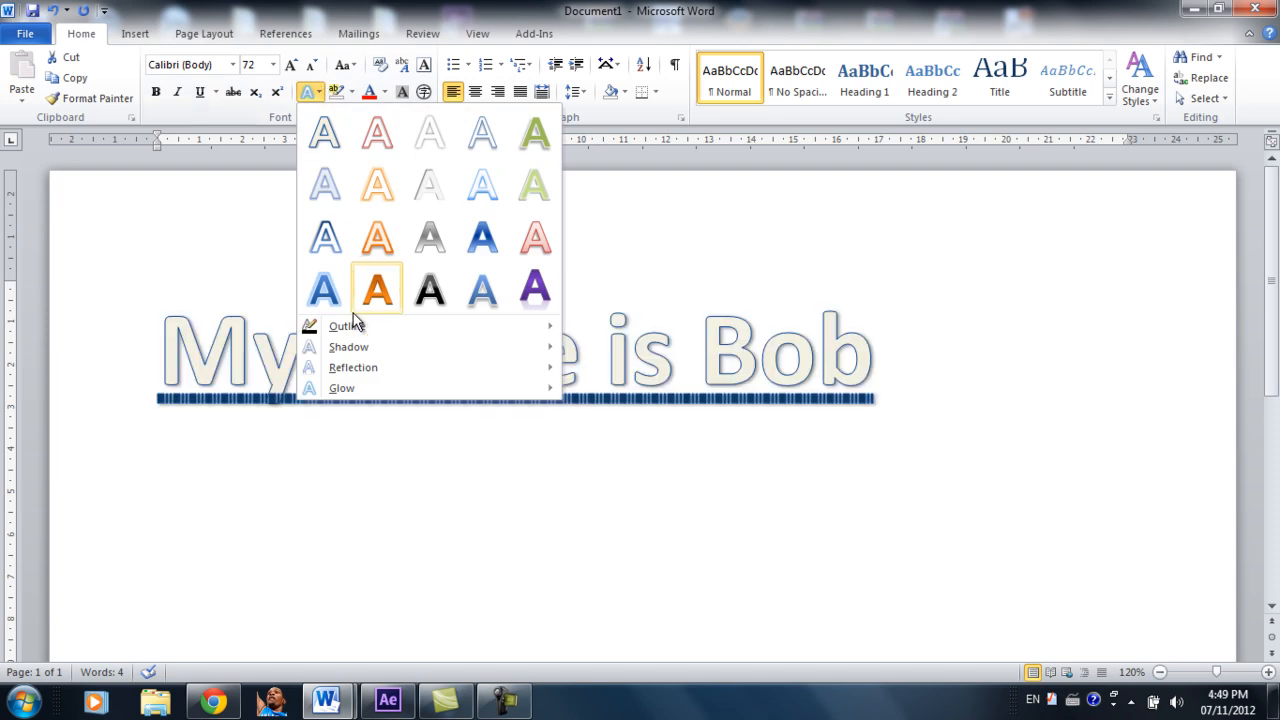
pyautogui.moveTo(342, 388)
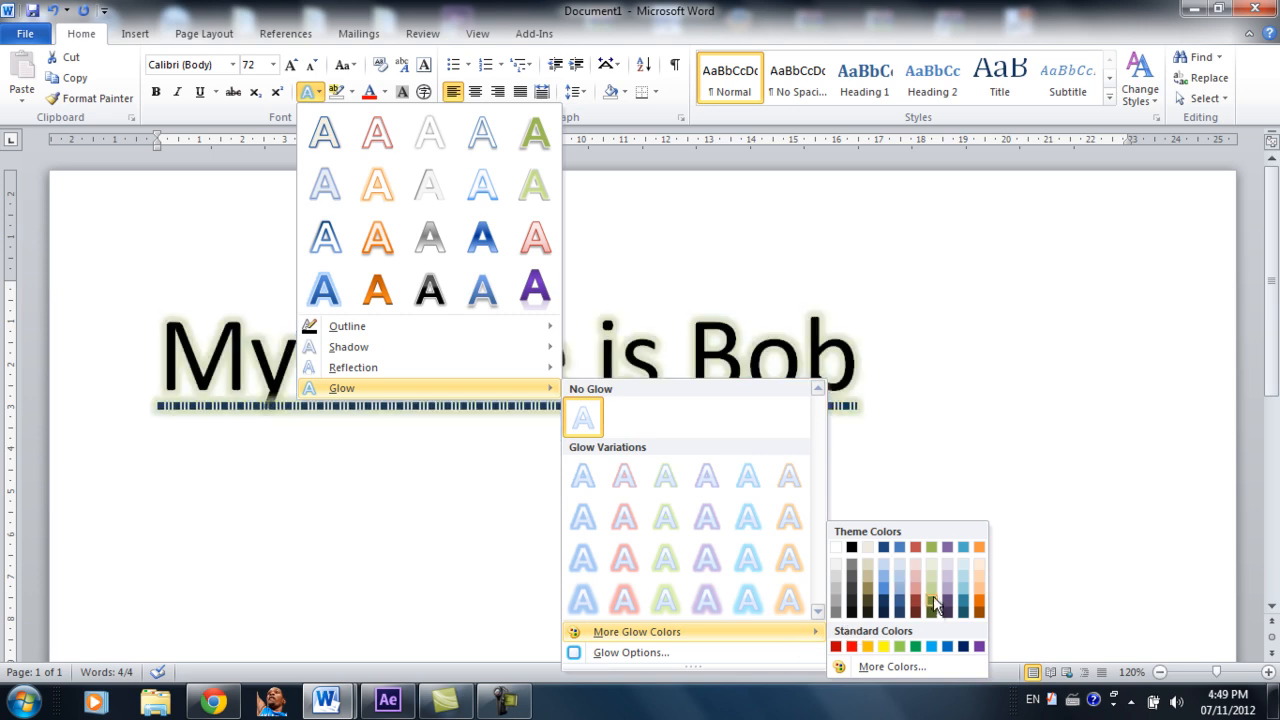
pyautogui.click(583, 417)
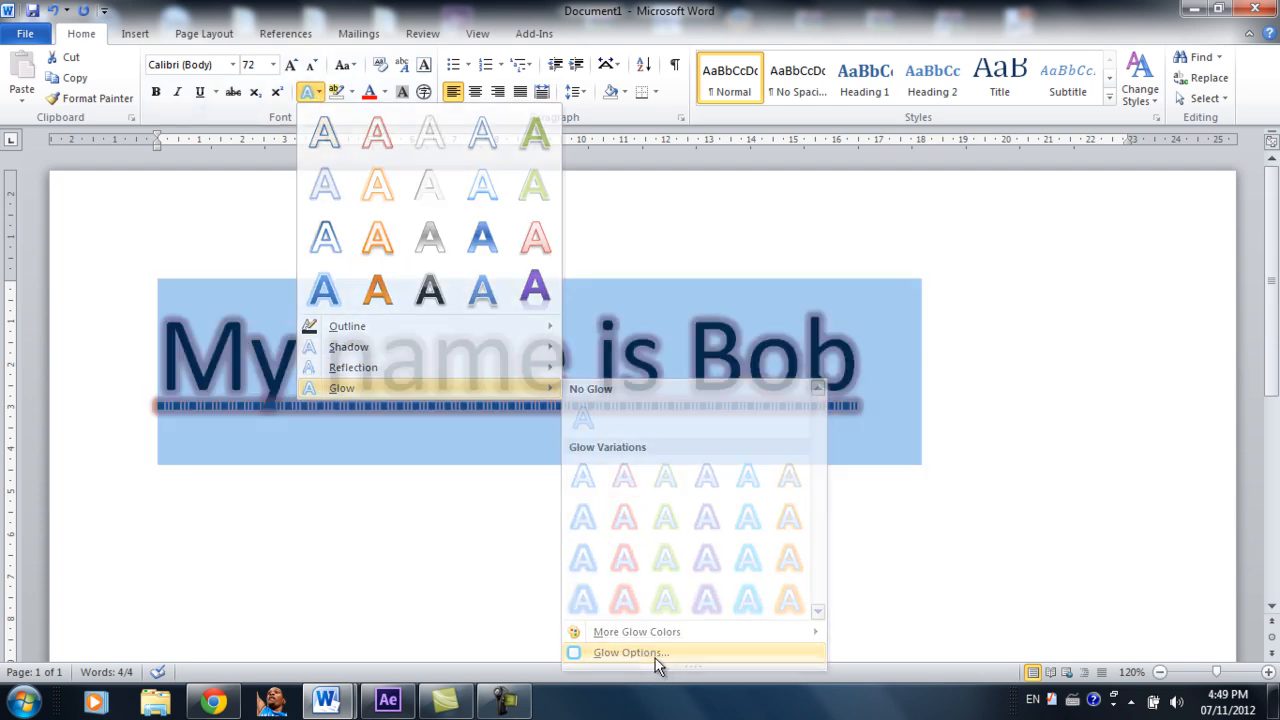
pyautogui.click(630, 652)
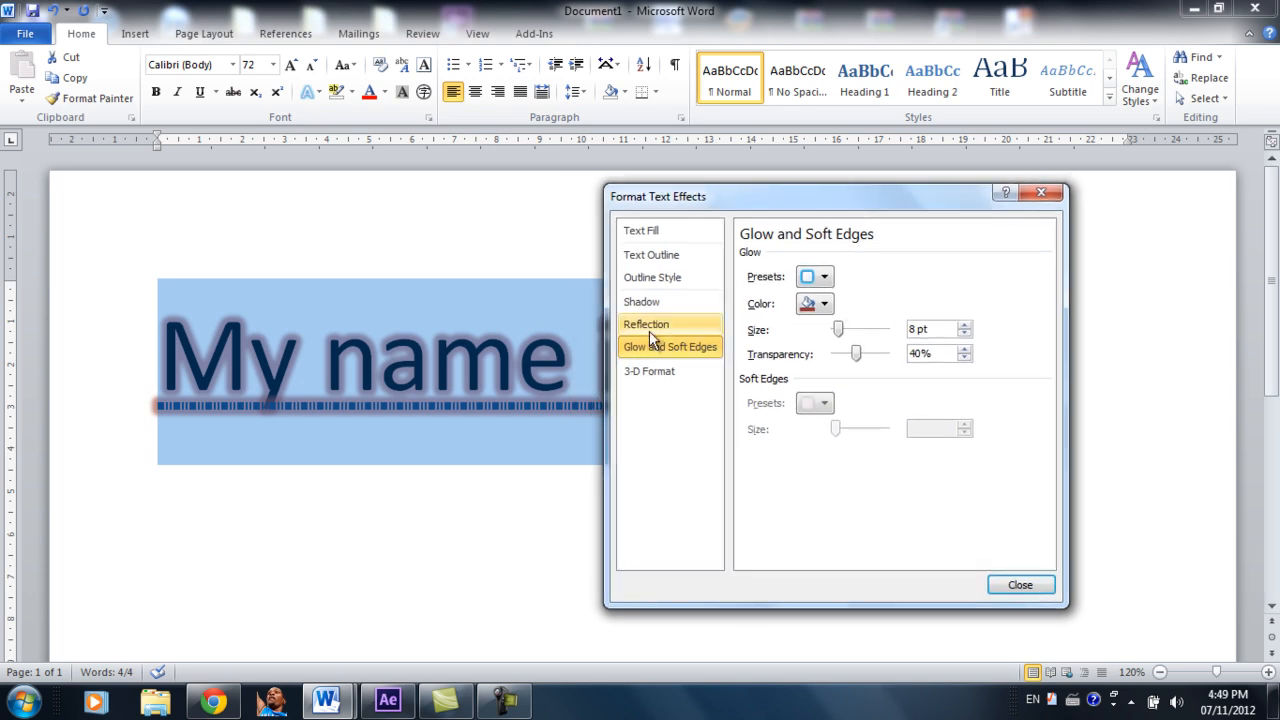
pyautogui.click(641, 301)
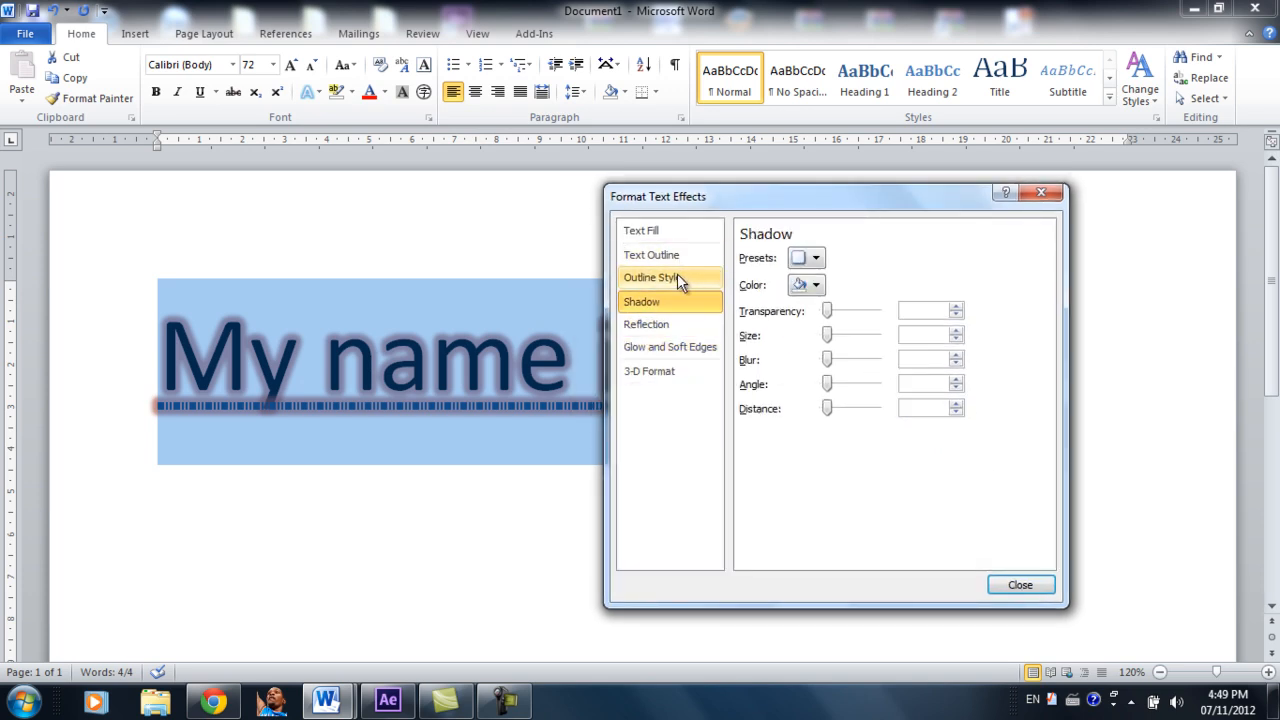
pyautogui.click(649, 371)
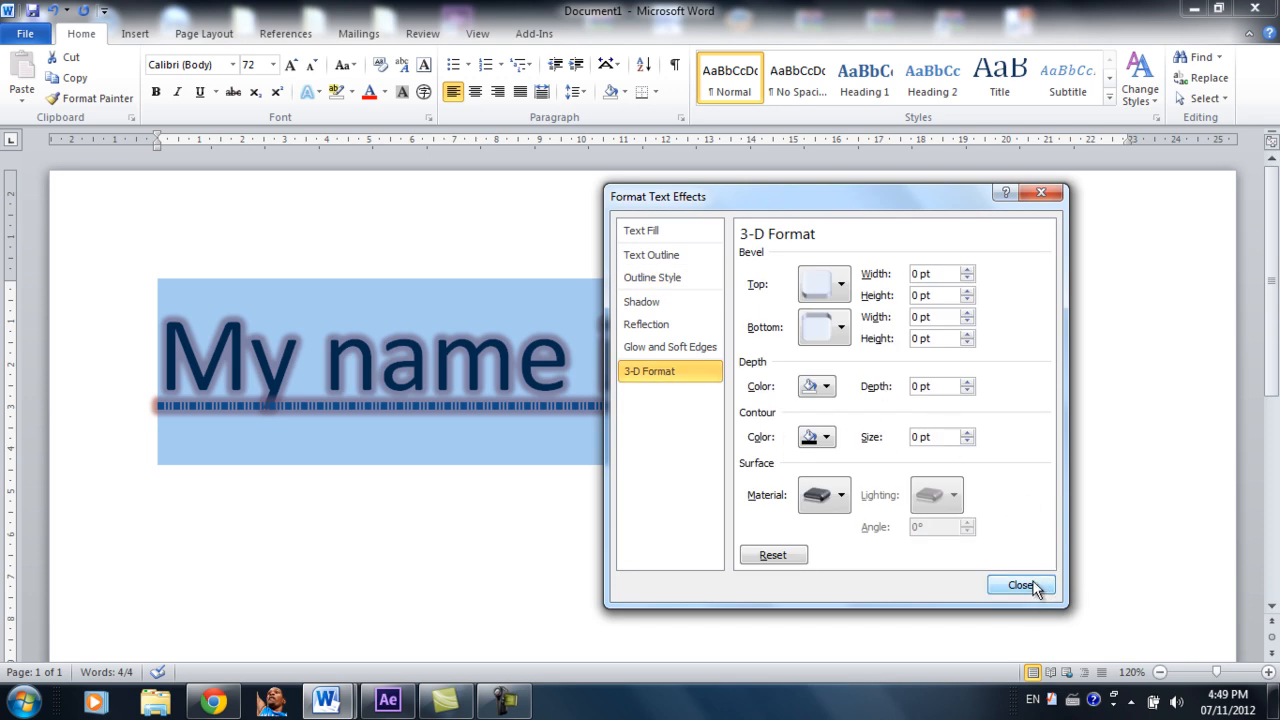
pyautogui.click(1020, 585)
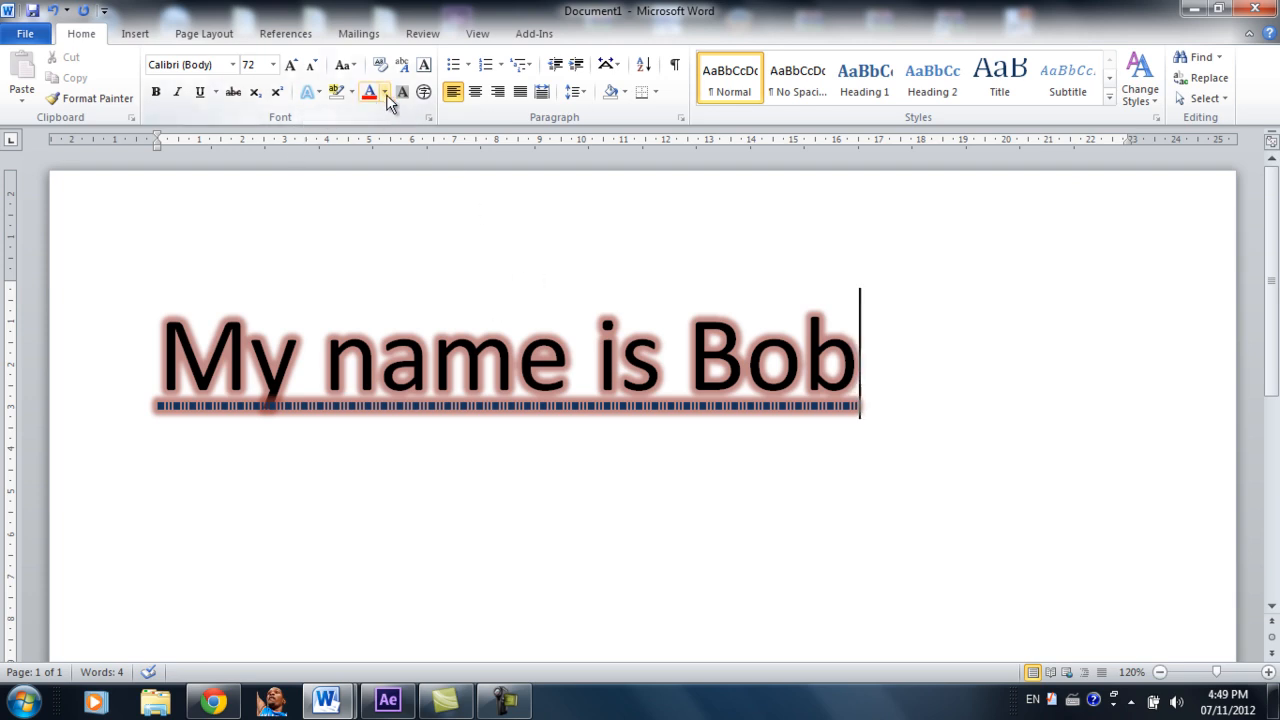
# Step: Open and cancel the Phonetic Guide, then add a character border to the sentence
pyautogui.click(370, 92)
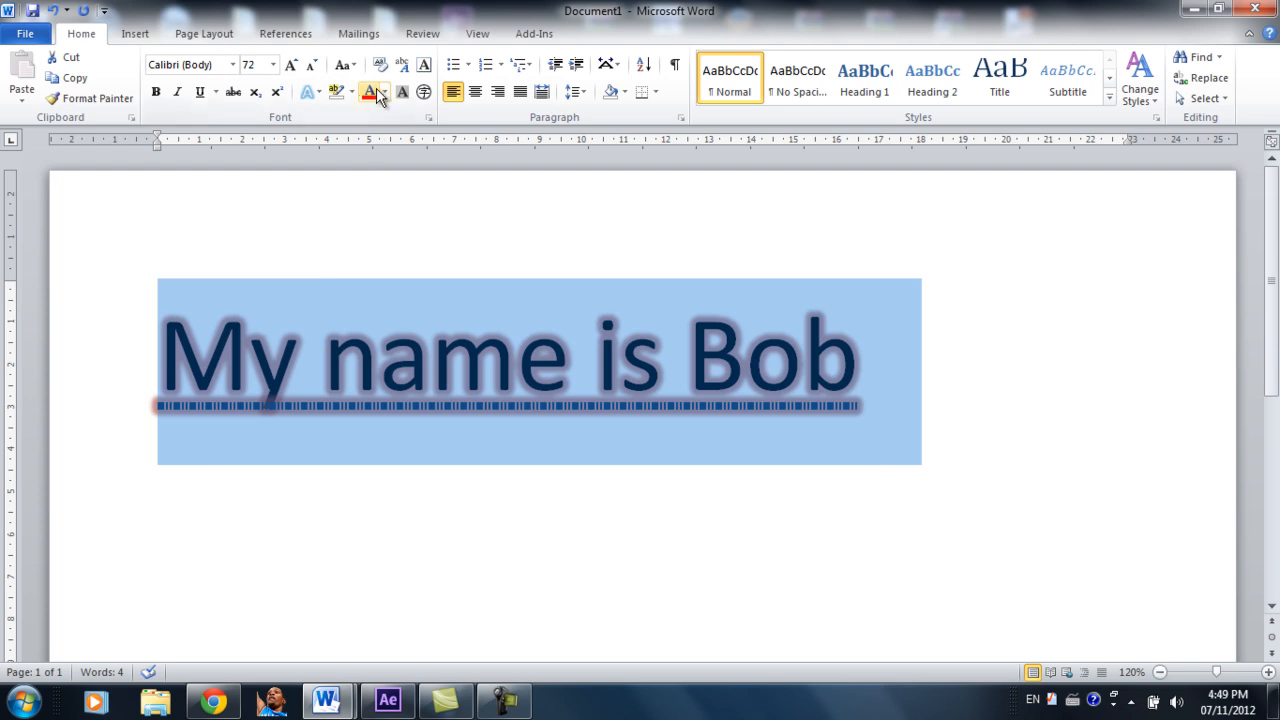
pyautogui.click(382, 92)
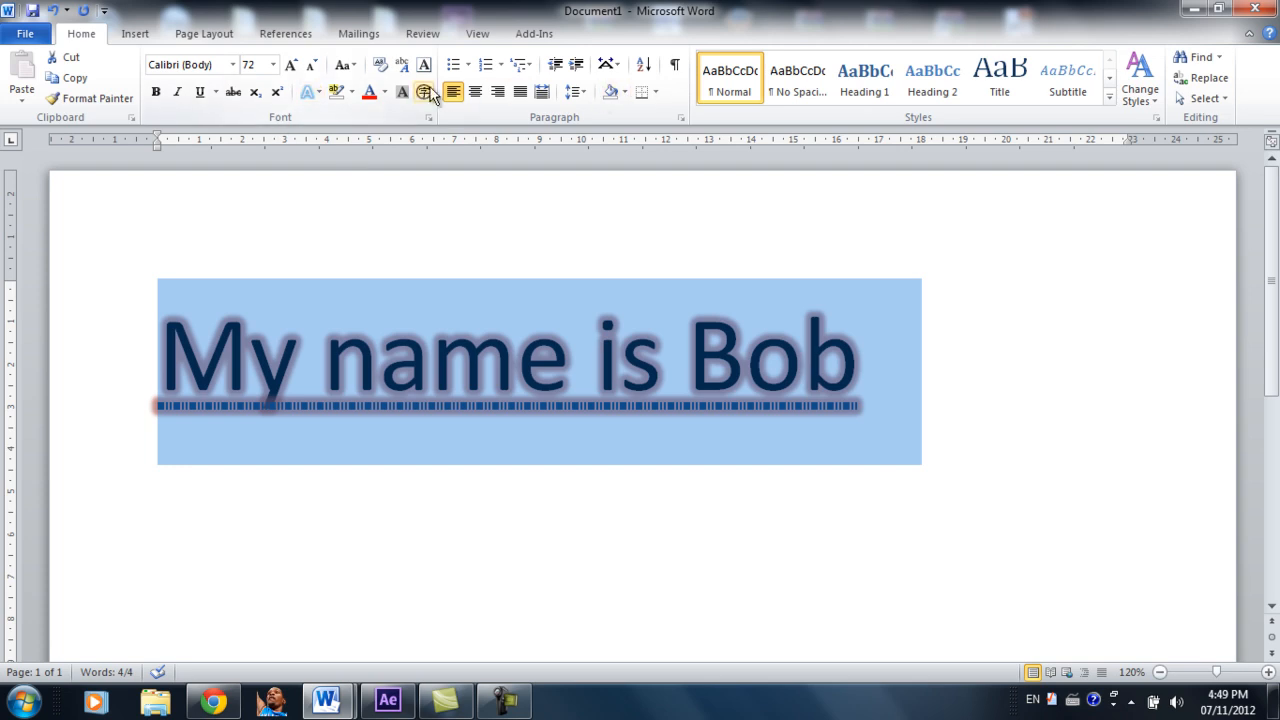
pyautogui.moveTo(401, 64)
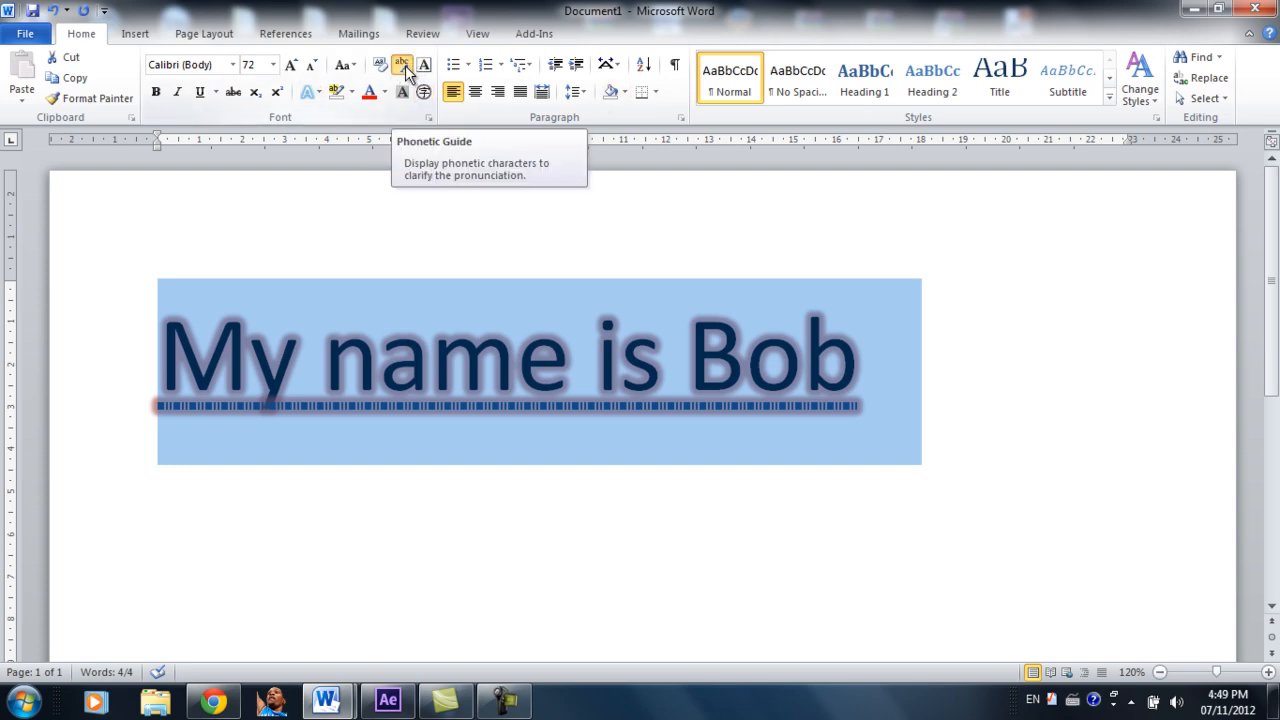
pyautogui.click(402, 64)
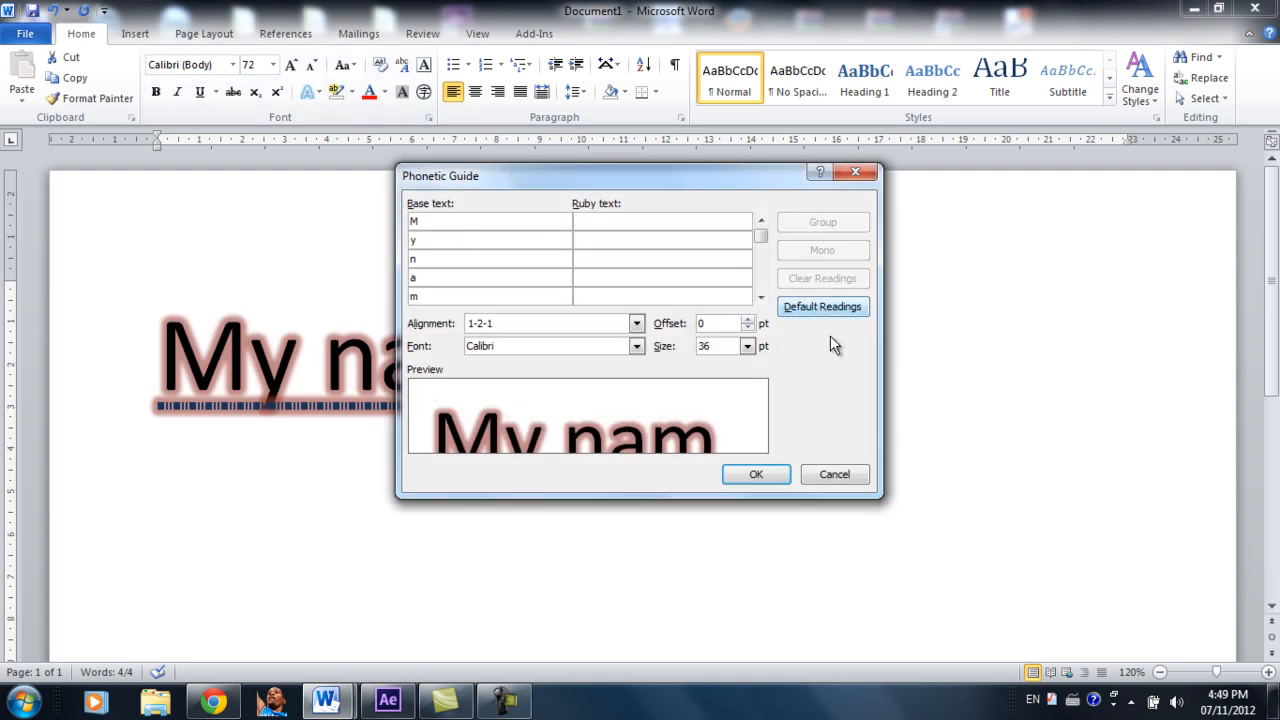
pyautogui.click(834, 474)
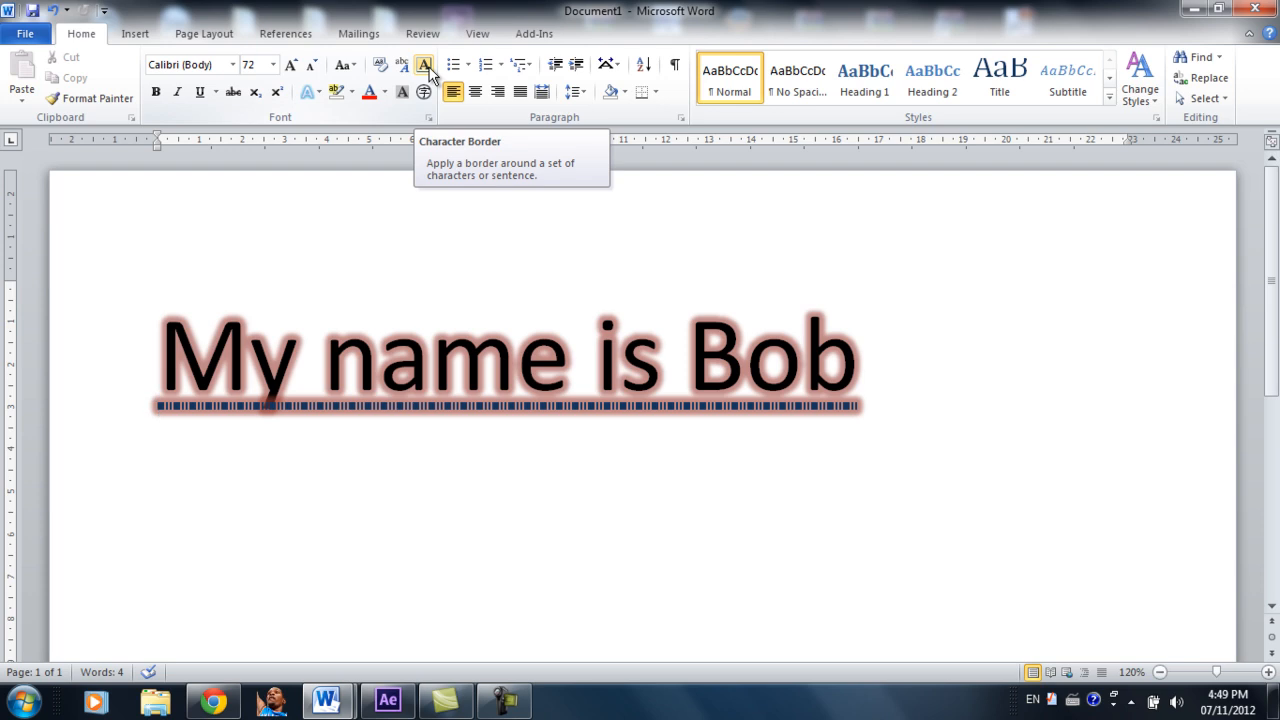
pyautogui.click(424, 64)
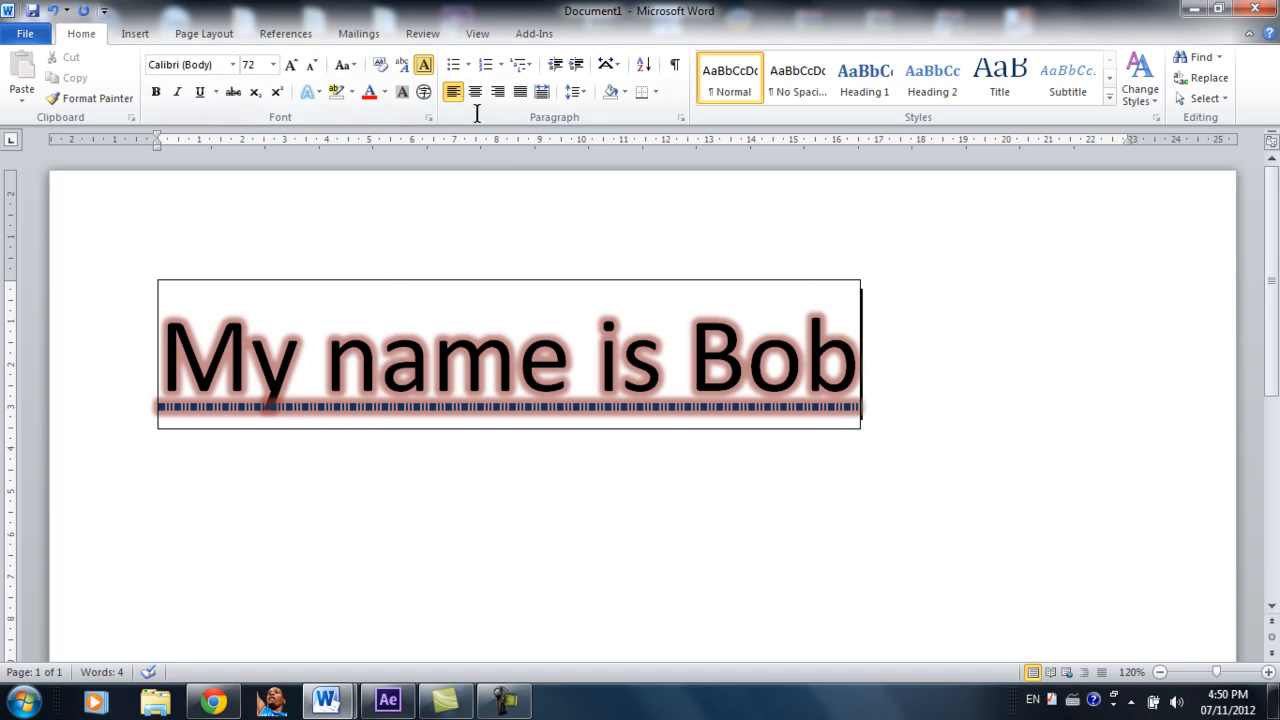
# Step: Enclose the word 'My' in a diamond using Enclose Characters with Shrink text
pyautogui.click(424, 92)
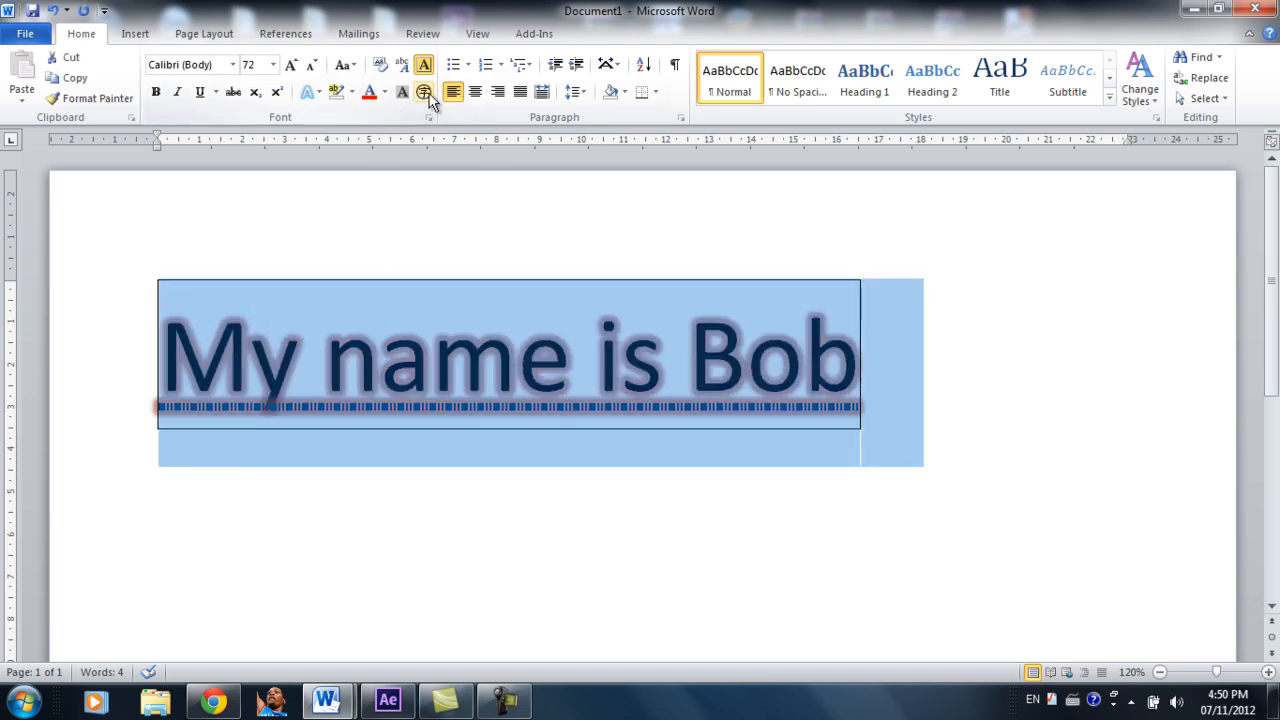
pyautogui.click(424, 92)
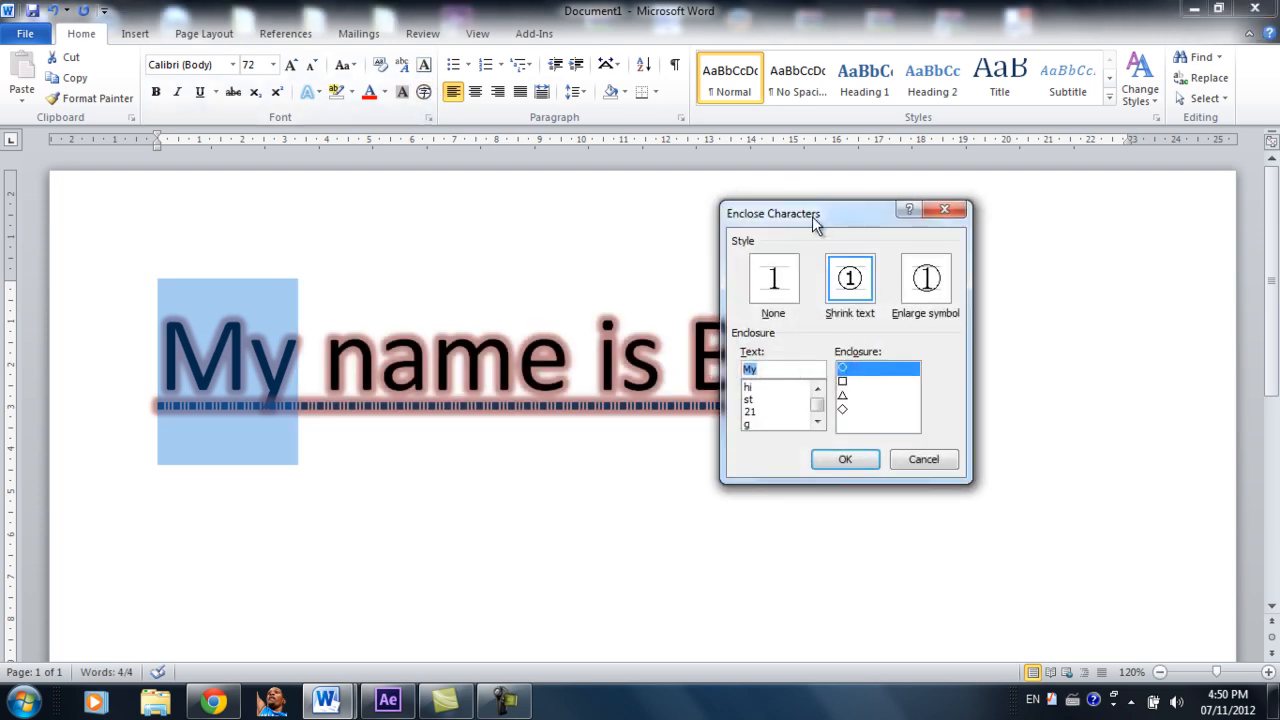
pyautogui.moveTo(772, 213); pyautogui.dragTo(668, 191)
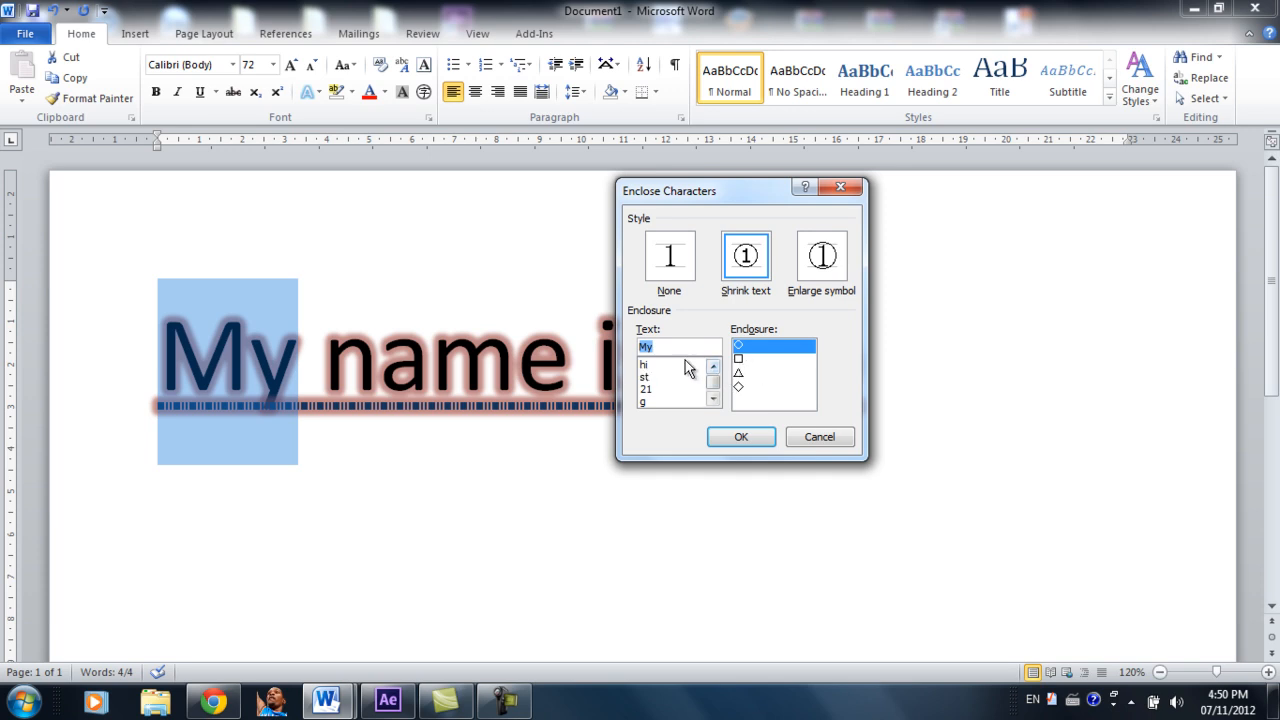
pyautogui.click(773, 388)
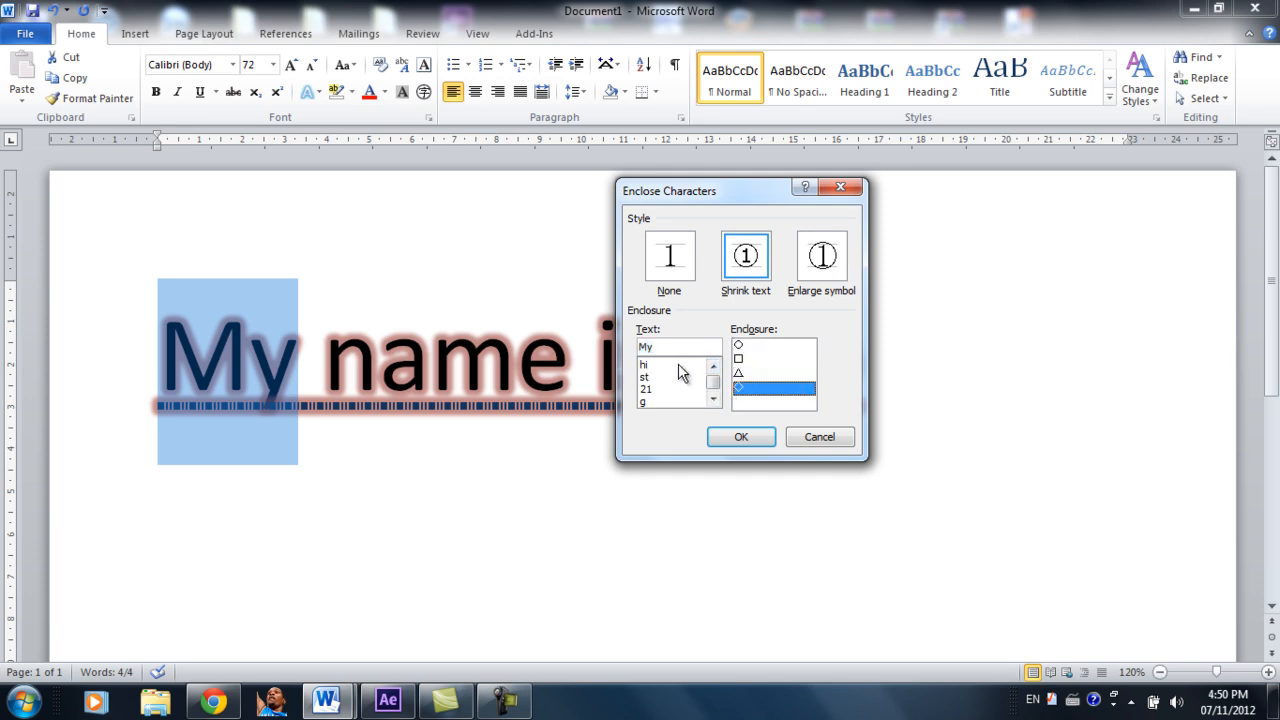
pyautogui.click(678, 346)
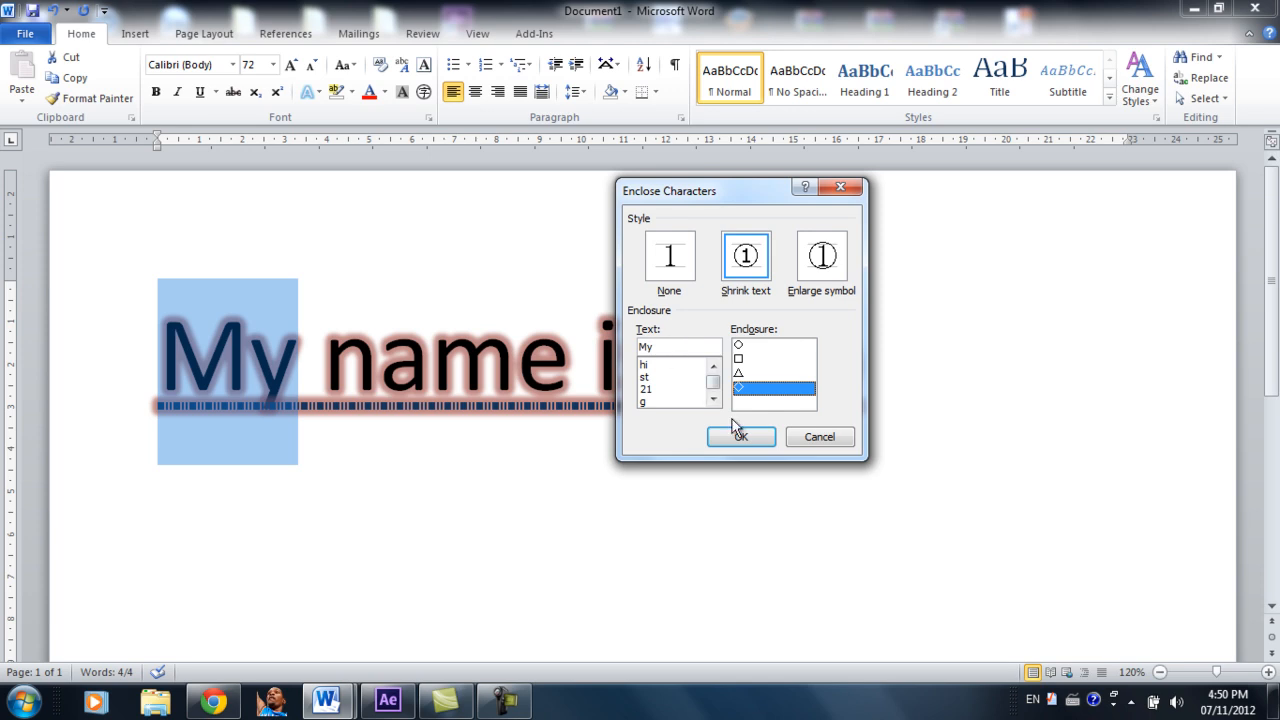
pyautogui.moveTo(740, 437)
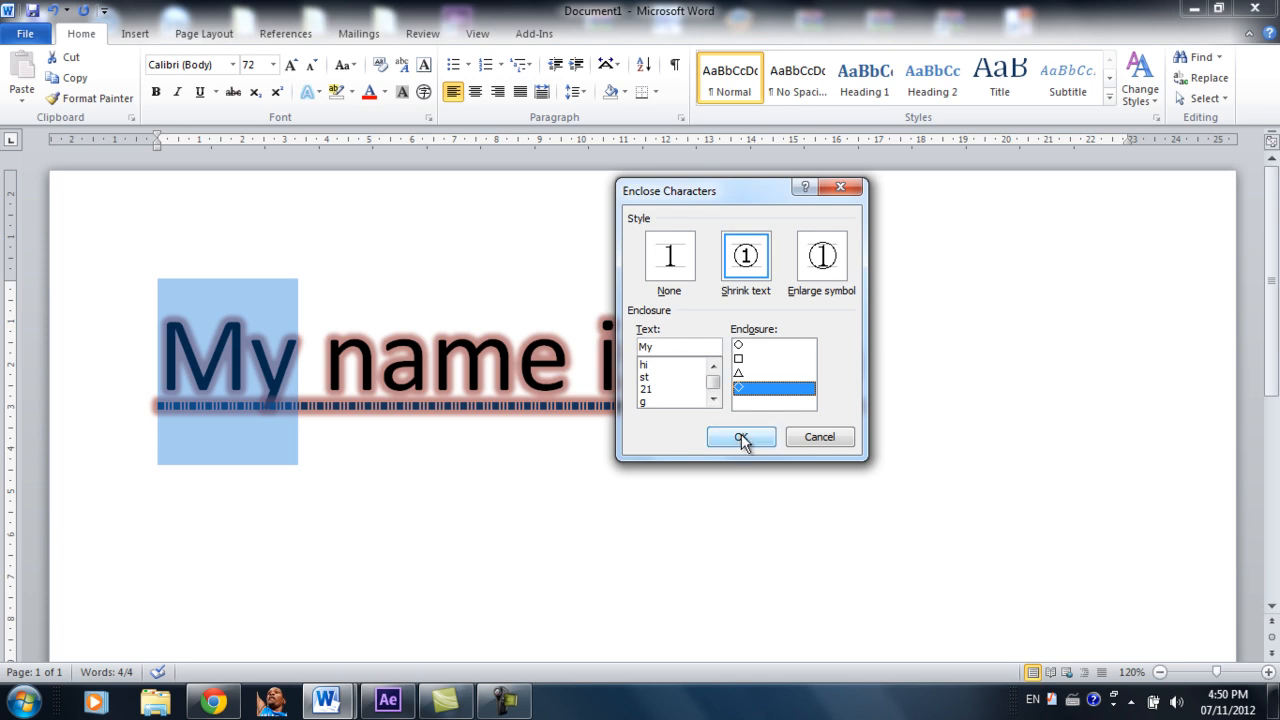
pyautogui.click(741, 437)
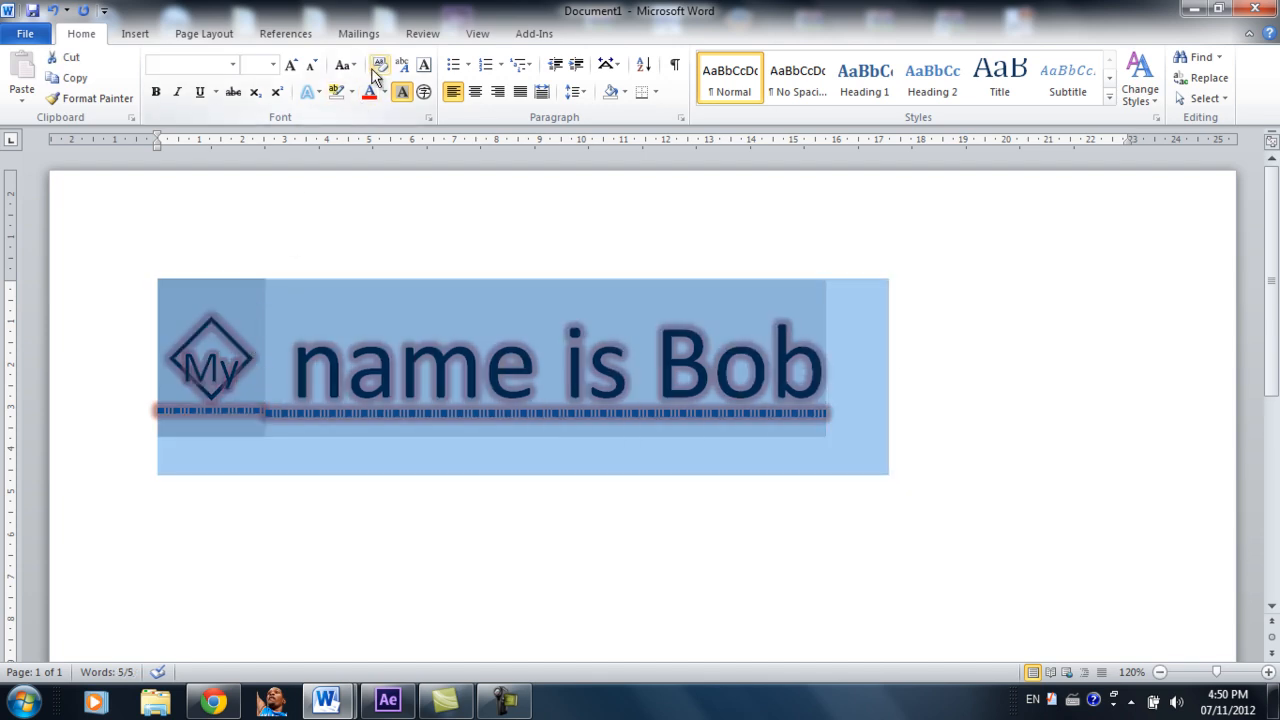
pyautogui.moveTo(379, 64)
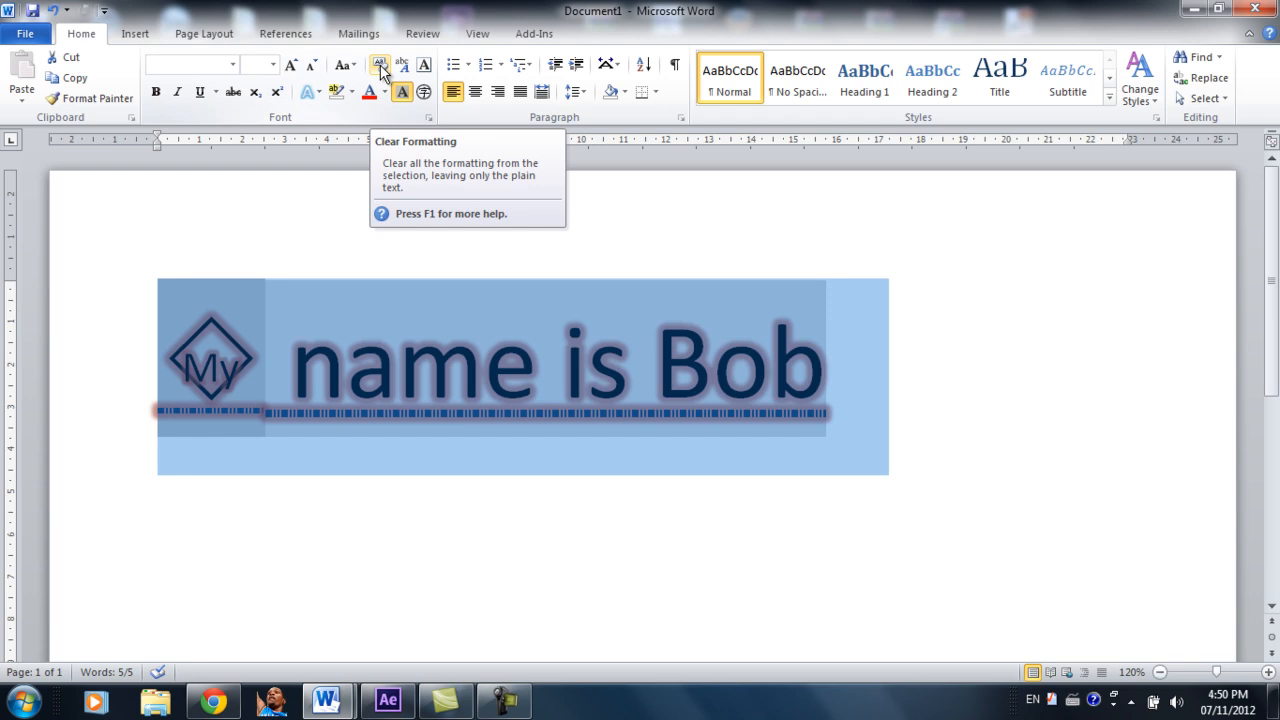
# Step: Clear all formatting from 'My name is Bob', then select and delete it
pyautogui.click(380, 64)
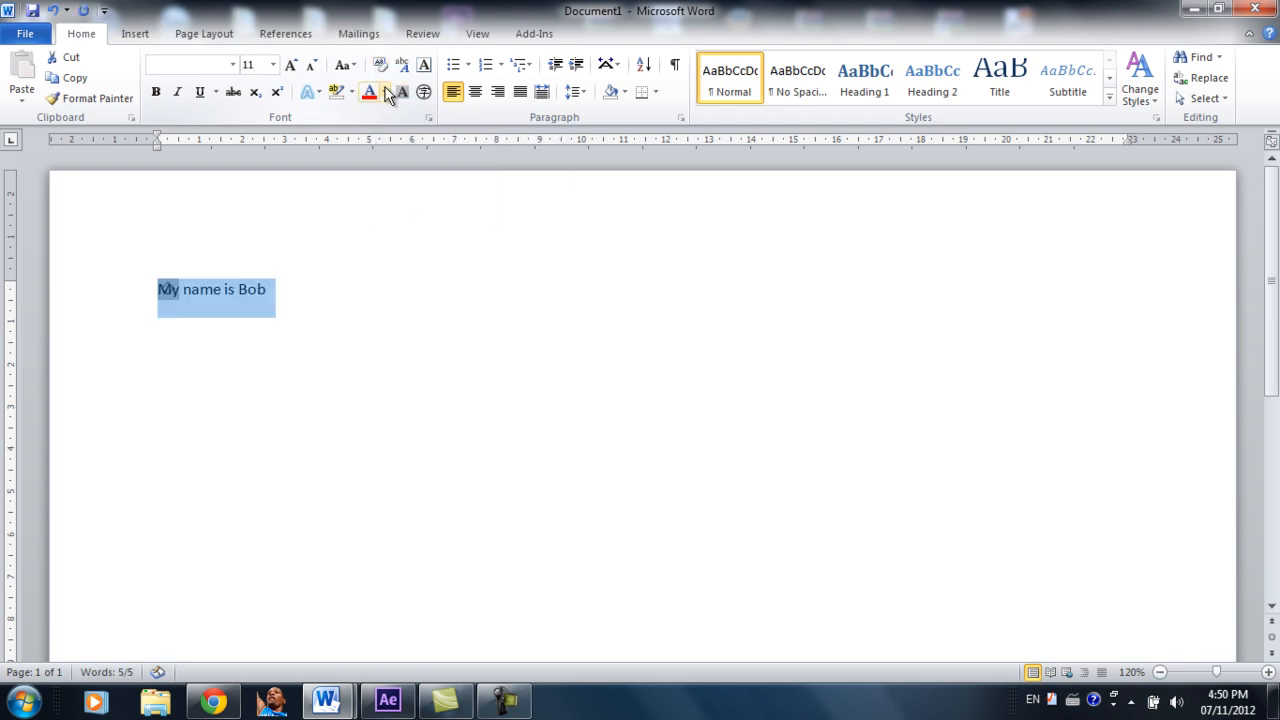
pyautogui.doubleClick(253, 289)
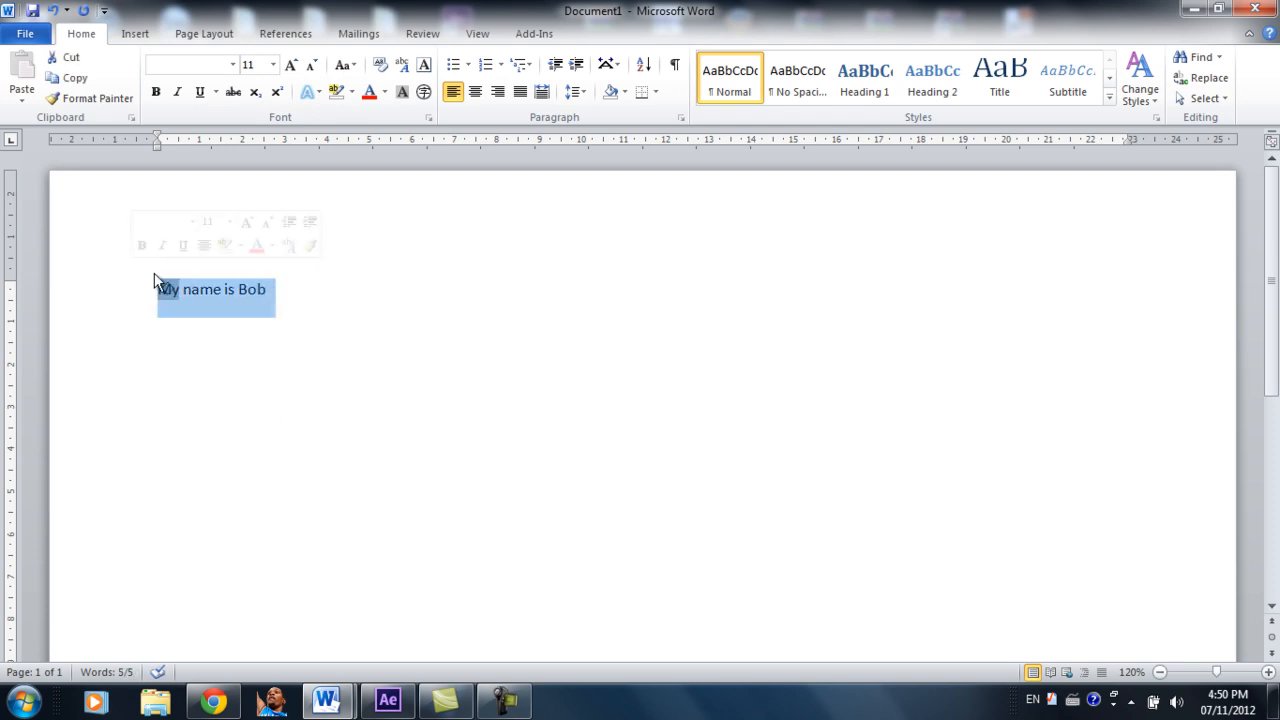
pyautogui.moveTo(298, 138)
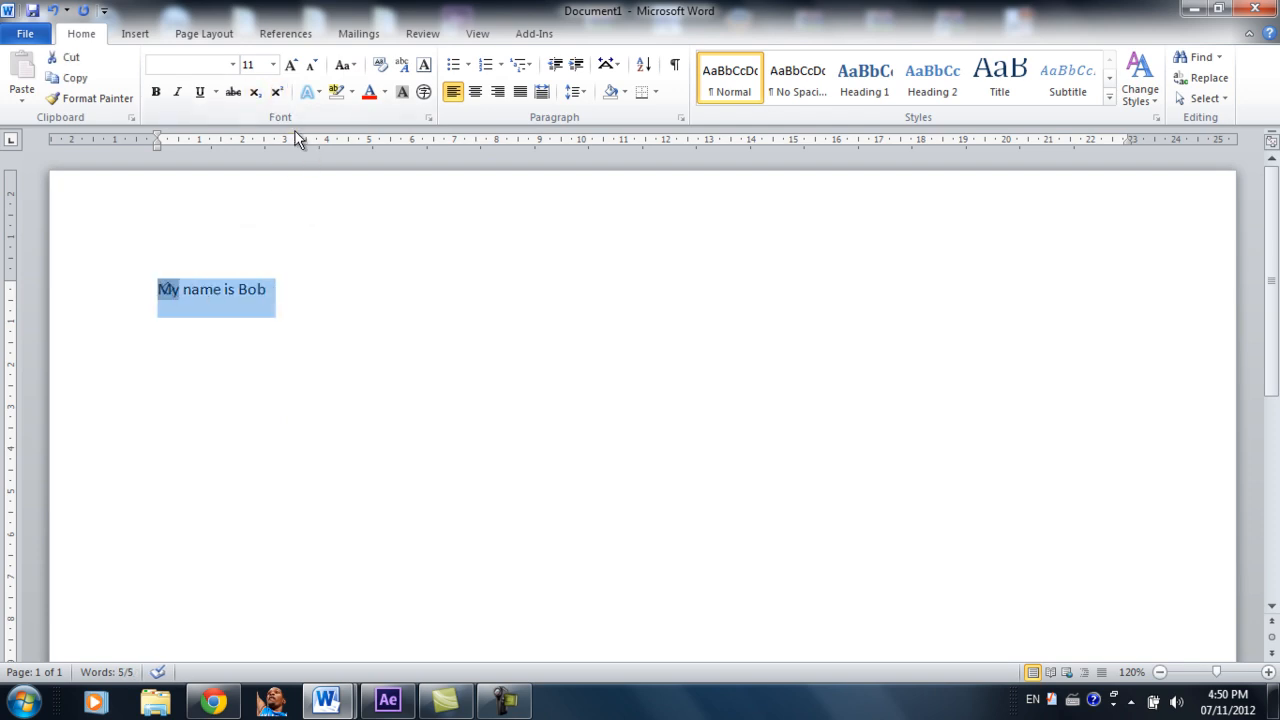
pyautogui.press('Delete')
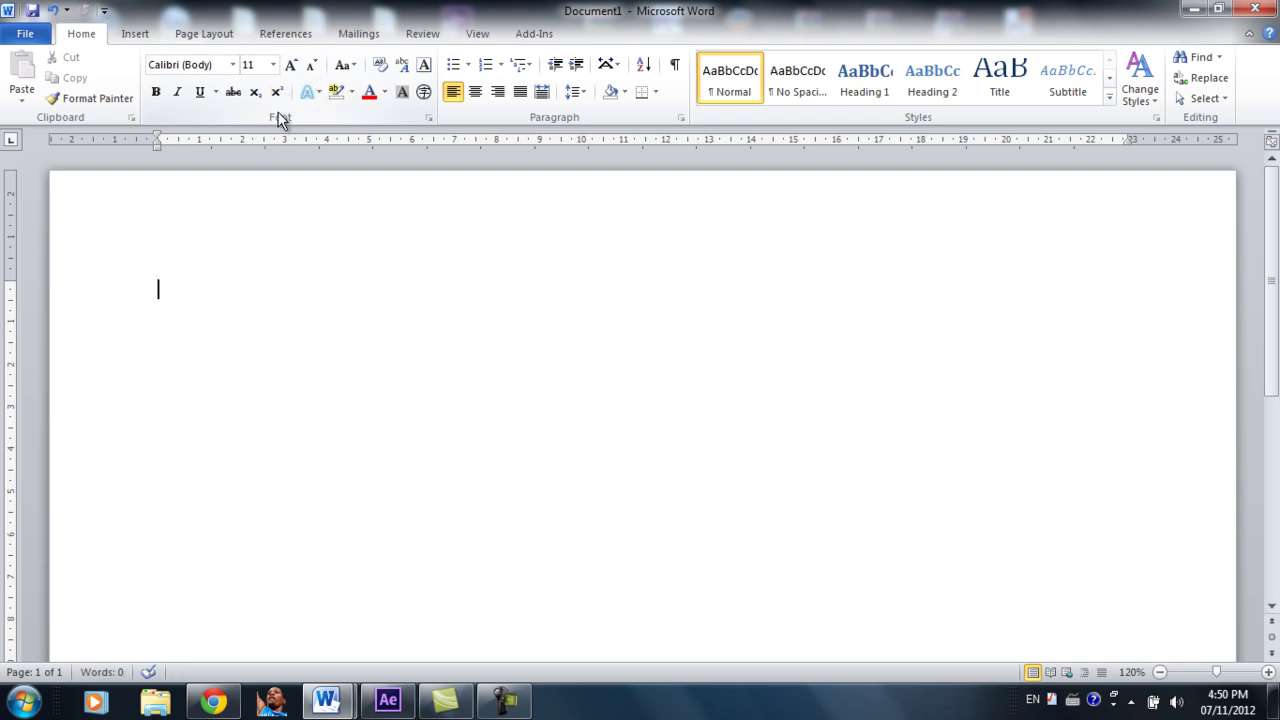
pyautogui.moveTo(270, 178)
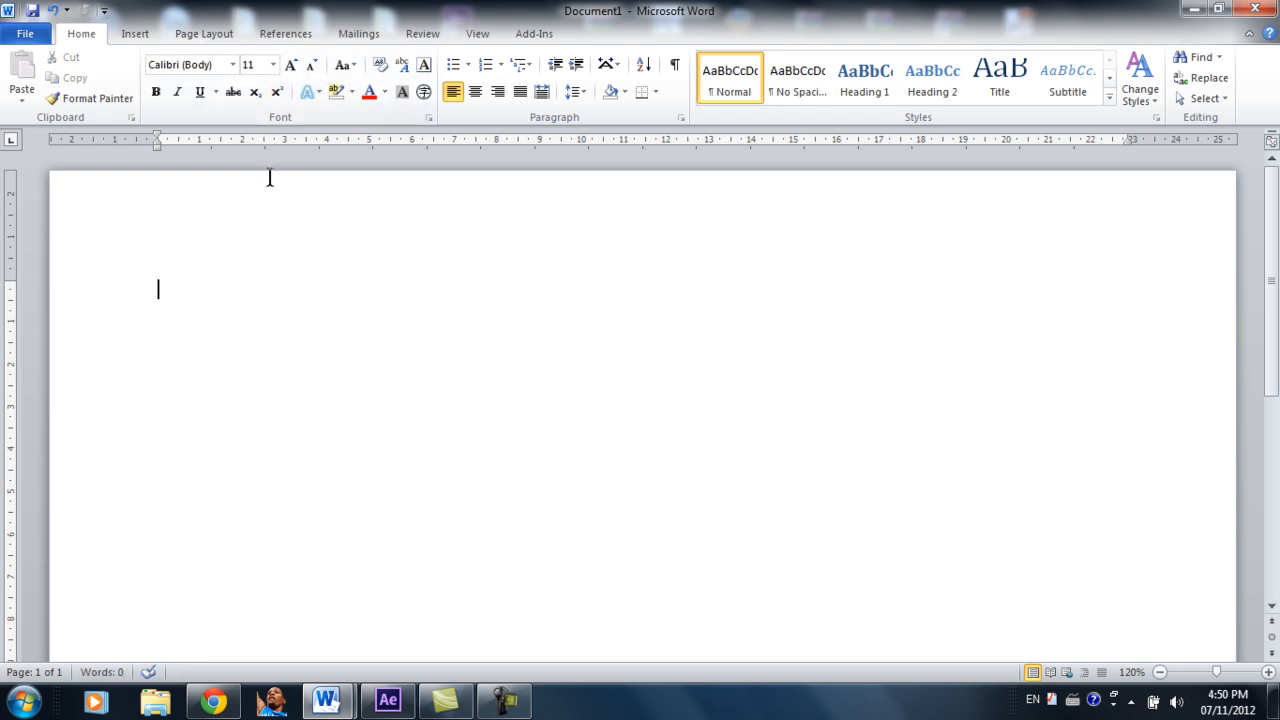
# Step: Type 'x2' at 48 pt, superscript the 2, then turn superscript off
pyautogui.write('x')
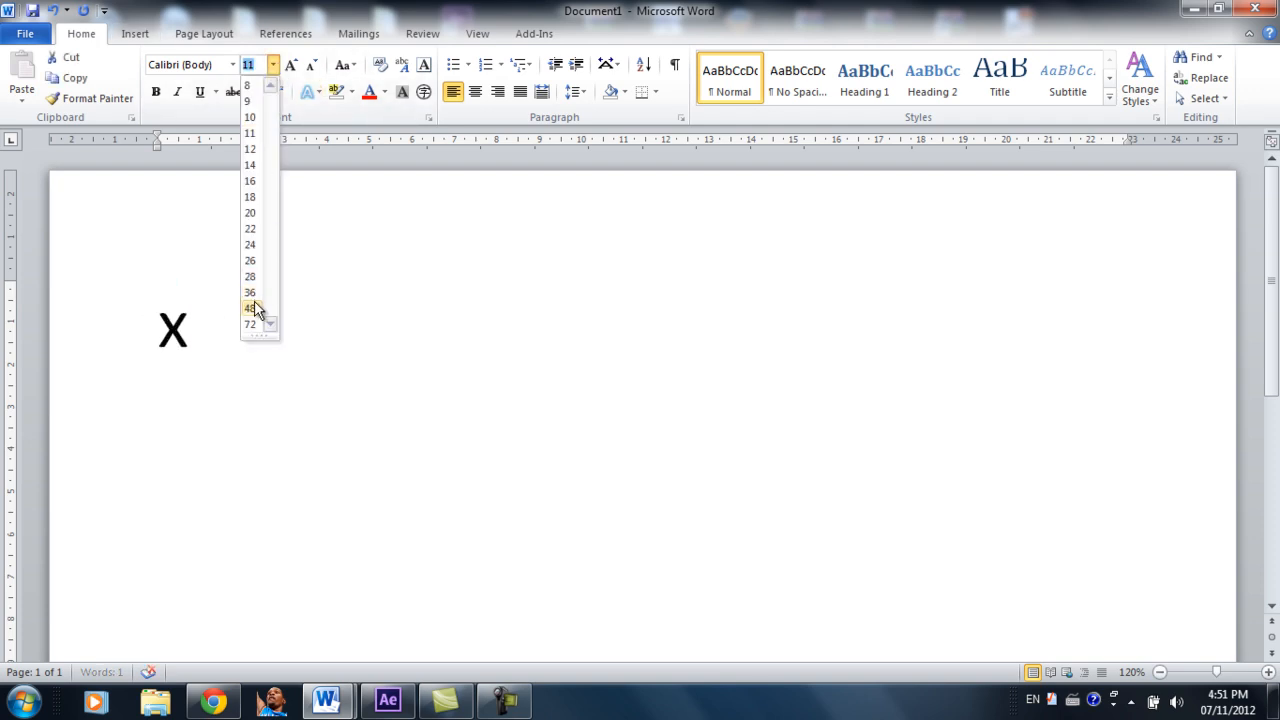
pyautogui.click(249, 308)
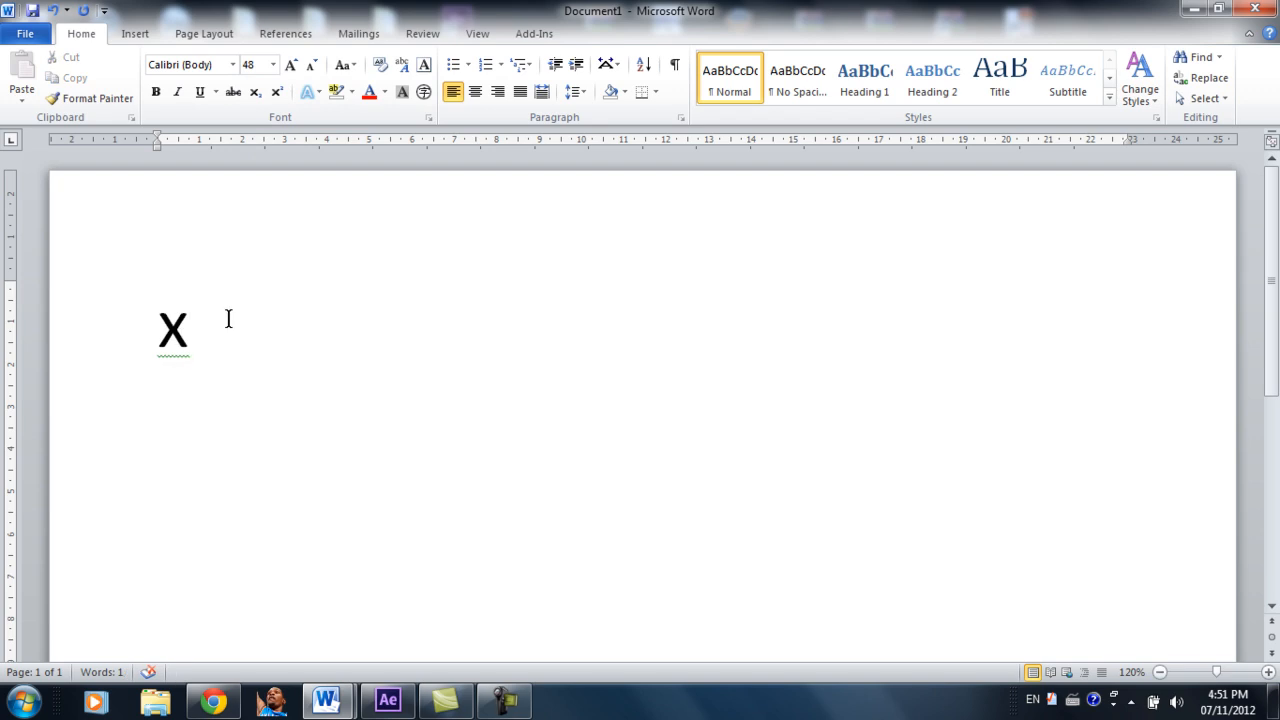
pyautogui.write('2')
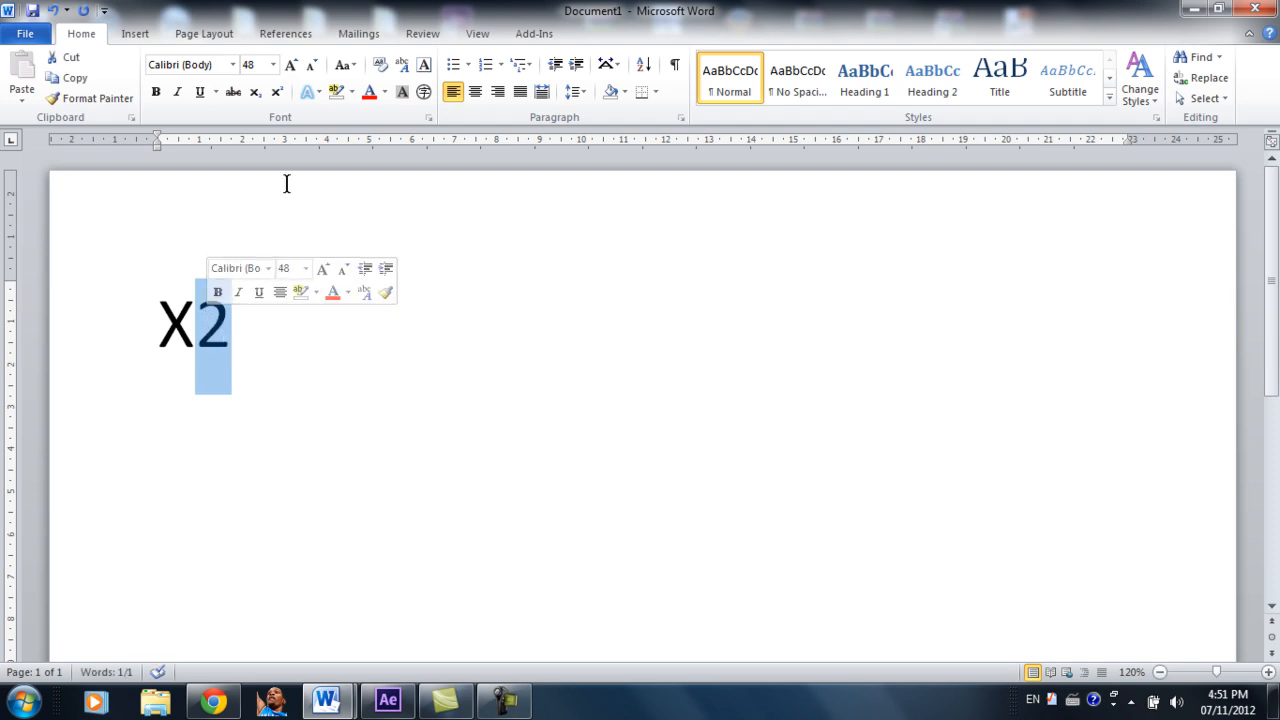
pyautogui.moveTo(277, 92)
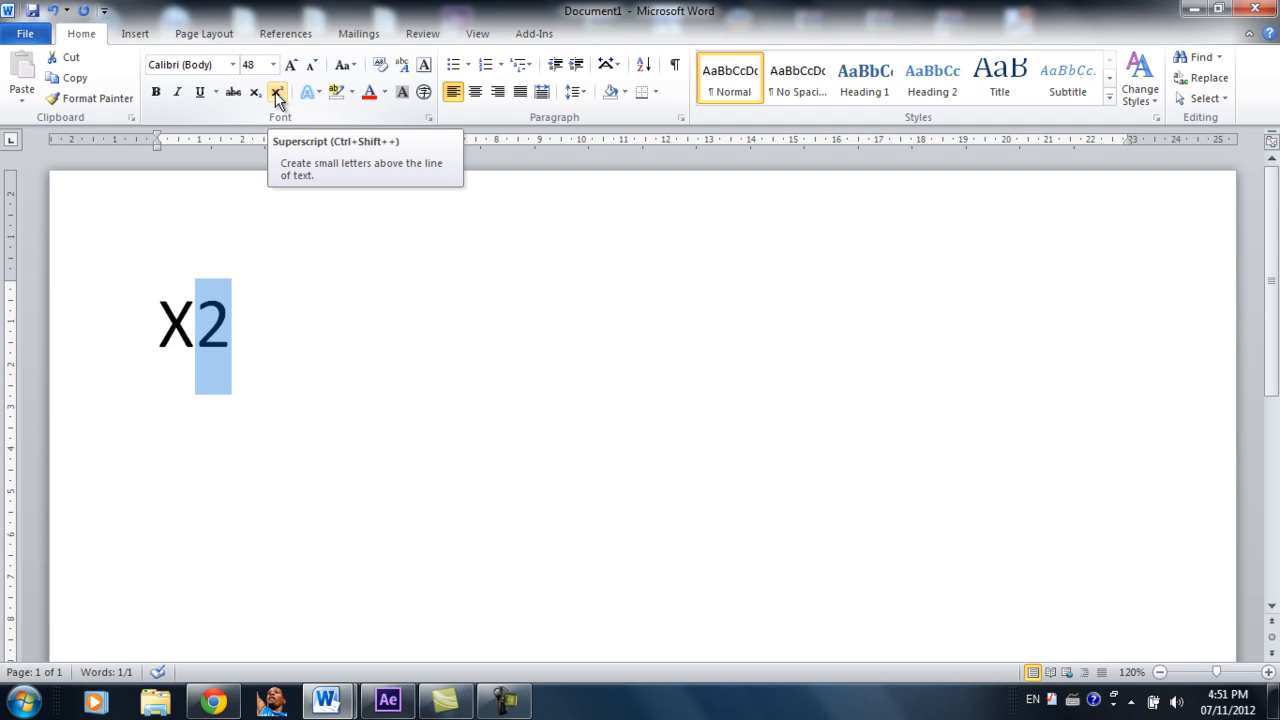
pyautogui.click(277, 91)
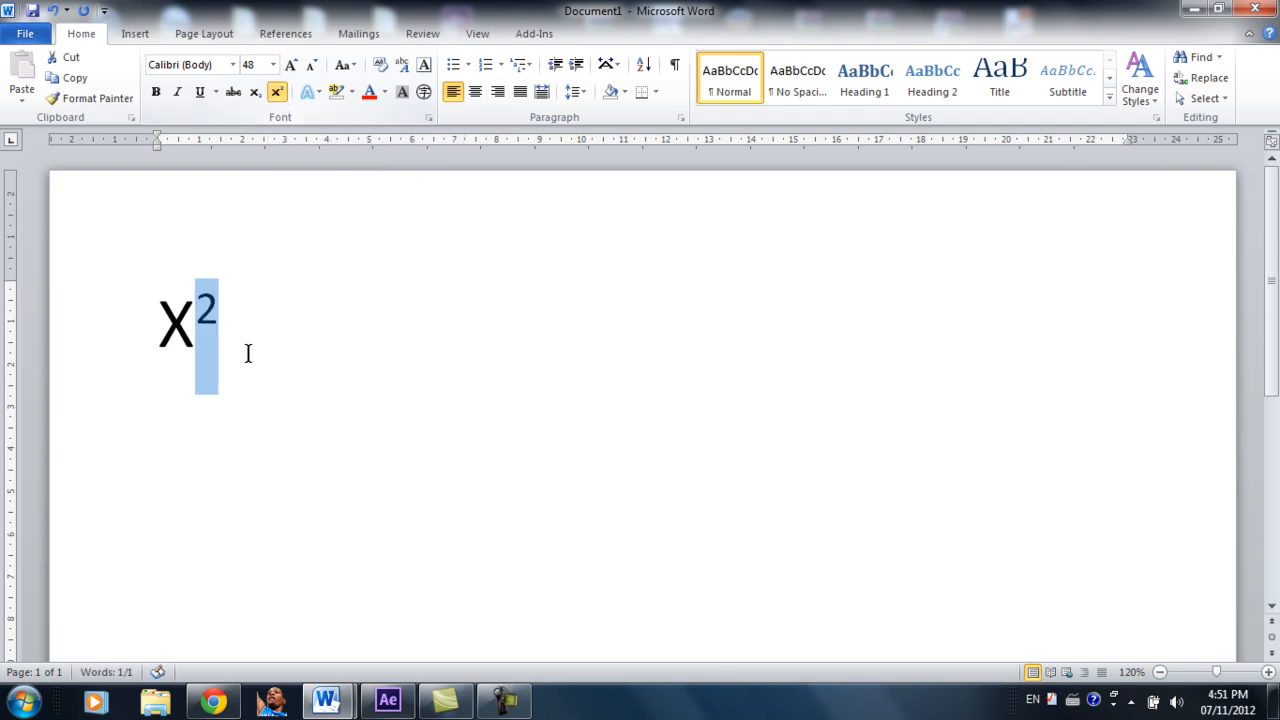
pyautogui.click(248, 320)
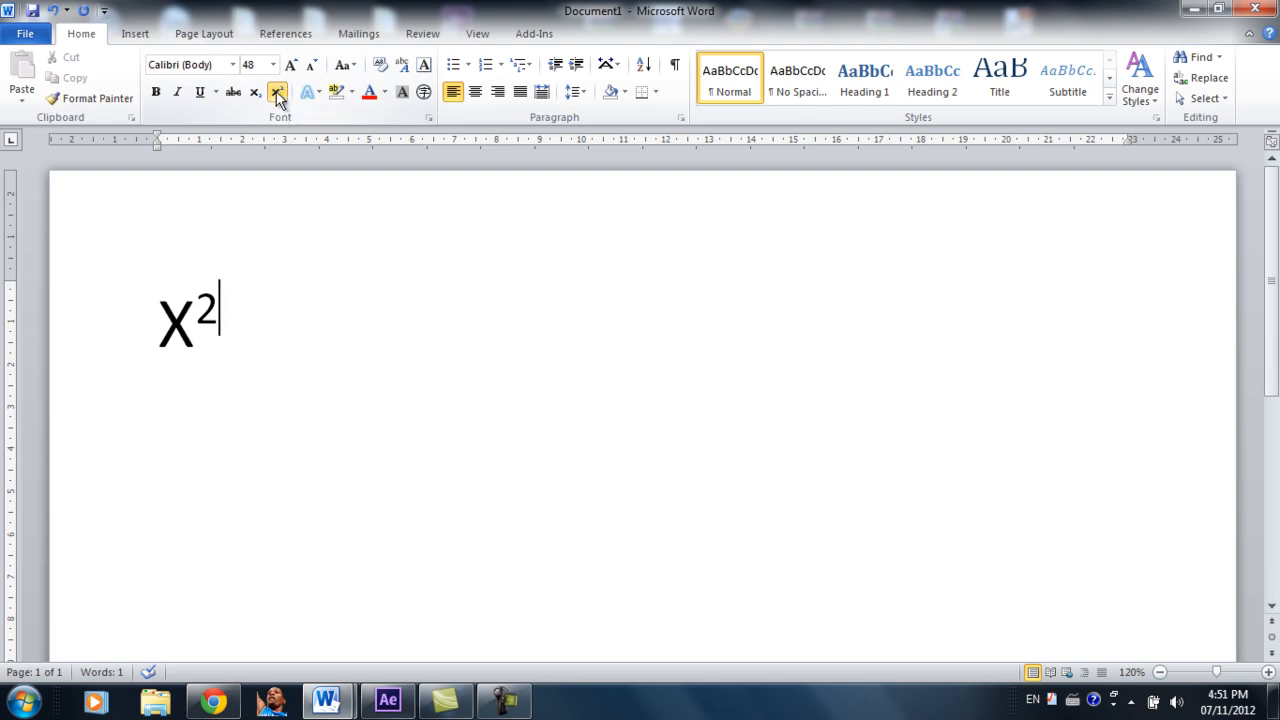
pyautogui.click(277, 91)
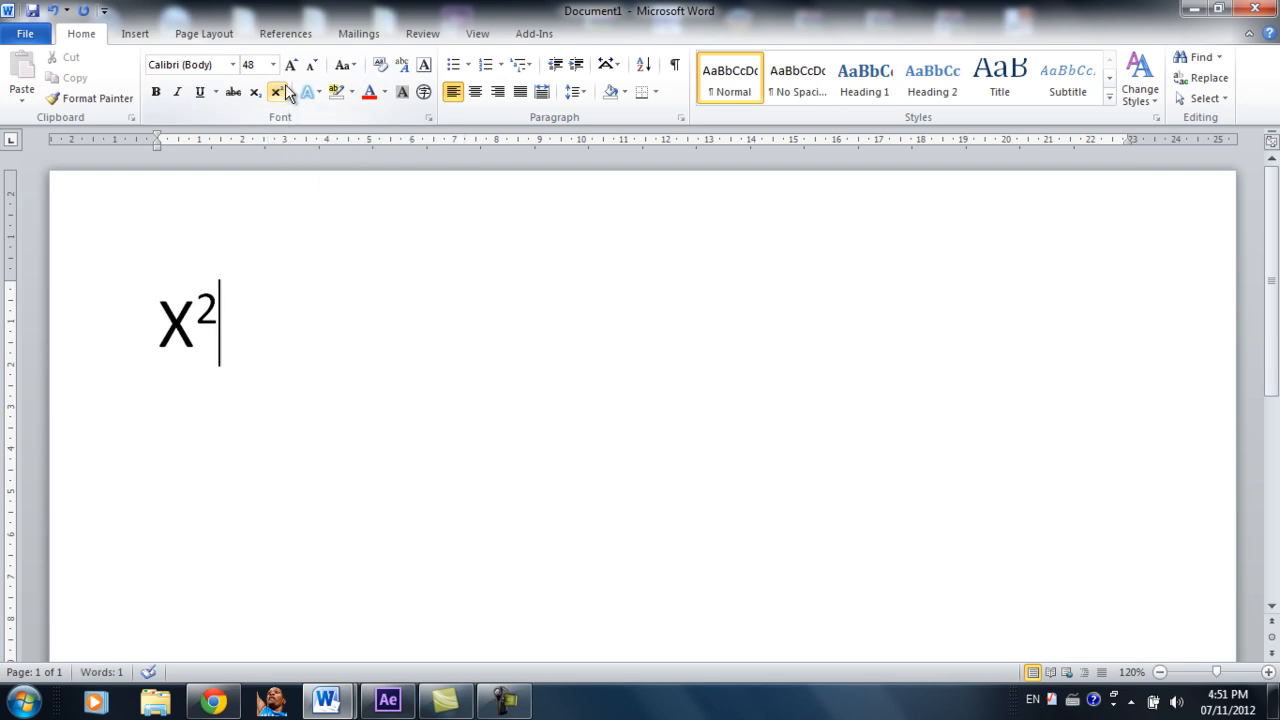
pyautogui.moveTo(277, 91)
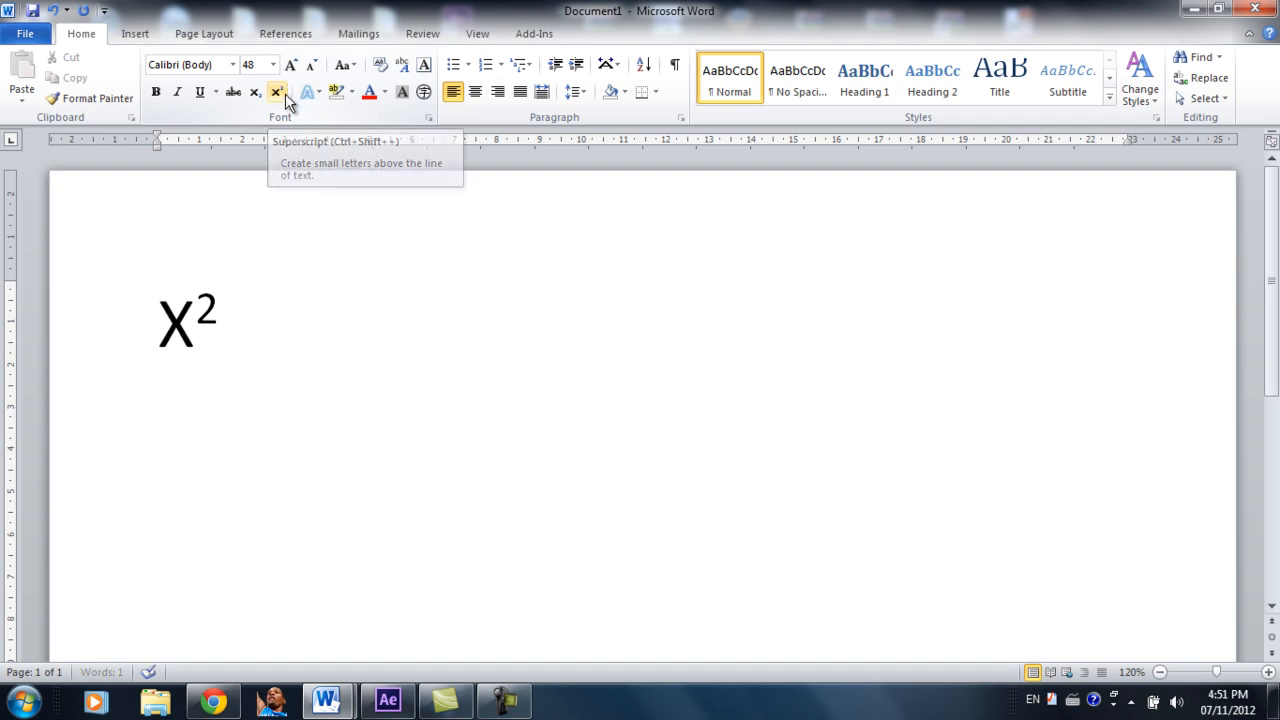
pyautogui.moveTo(293, 103)
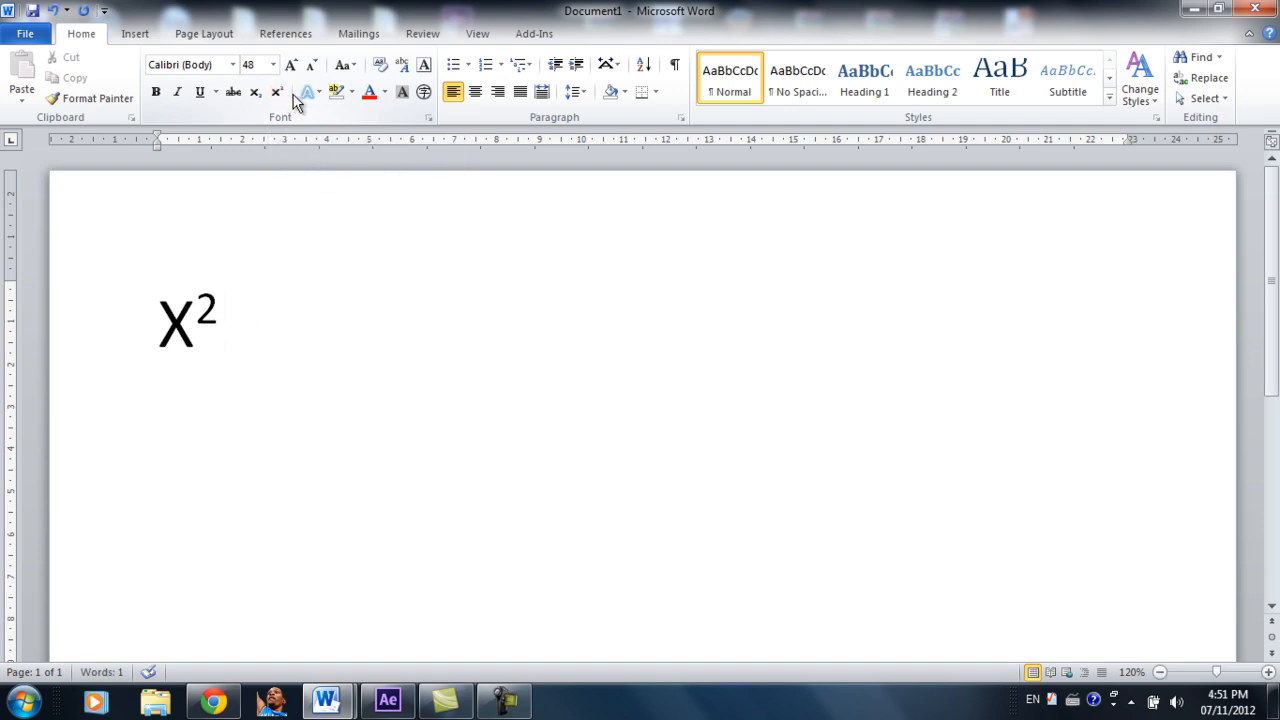
# Step: Type '+2x+1=(x+1)2' after X² to extend the equation
pyautogui.write('+2x')
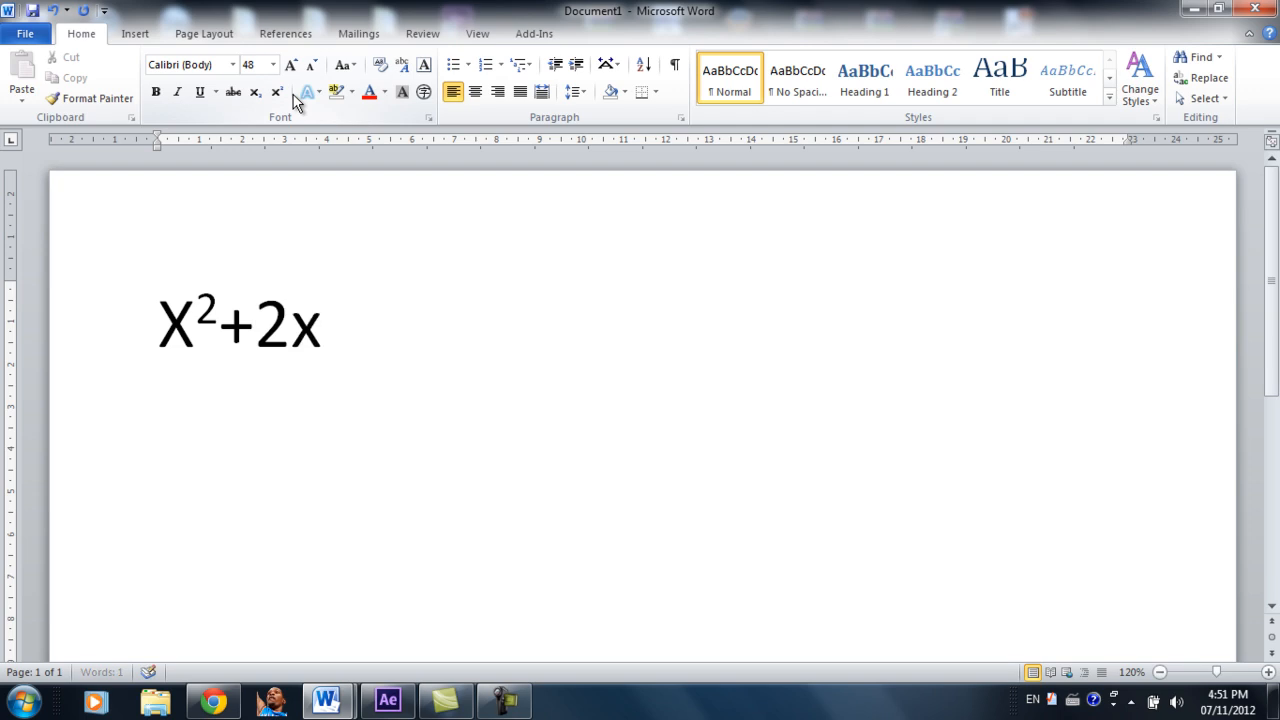
pyautogui.write('+1')
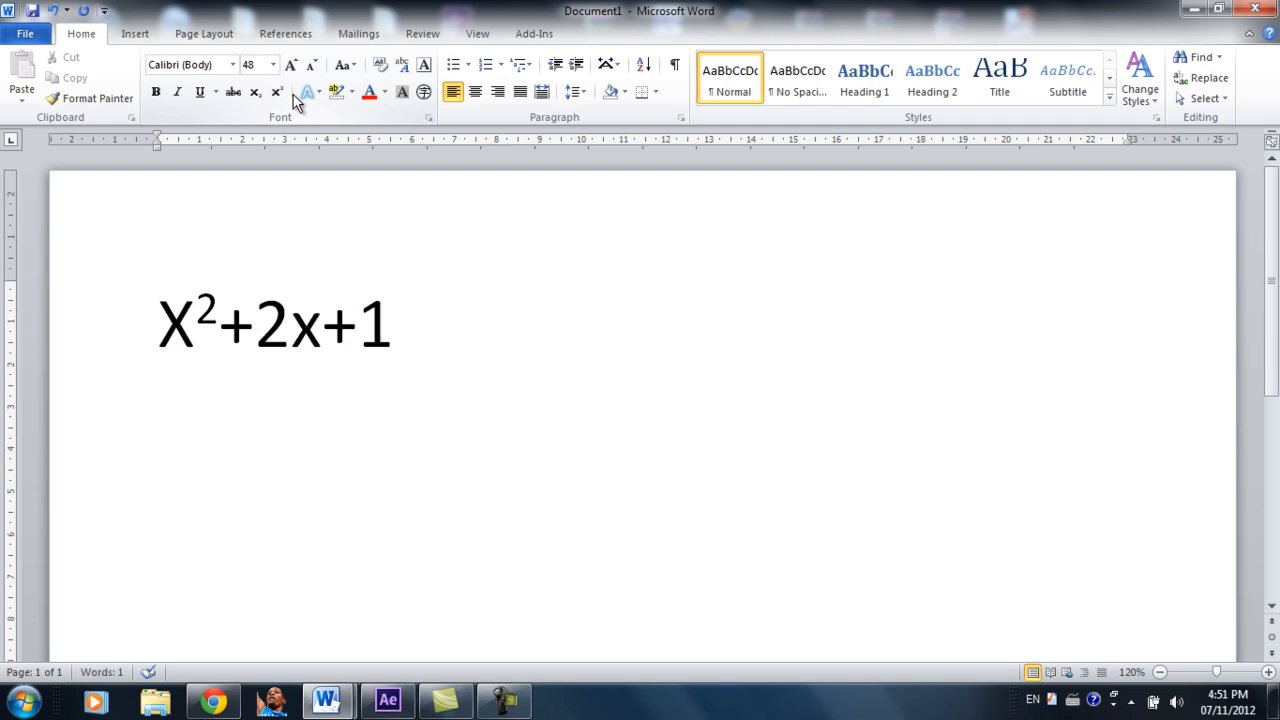
pyautogui.write('=')
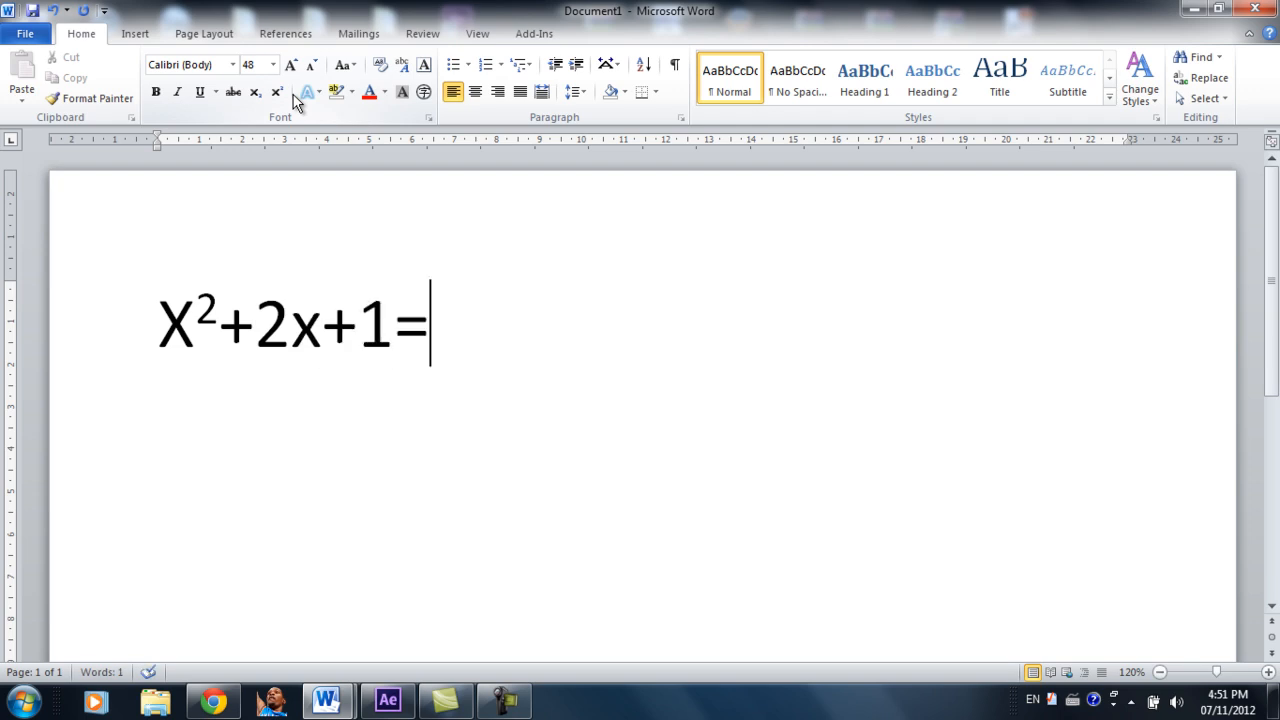
pyautogui.write('(')
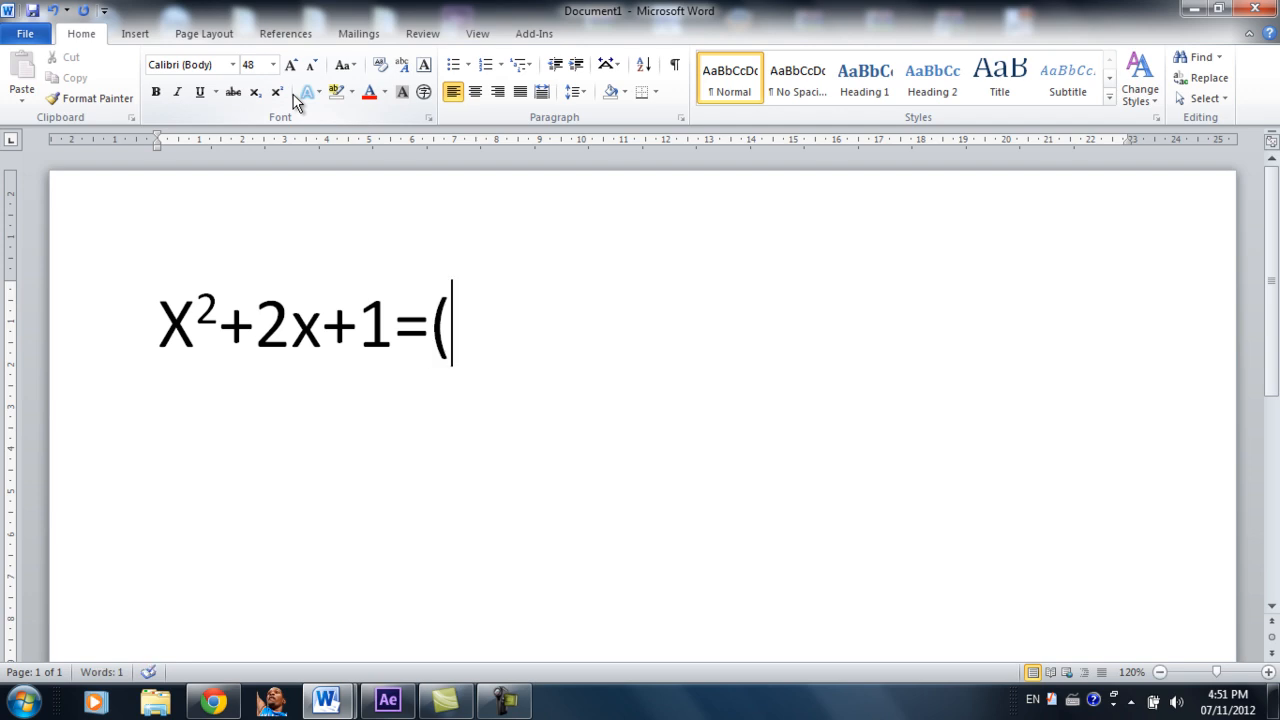
pyautogui.write('x')
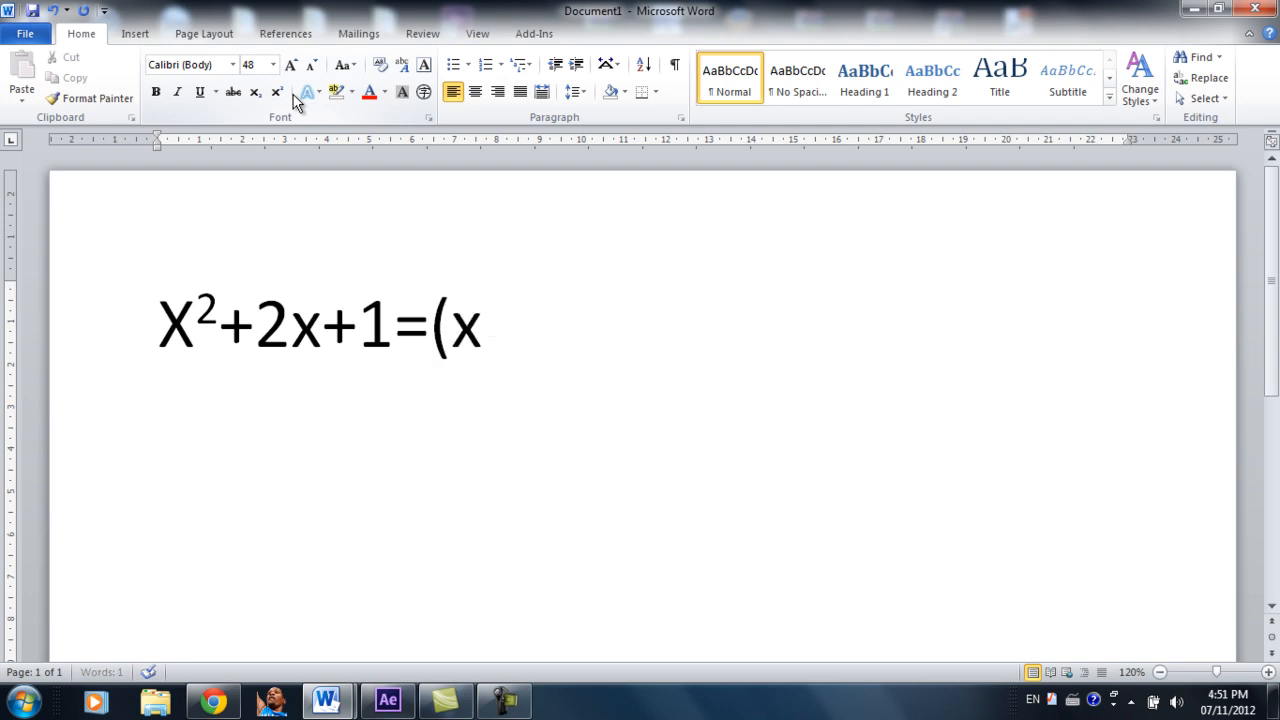
pyautogui.write('+1')
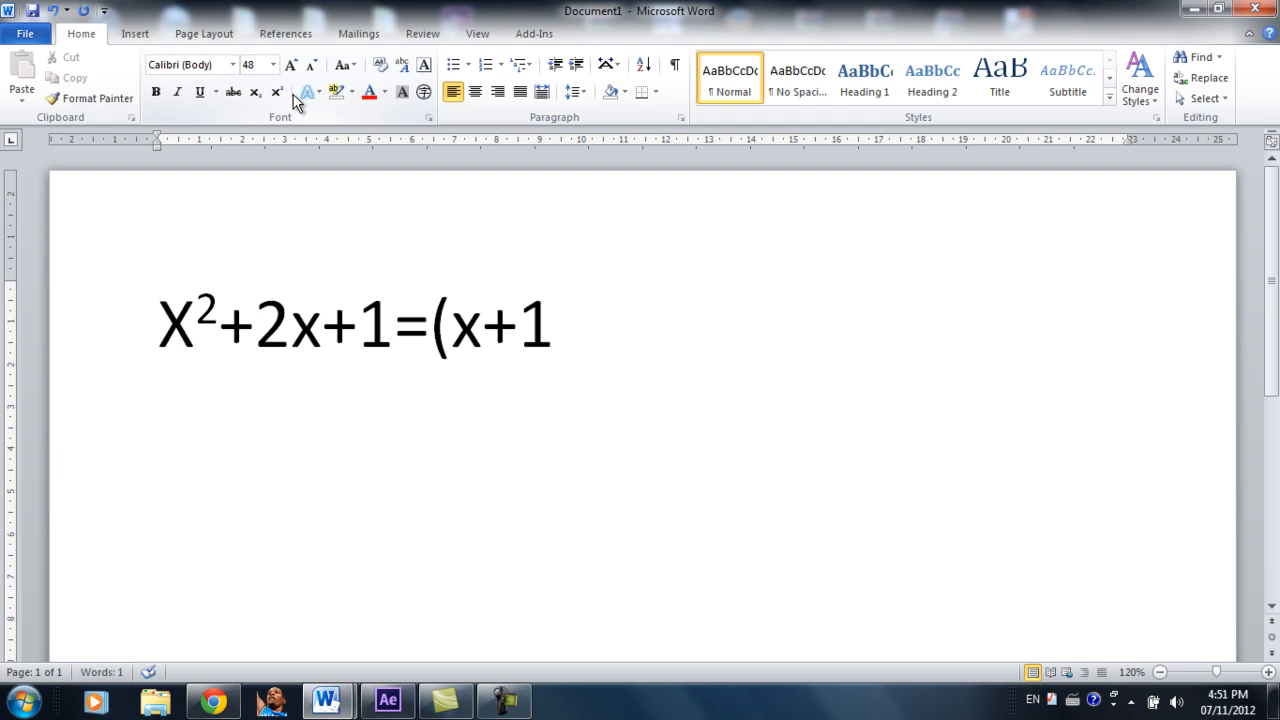
pyautogui.write(')')
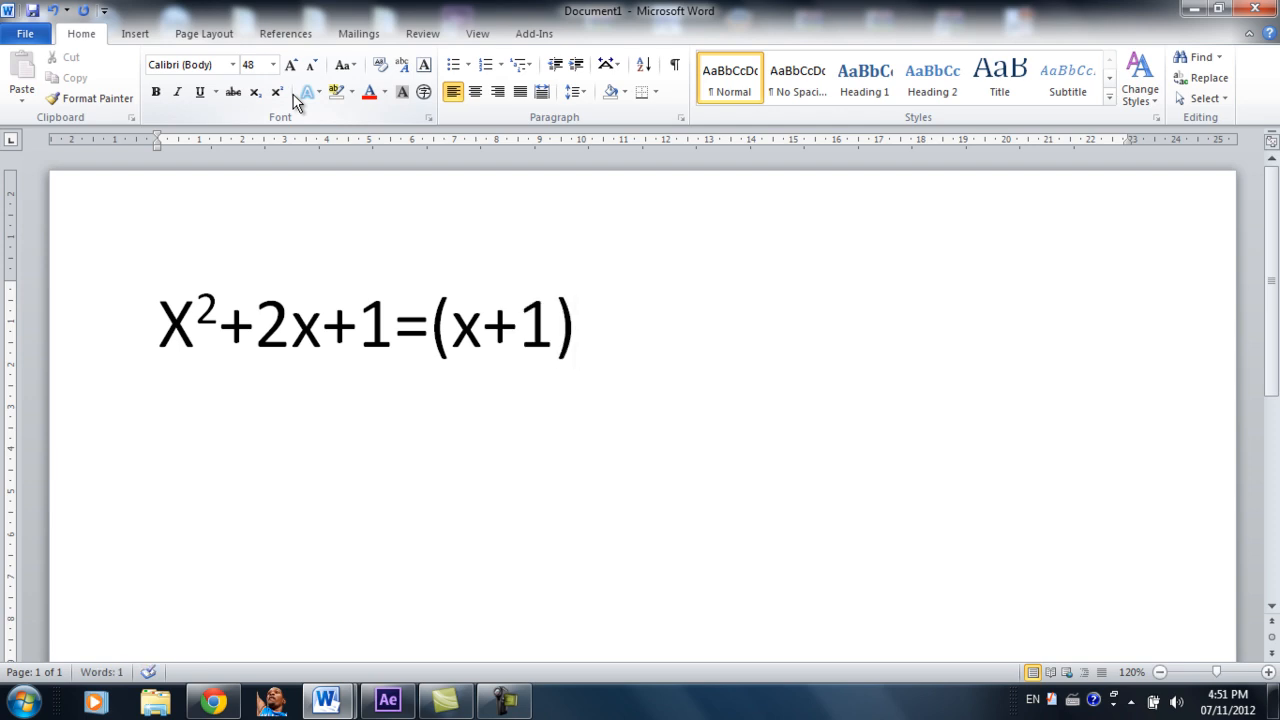
pyautogui.write('2')
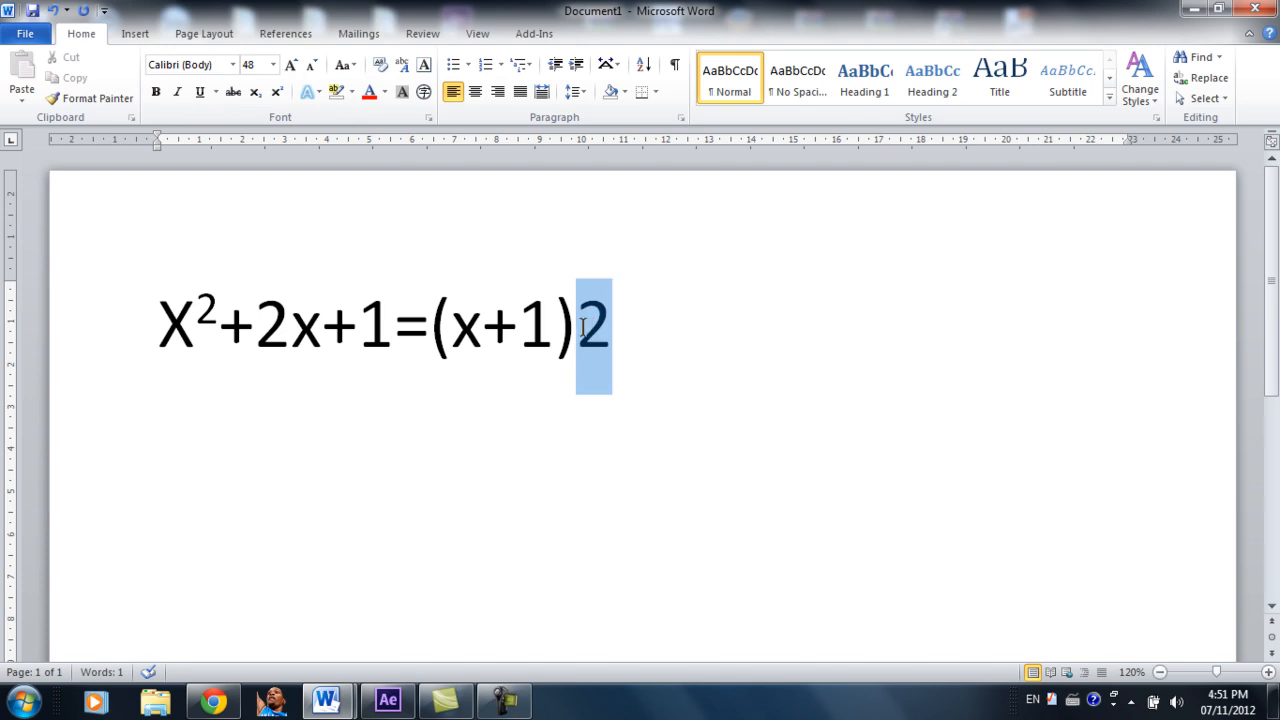
# Step: Raise the trailing 2 after (x+1) to a superscript
pyautogui.click(277, 91)
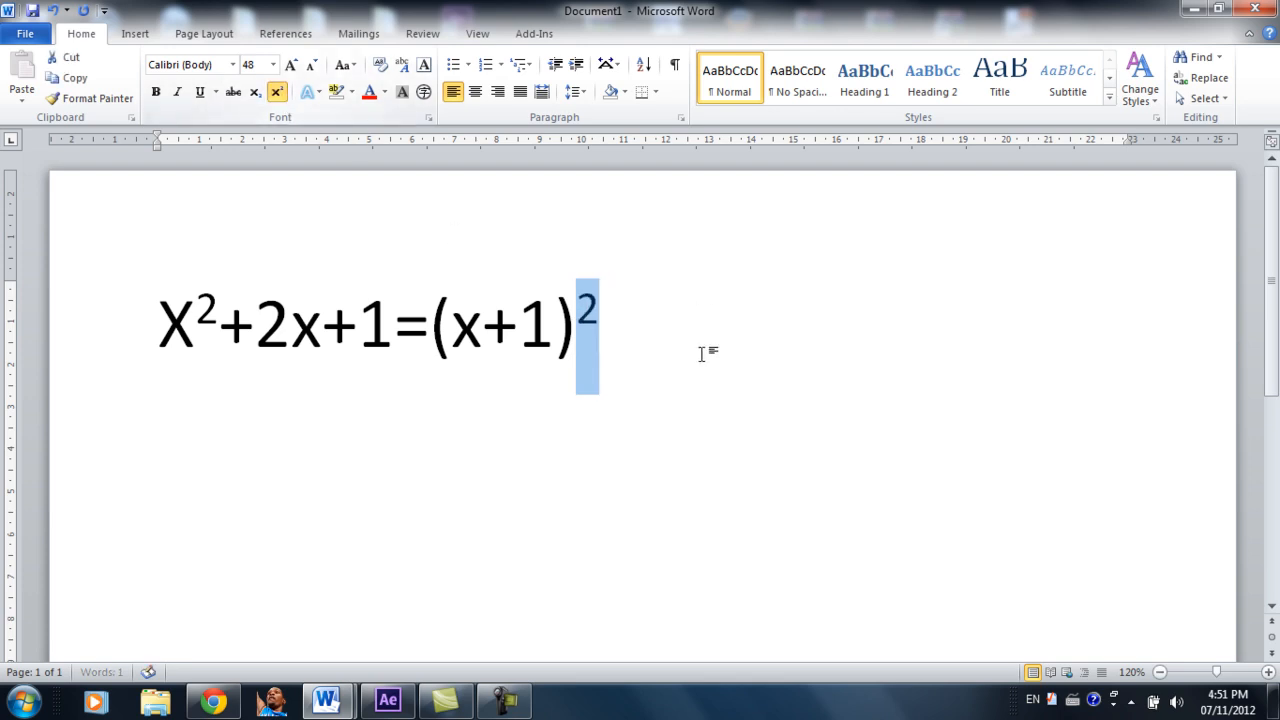
pyautogui.click(276, 92)
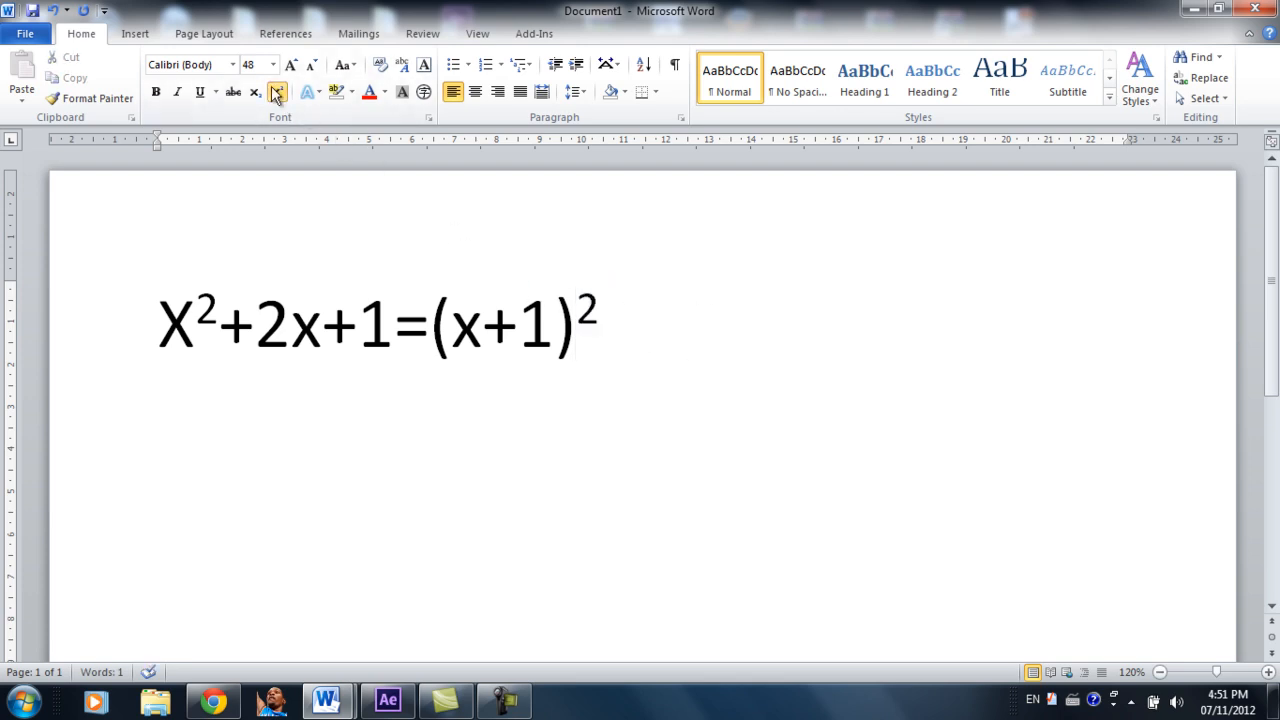
pyautogui.click(277, 92)
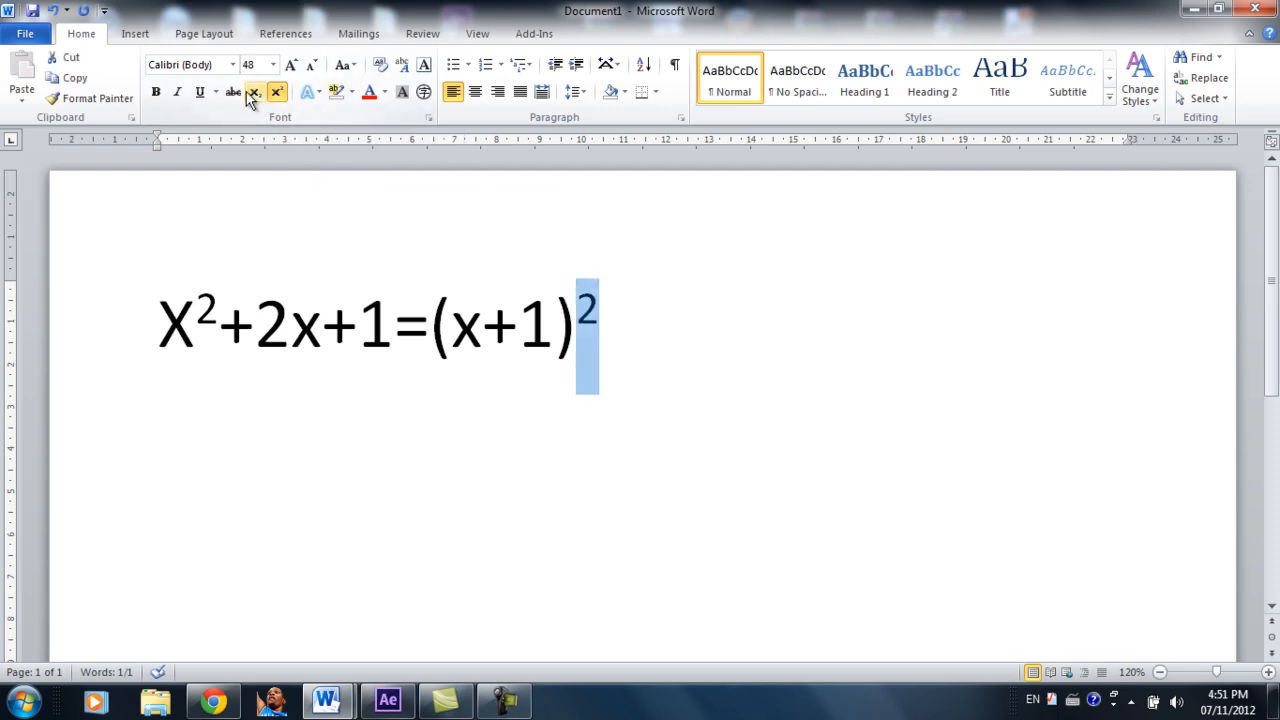
# Step: Switch the final 2 after (x+1) from superscript to subscript
pyautogui.click(232, 92)
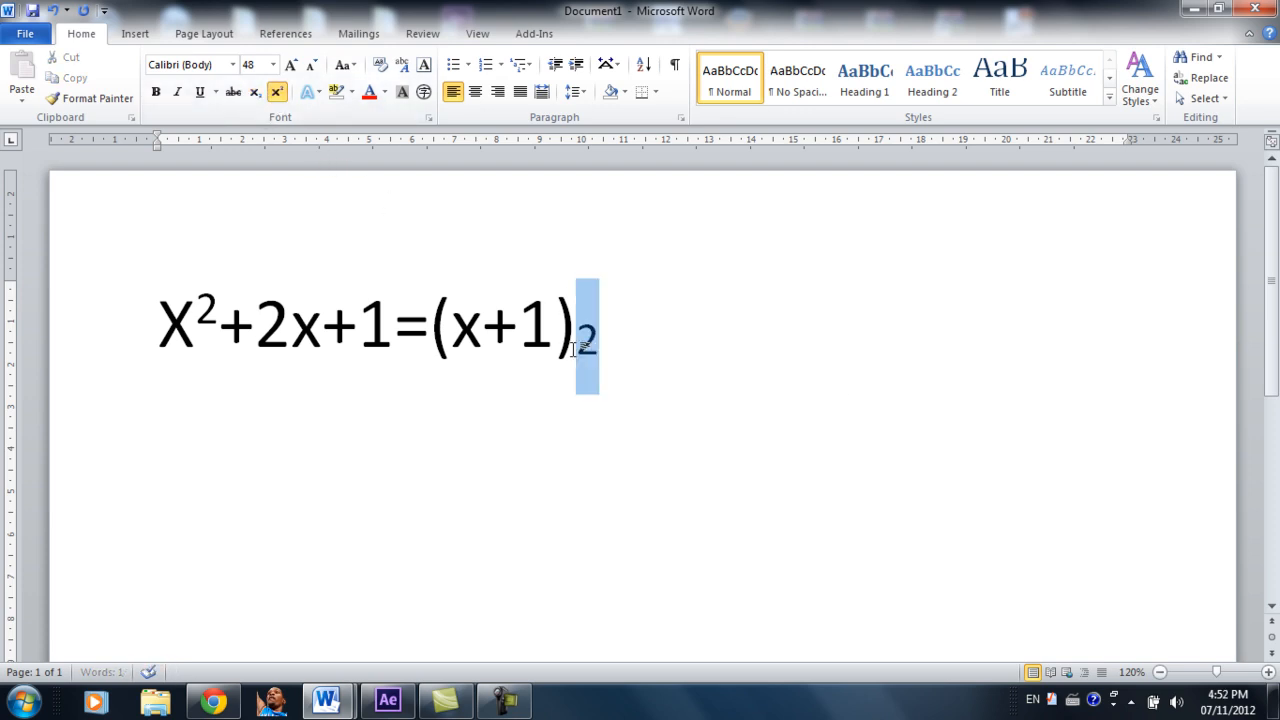
pyautogui.click(277, 91)
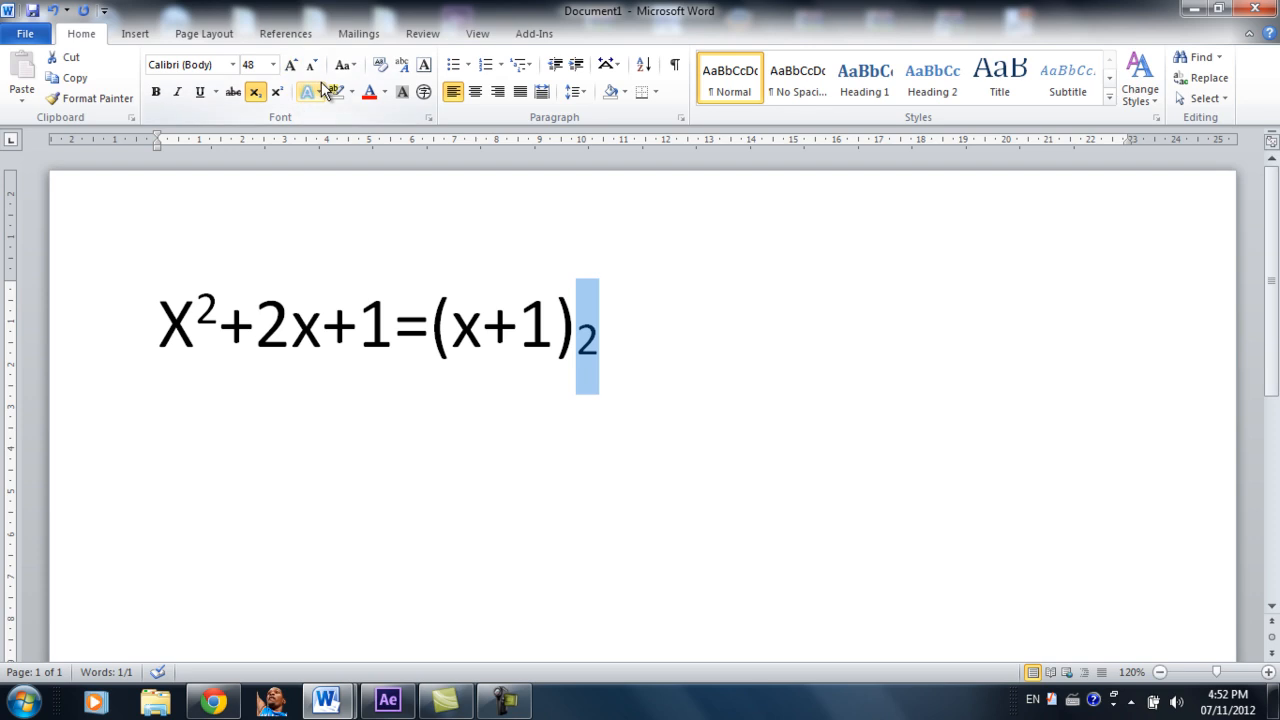